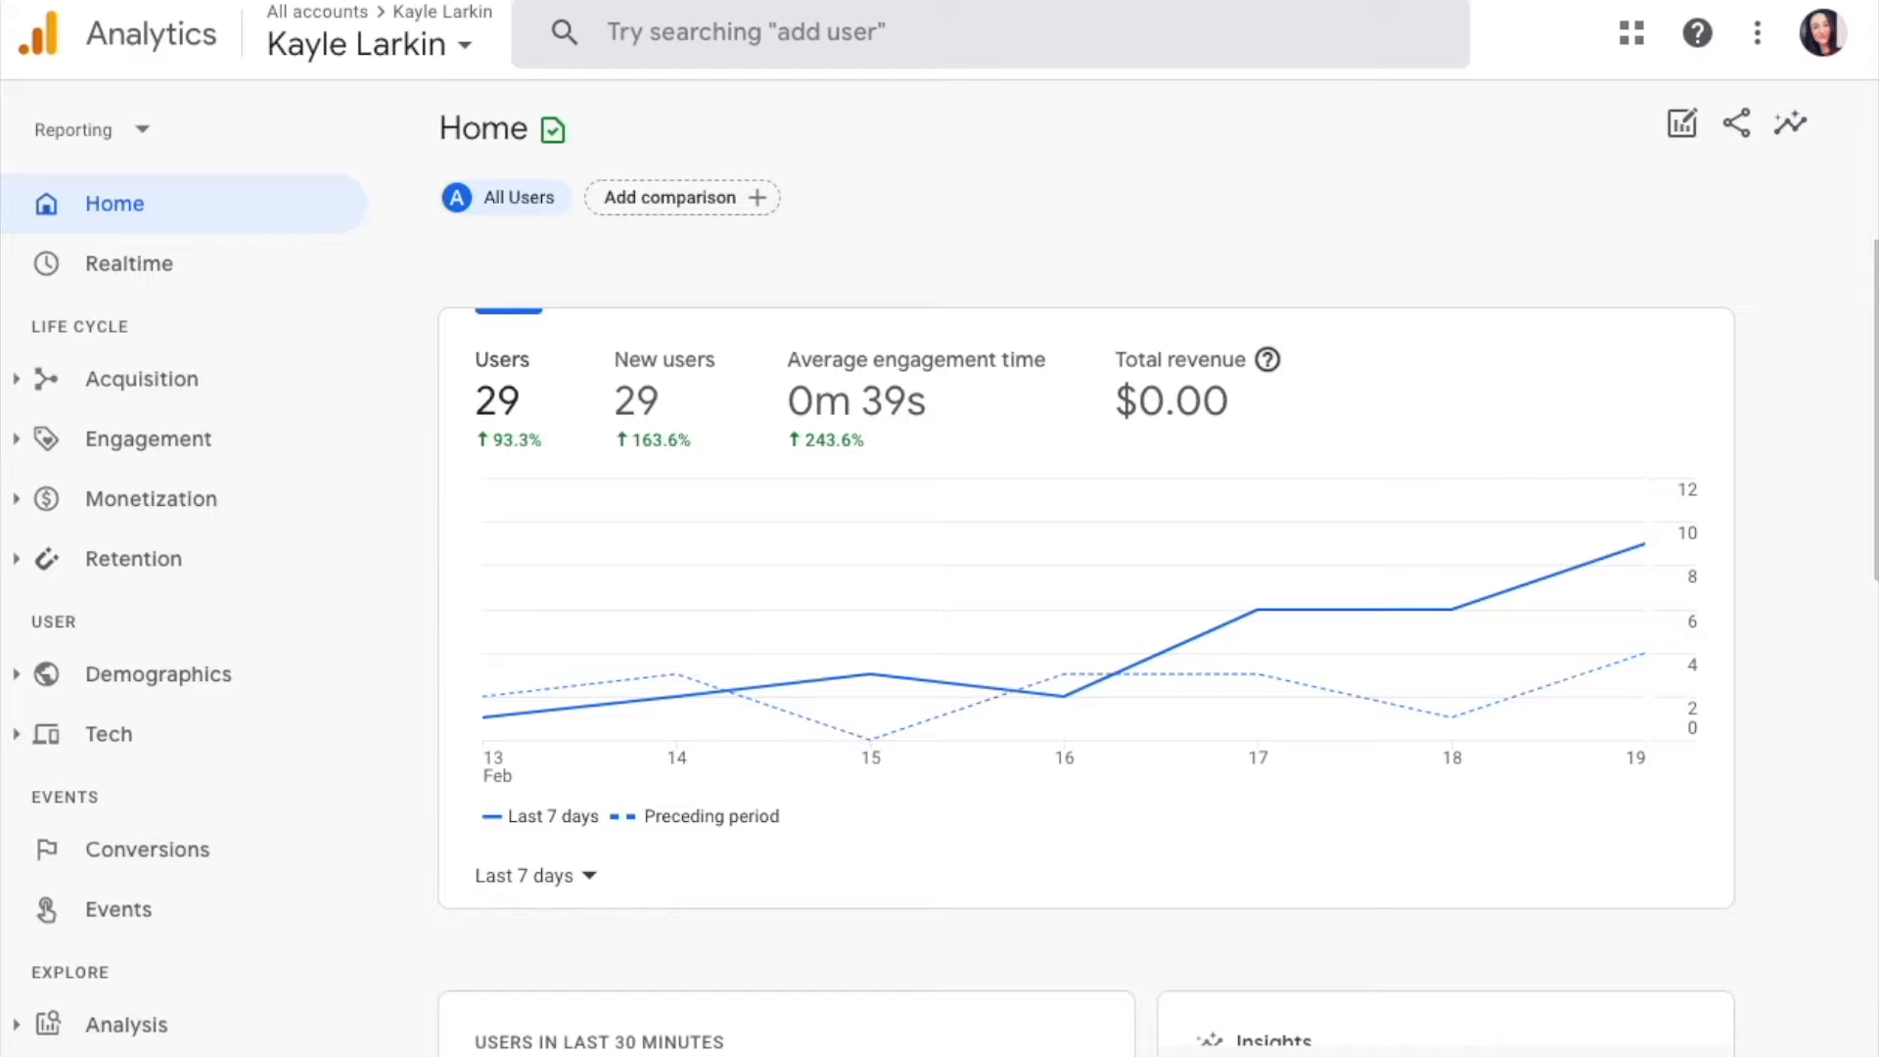
mouse_move(151, 498)
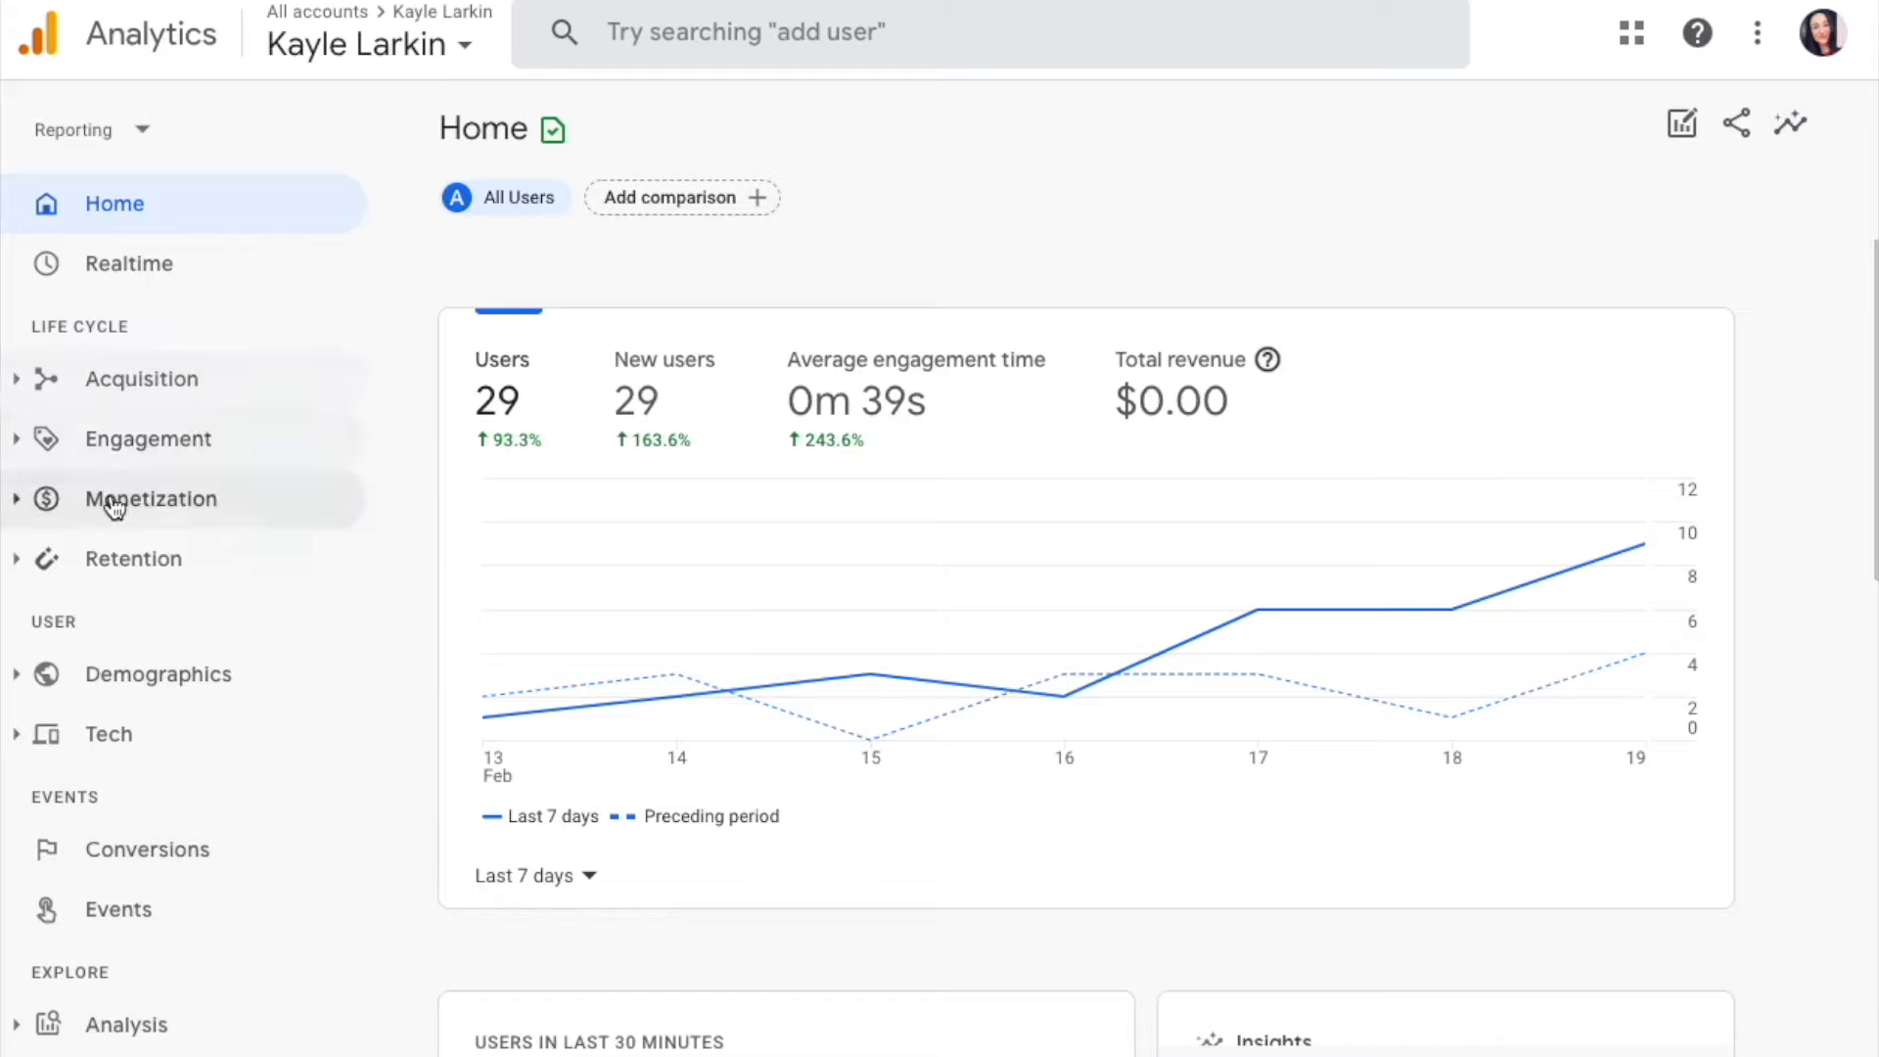
mouse_move(148, 848)
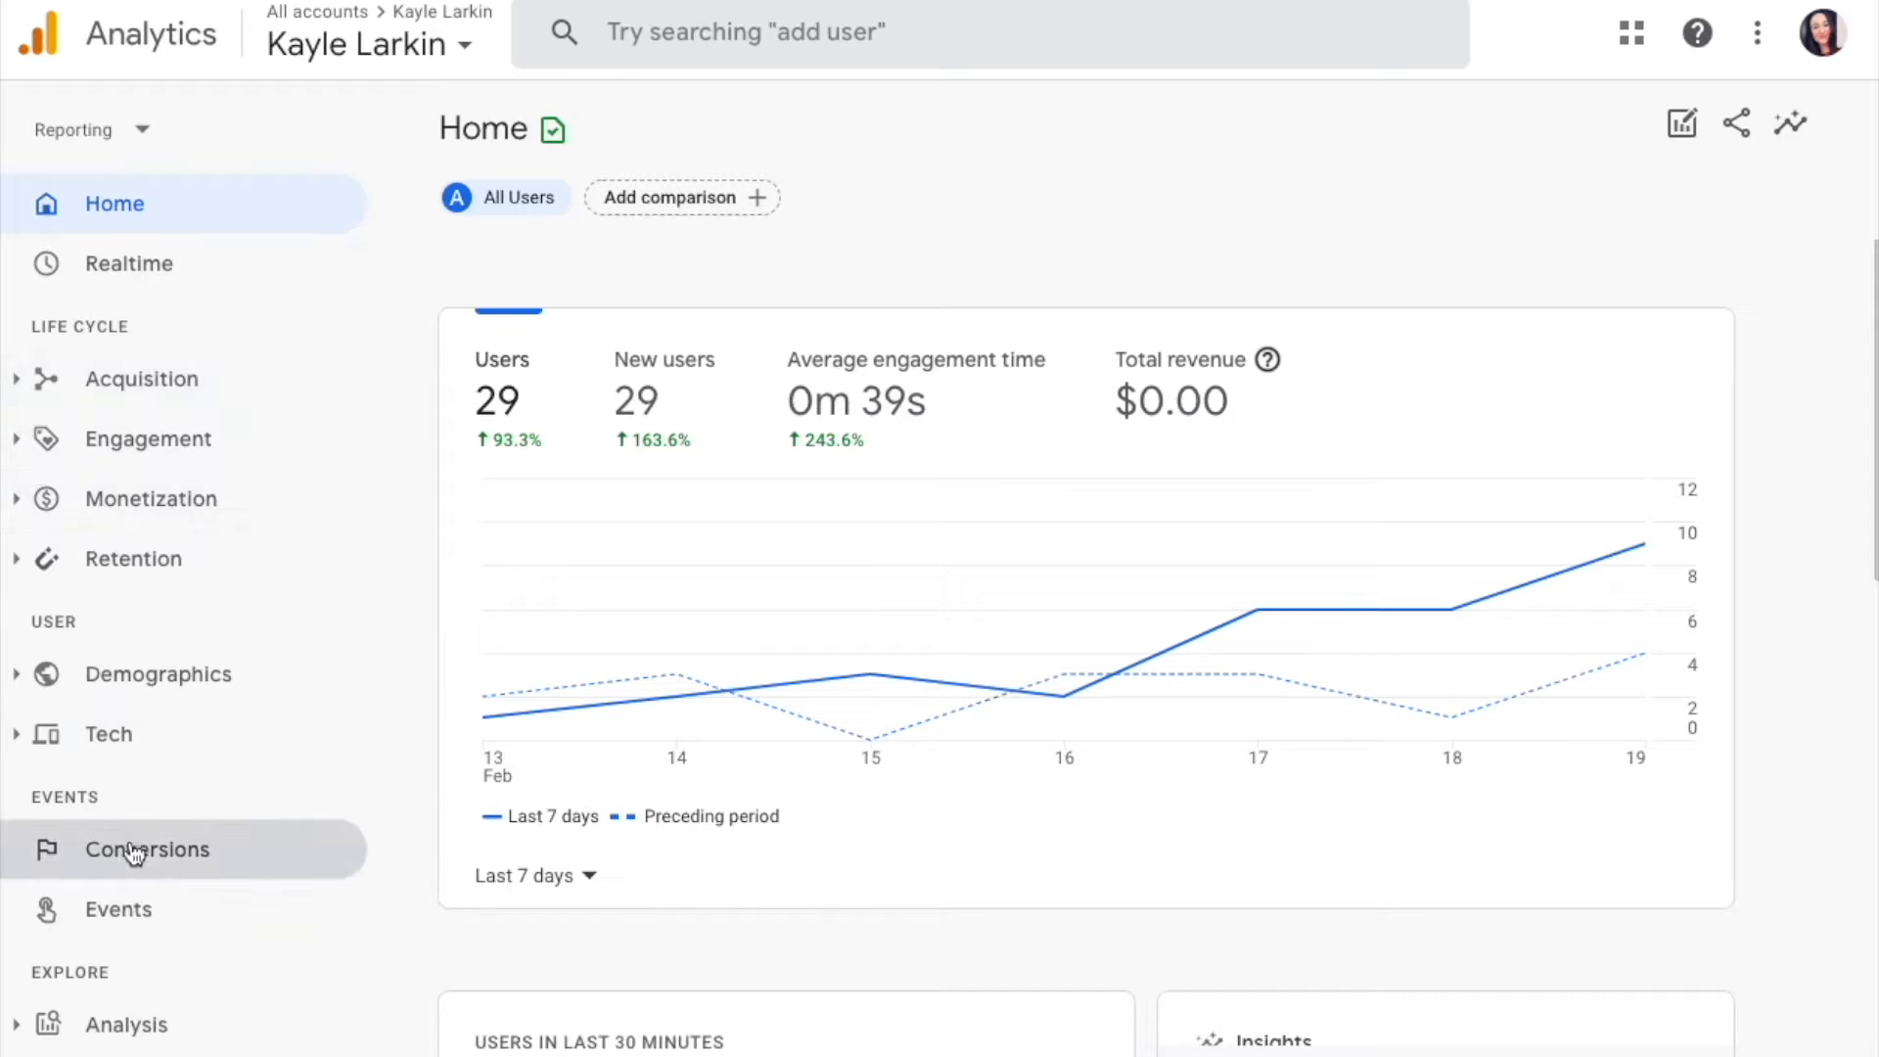
Step: Open the Events report and show its existing custom events, including thankyou_page_visit
left_click(117, 908)
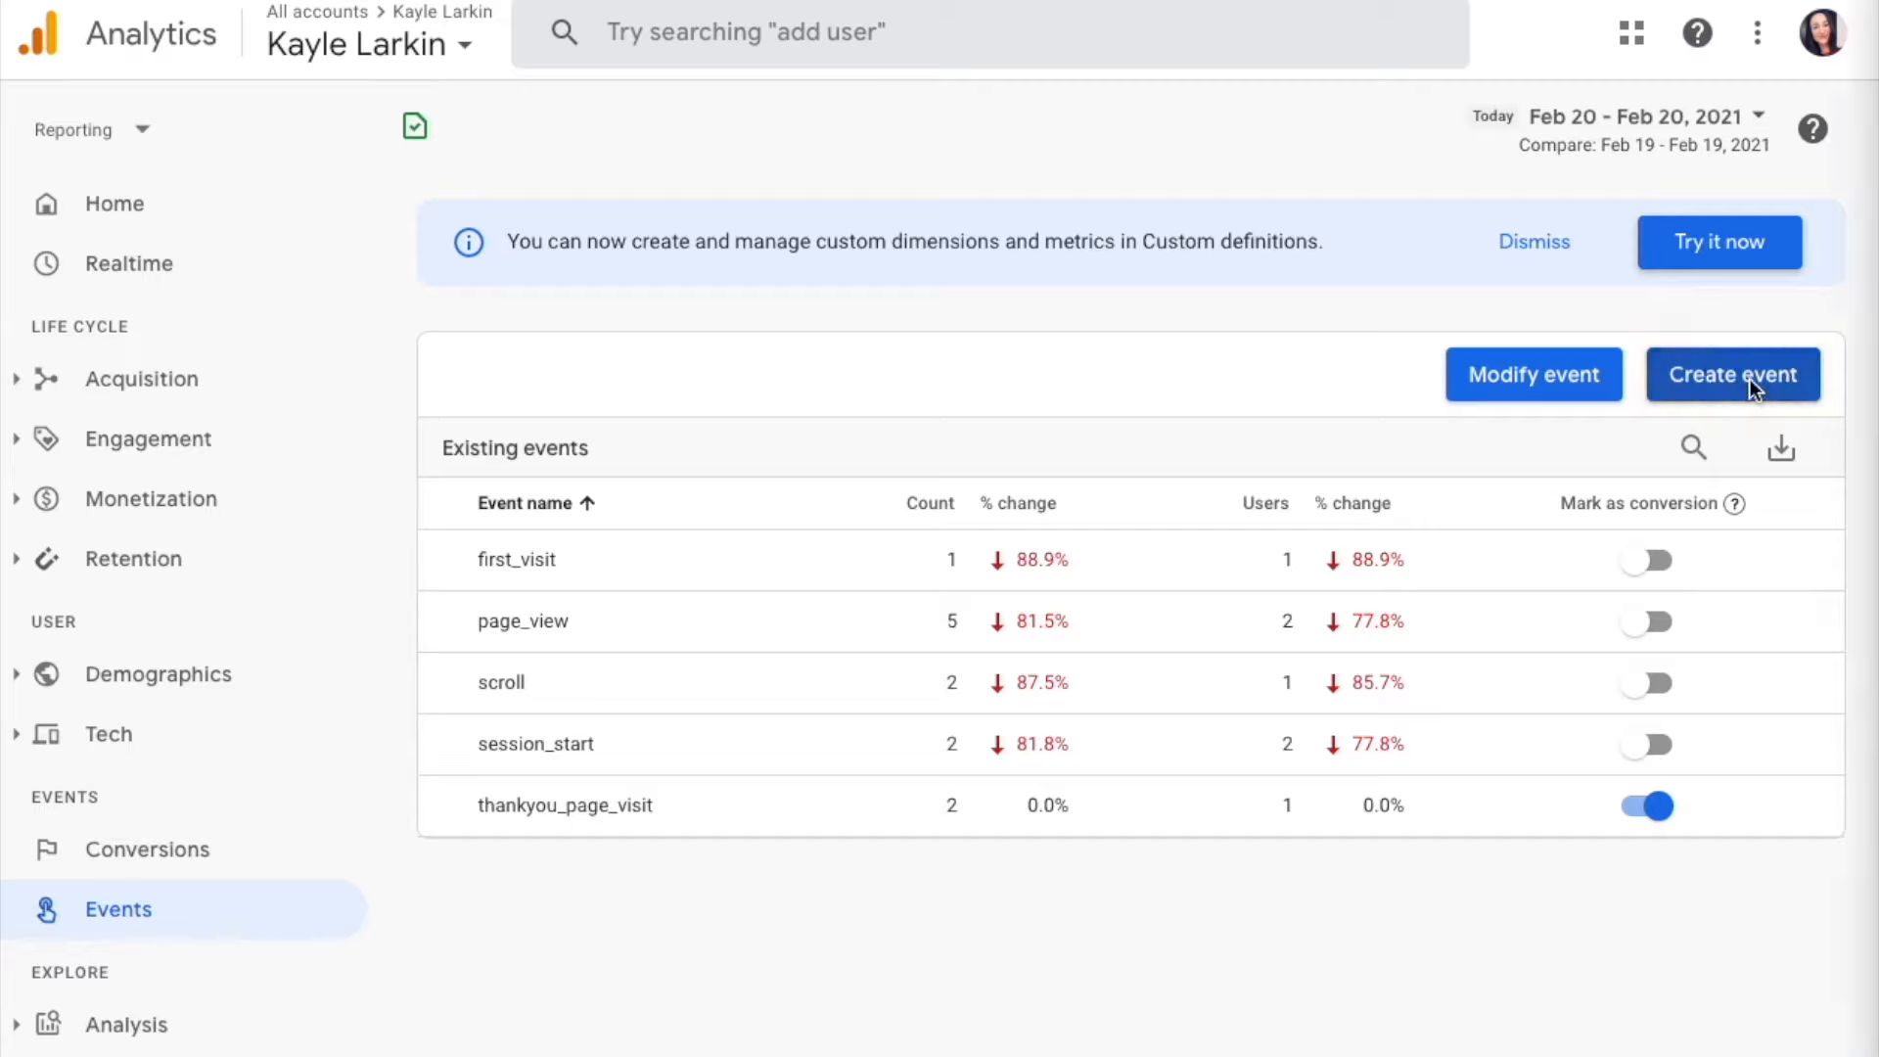
left_click(1731, 374)
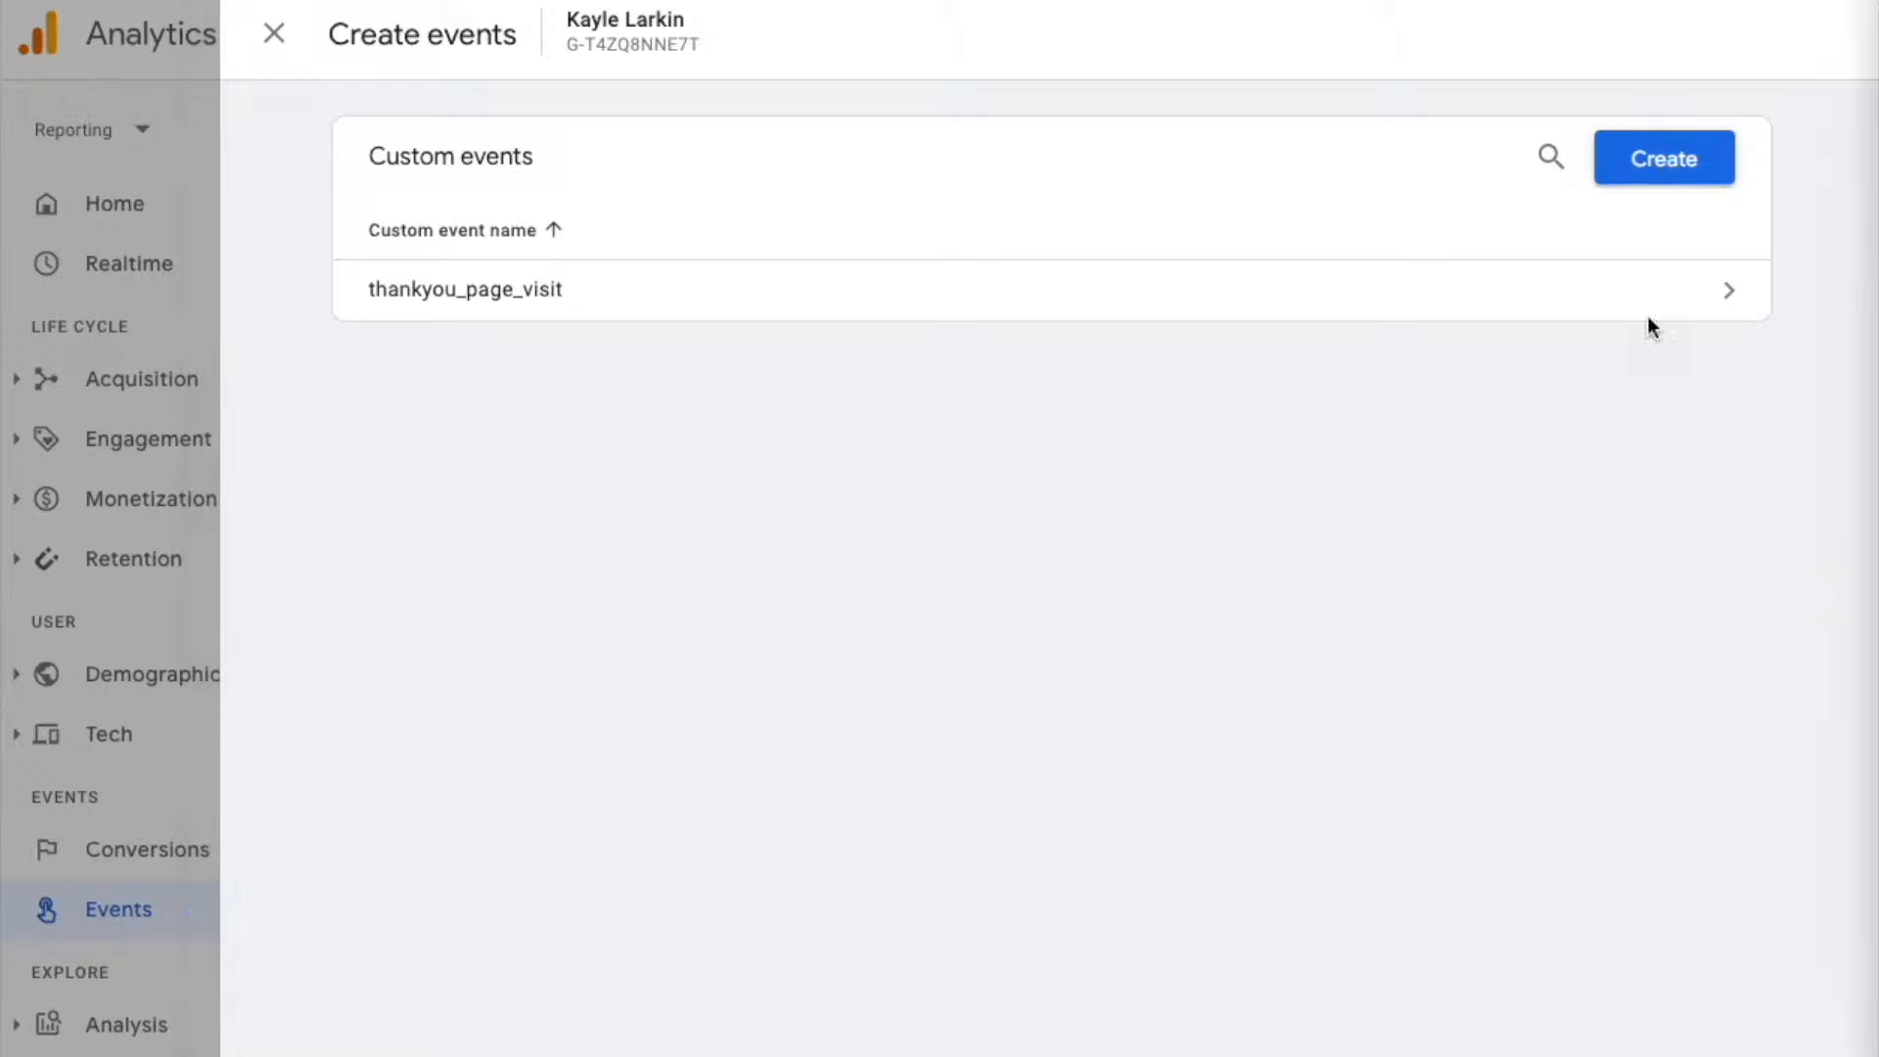
Step: Create a custom event 'thankyou_page_visit' with the condition event_name equals page_view
left_click(1662, 156)
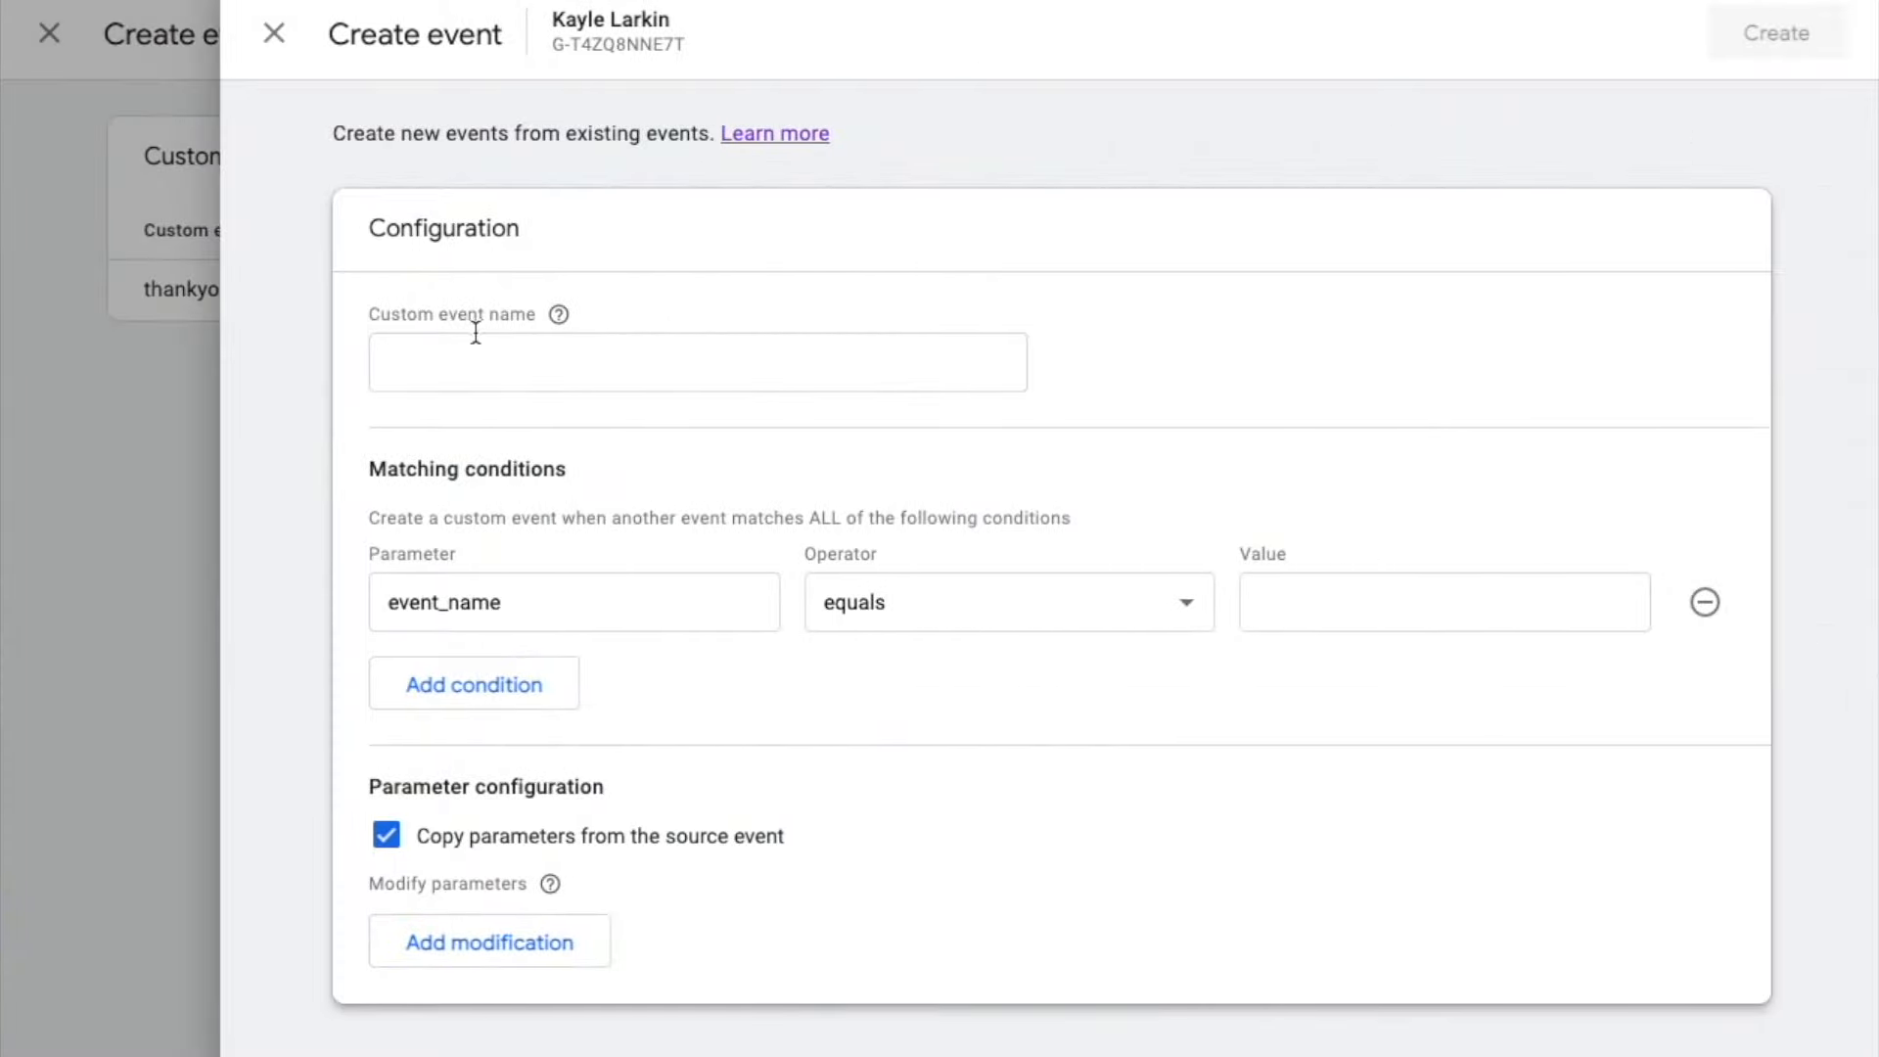
left_click(698, 362)
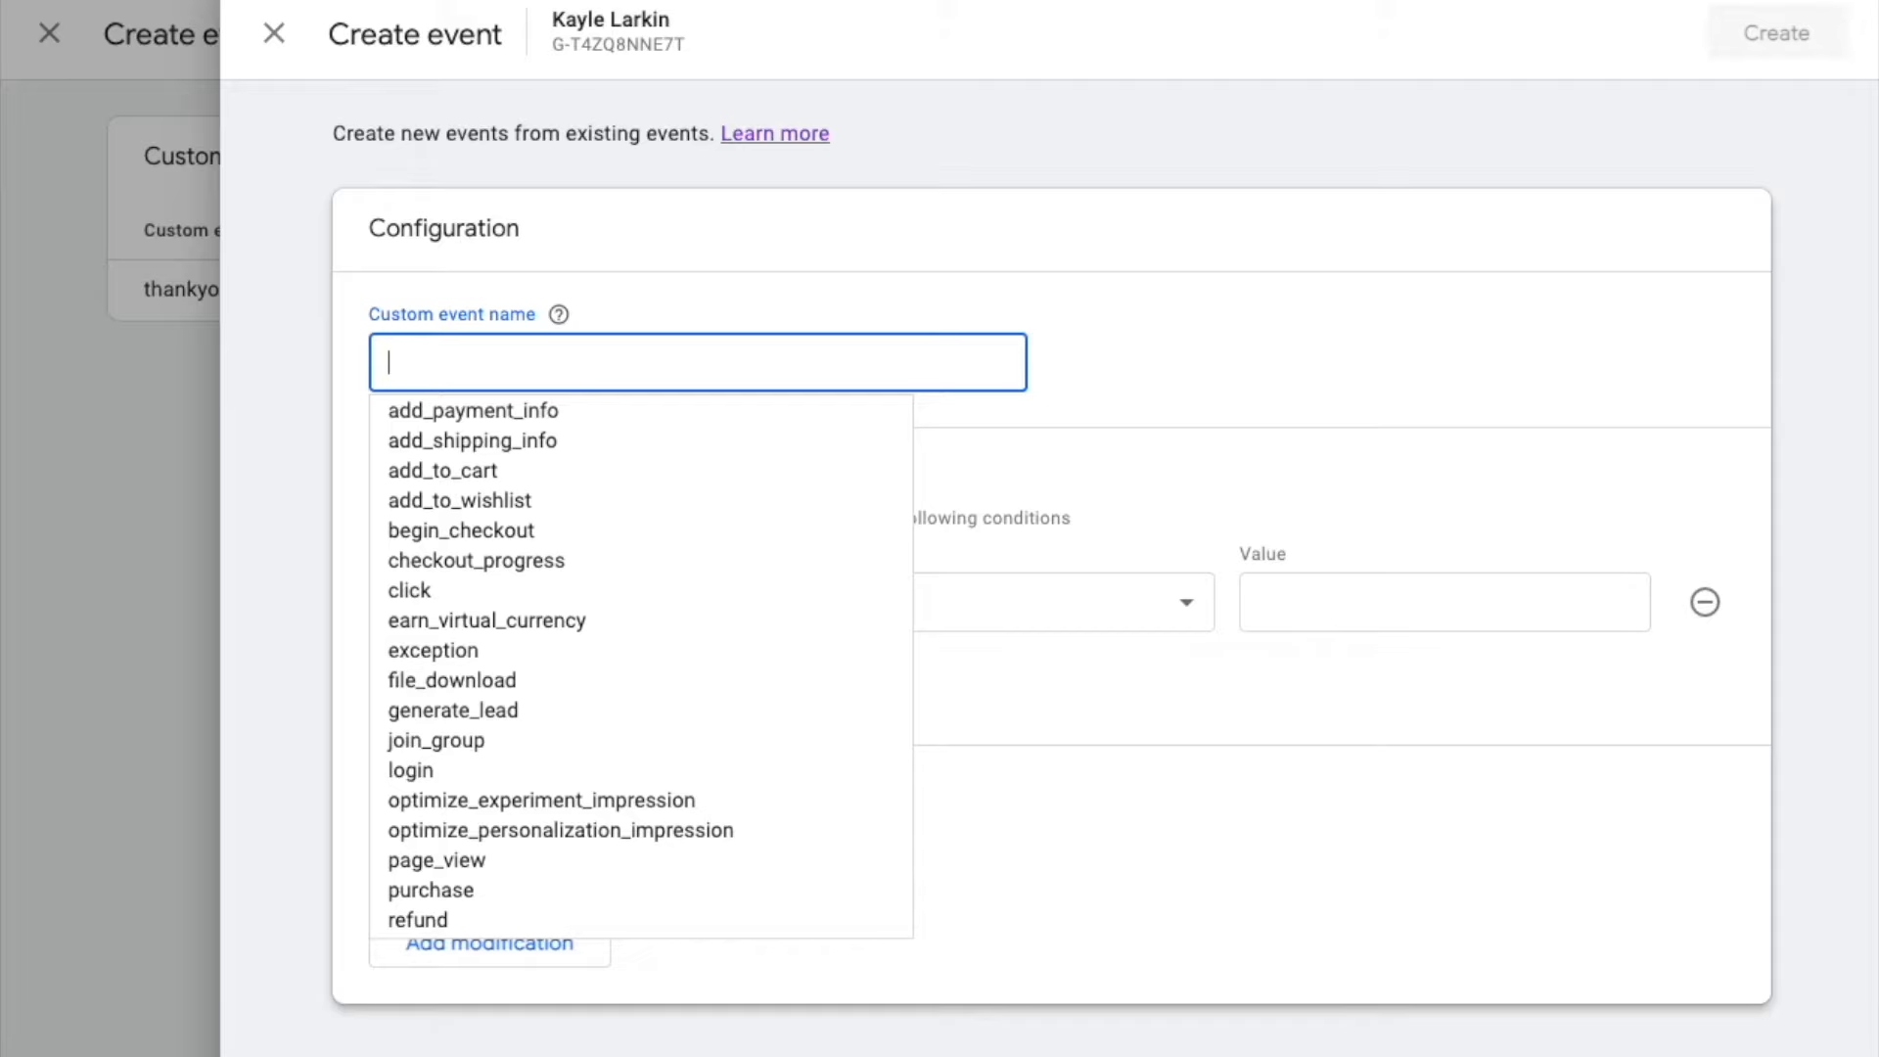
type("thankyou_page_vi")
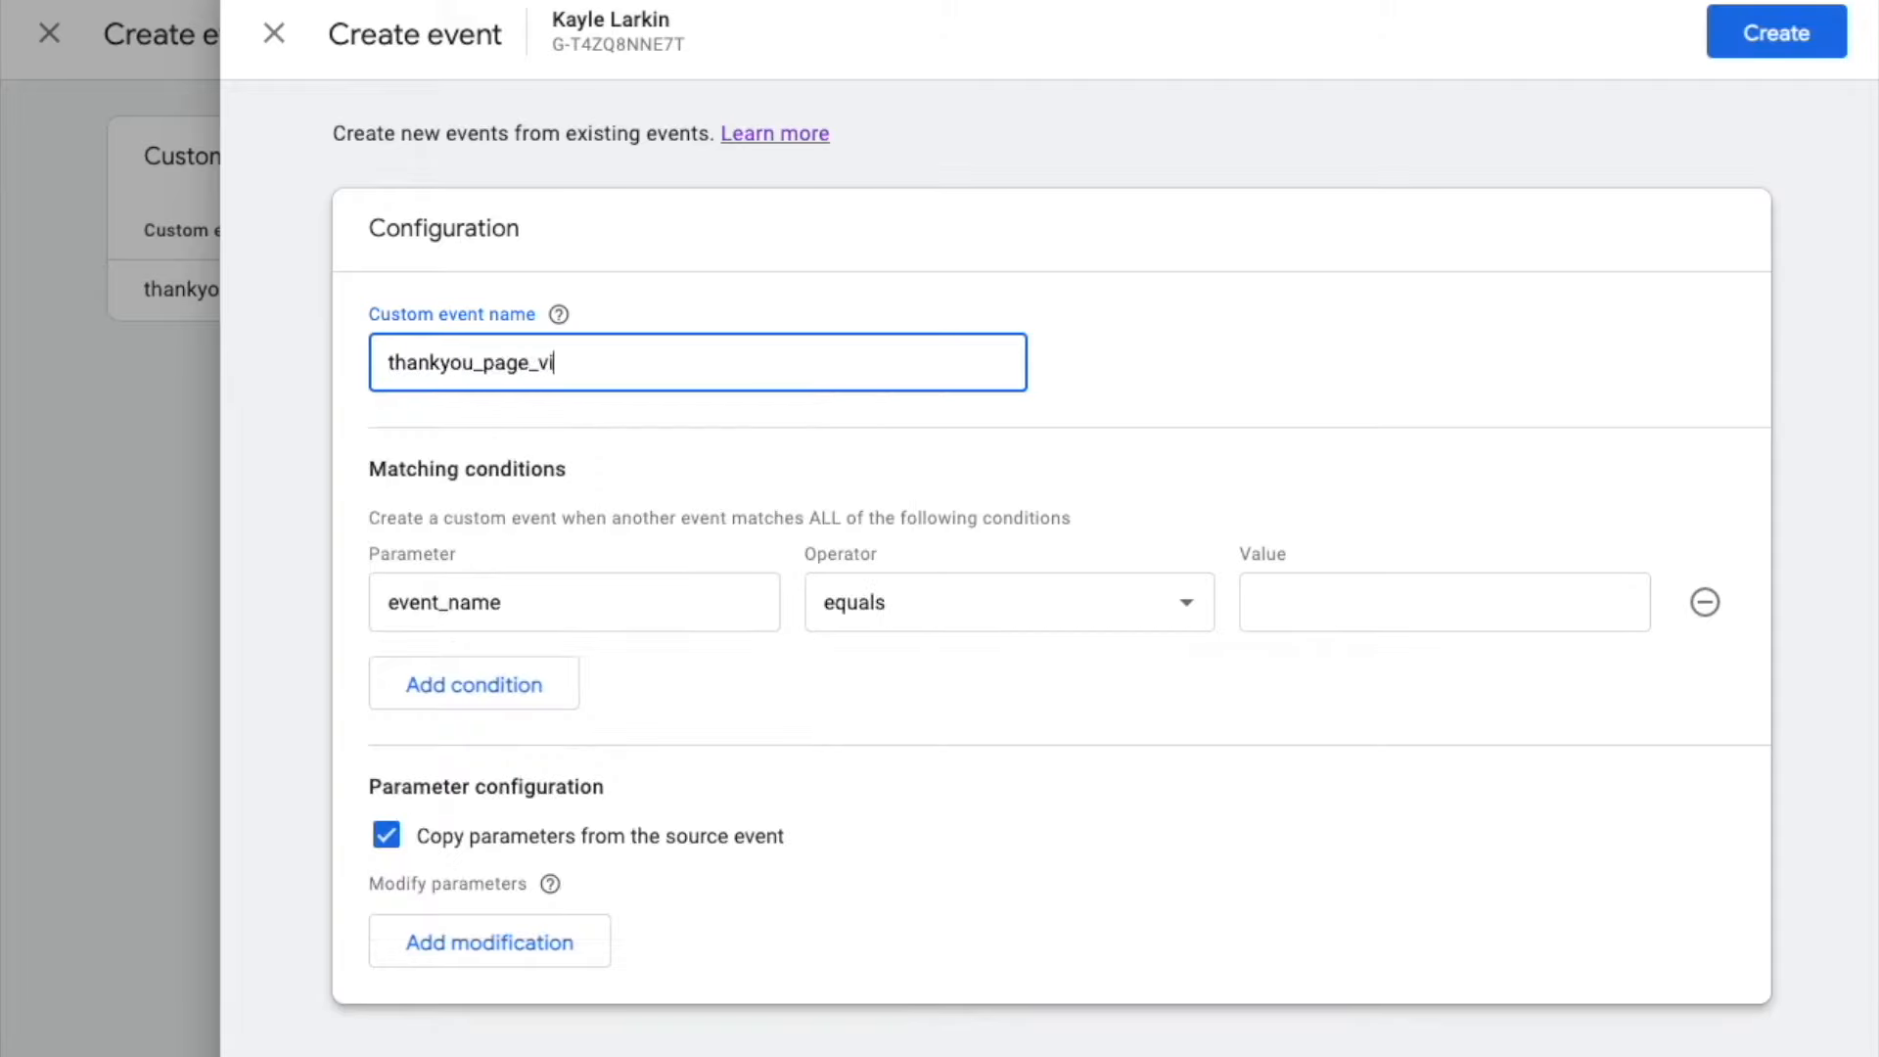
type("sit")
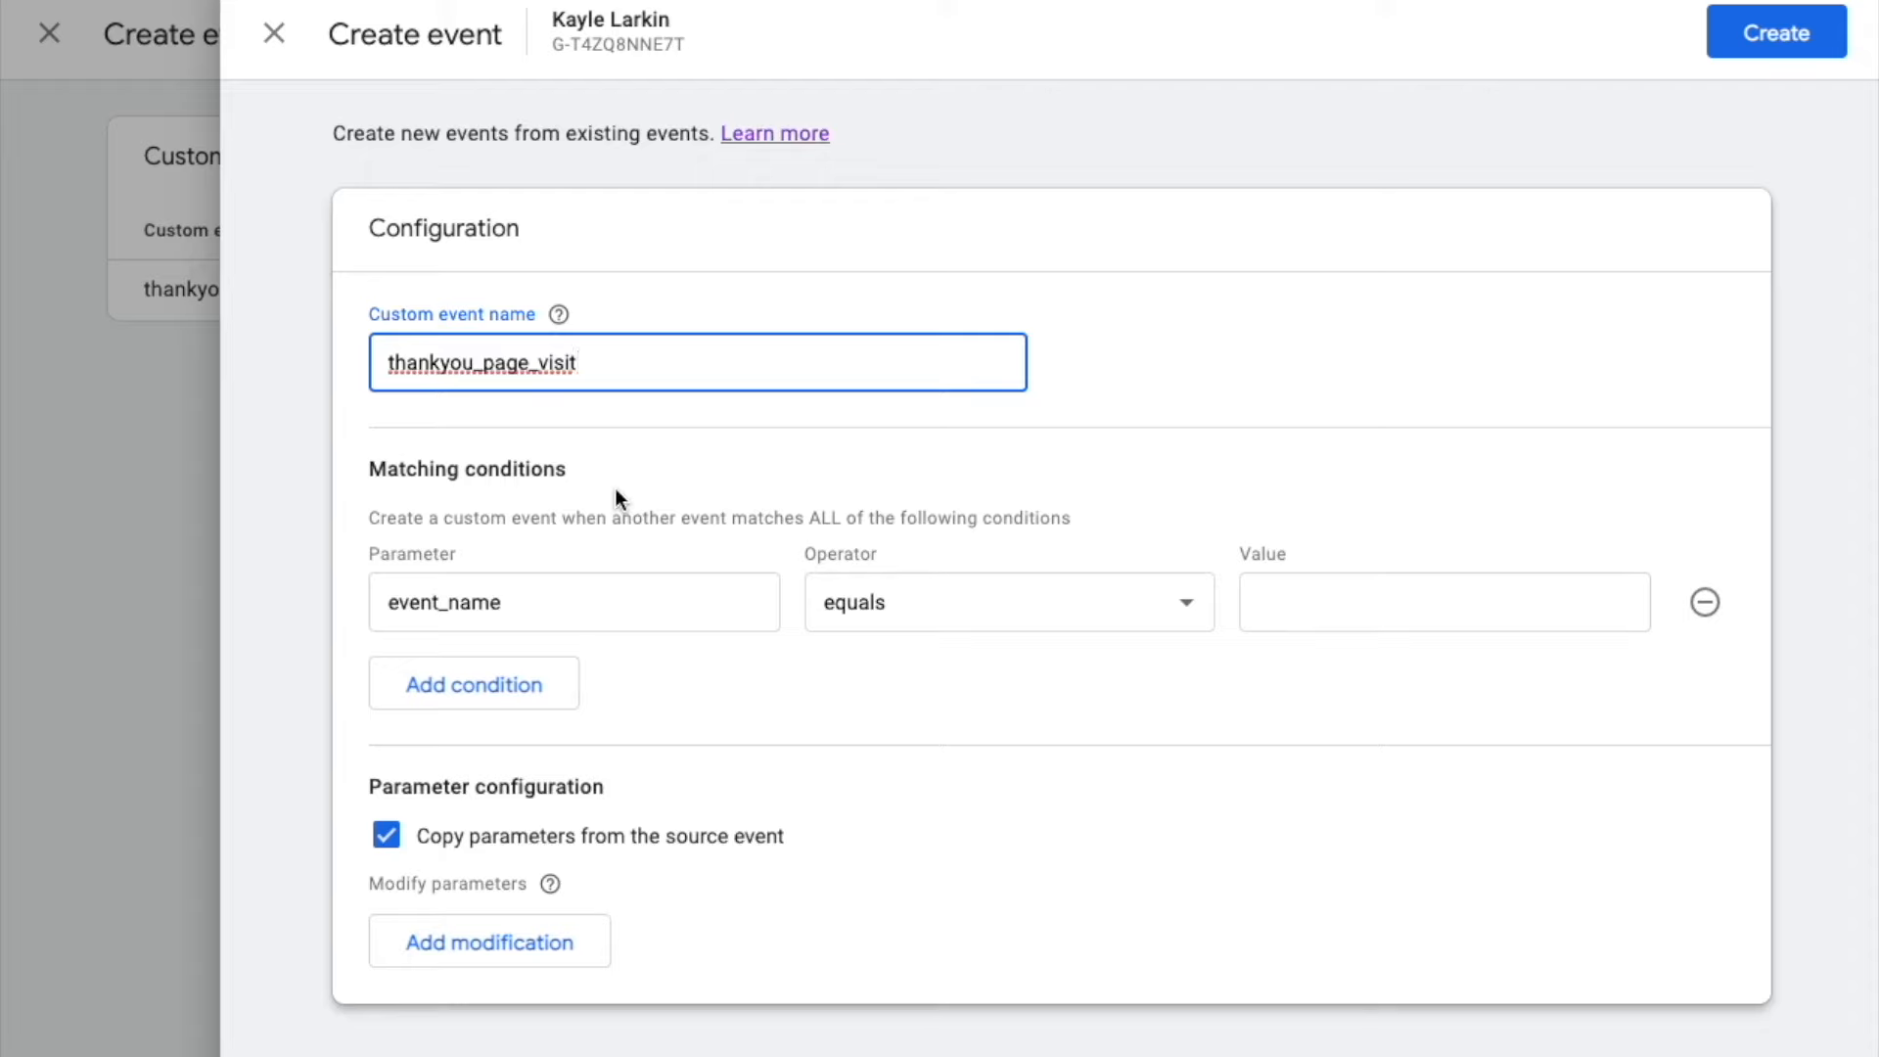
mouse_move(565, 539)
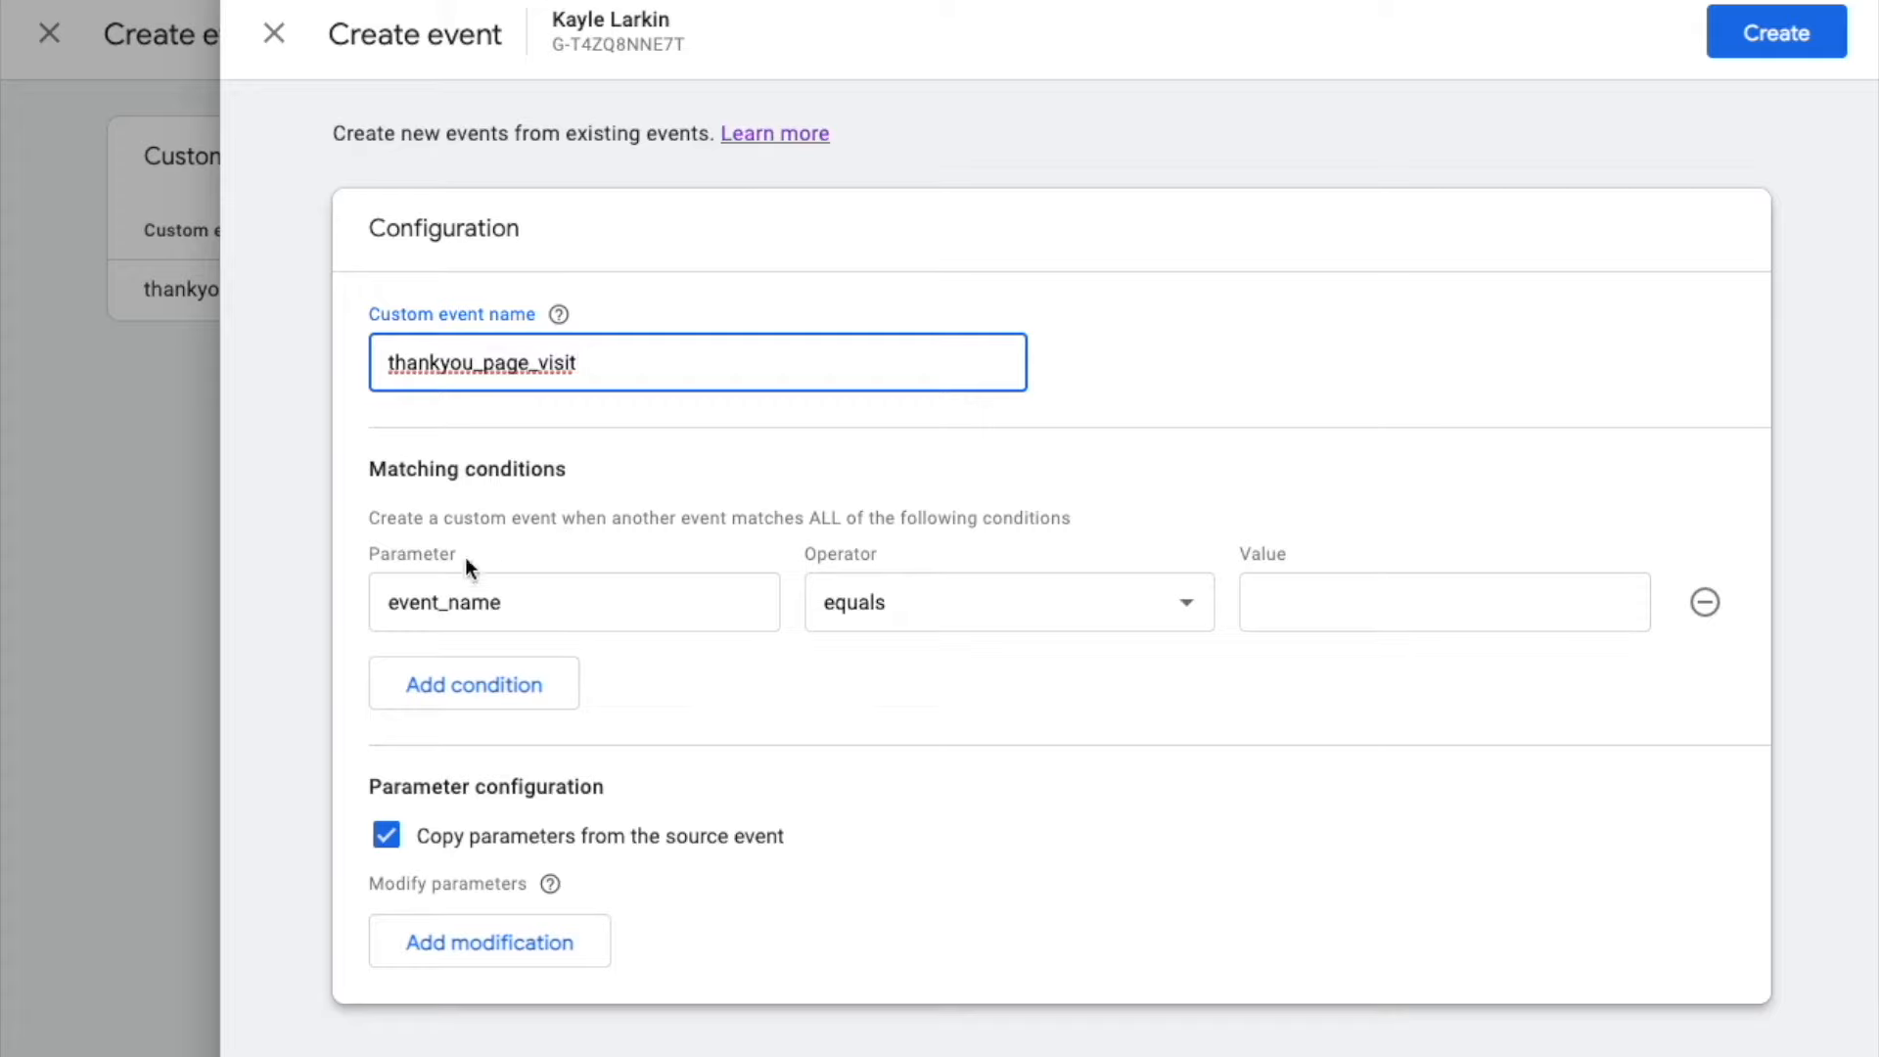
mouse_move(902, 633)
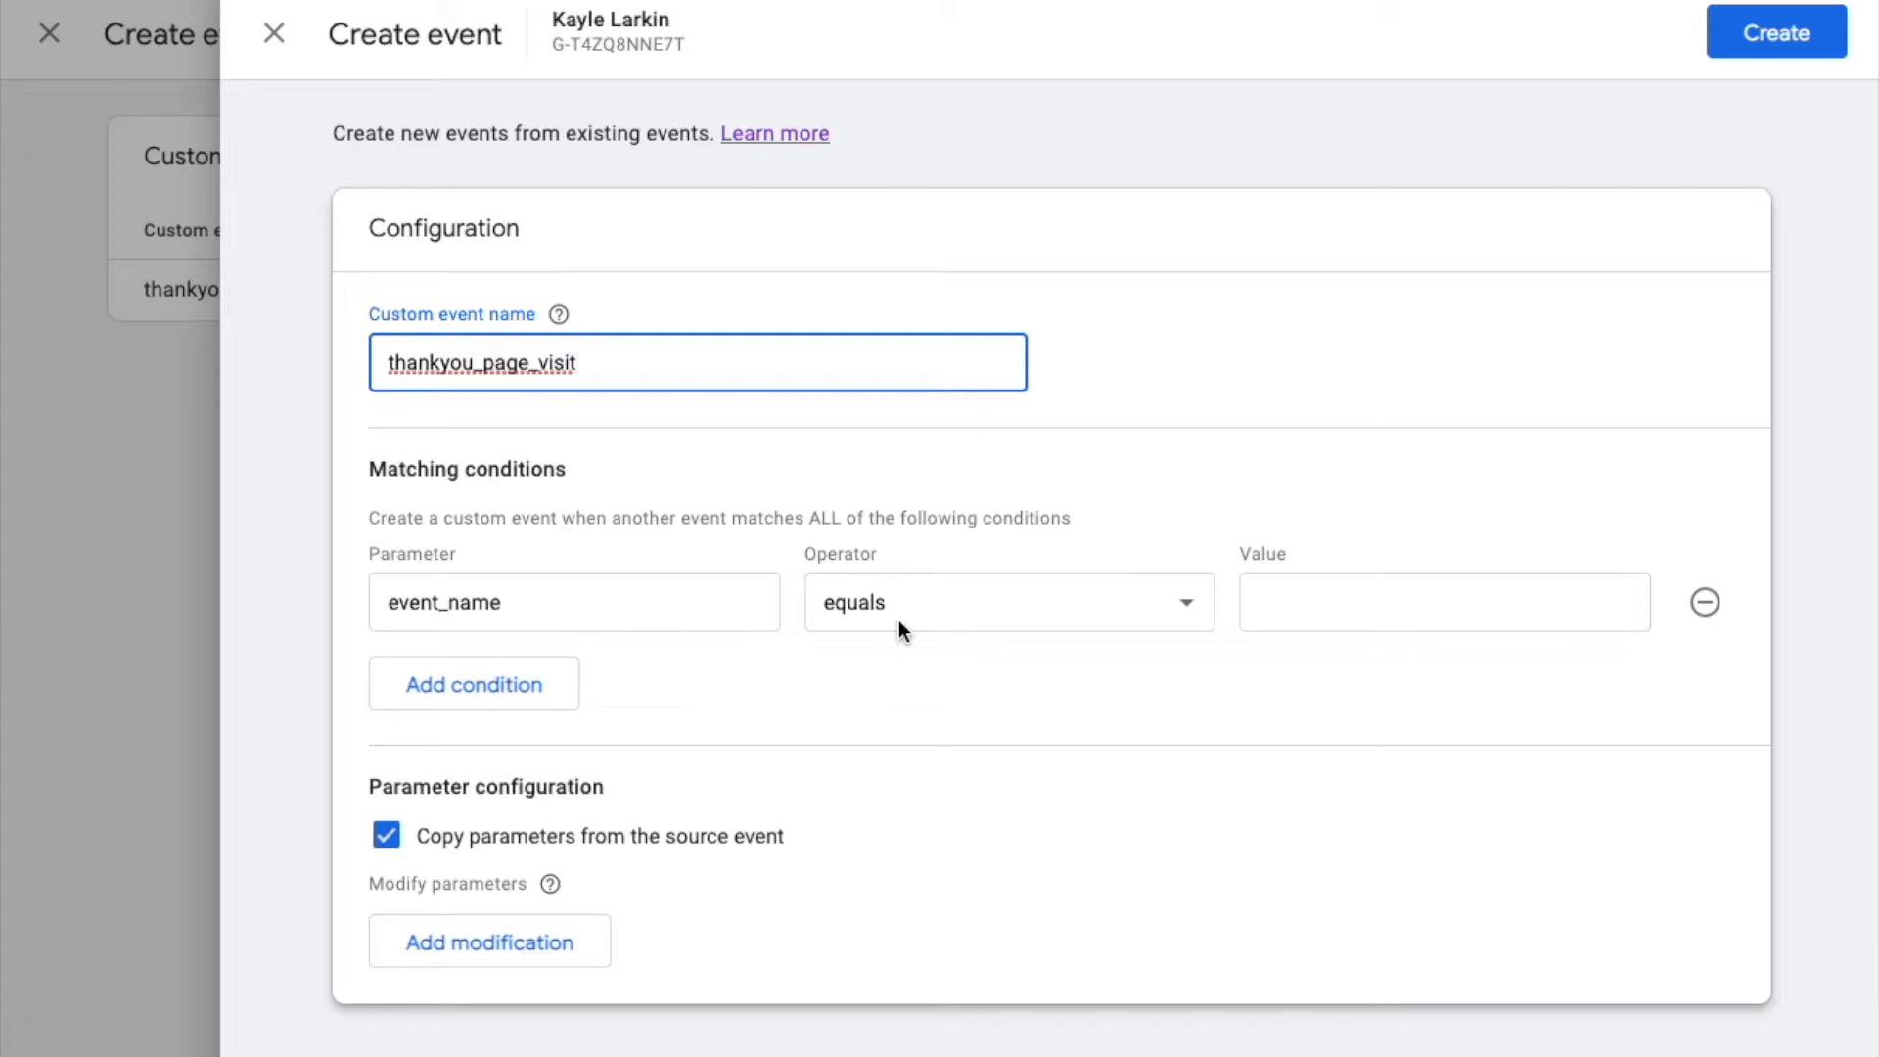
type("page_view")
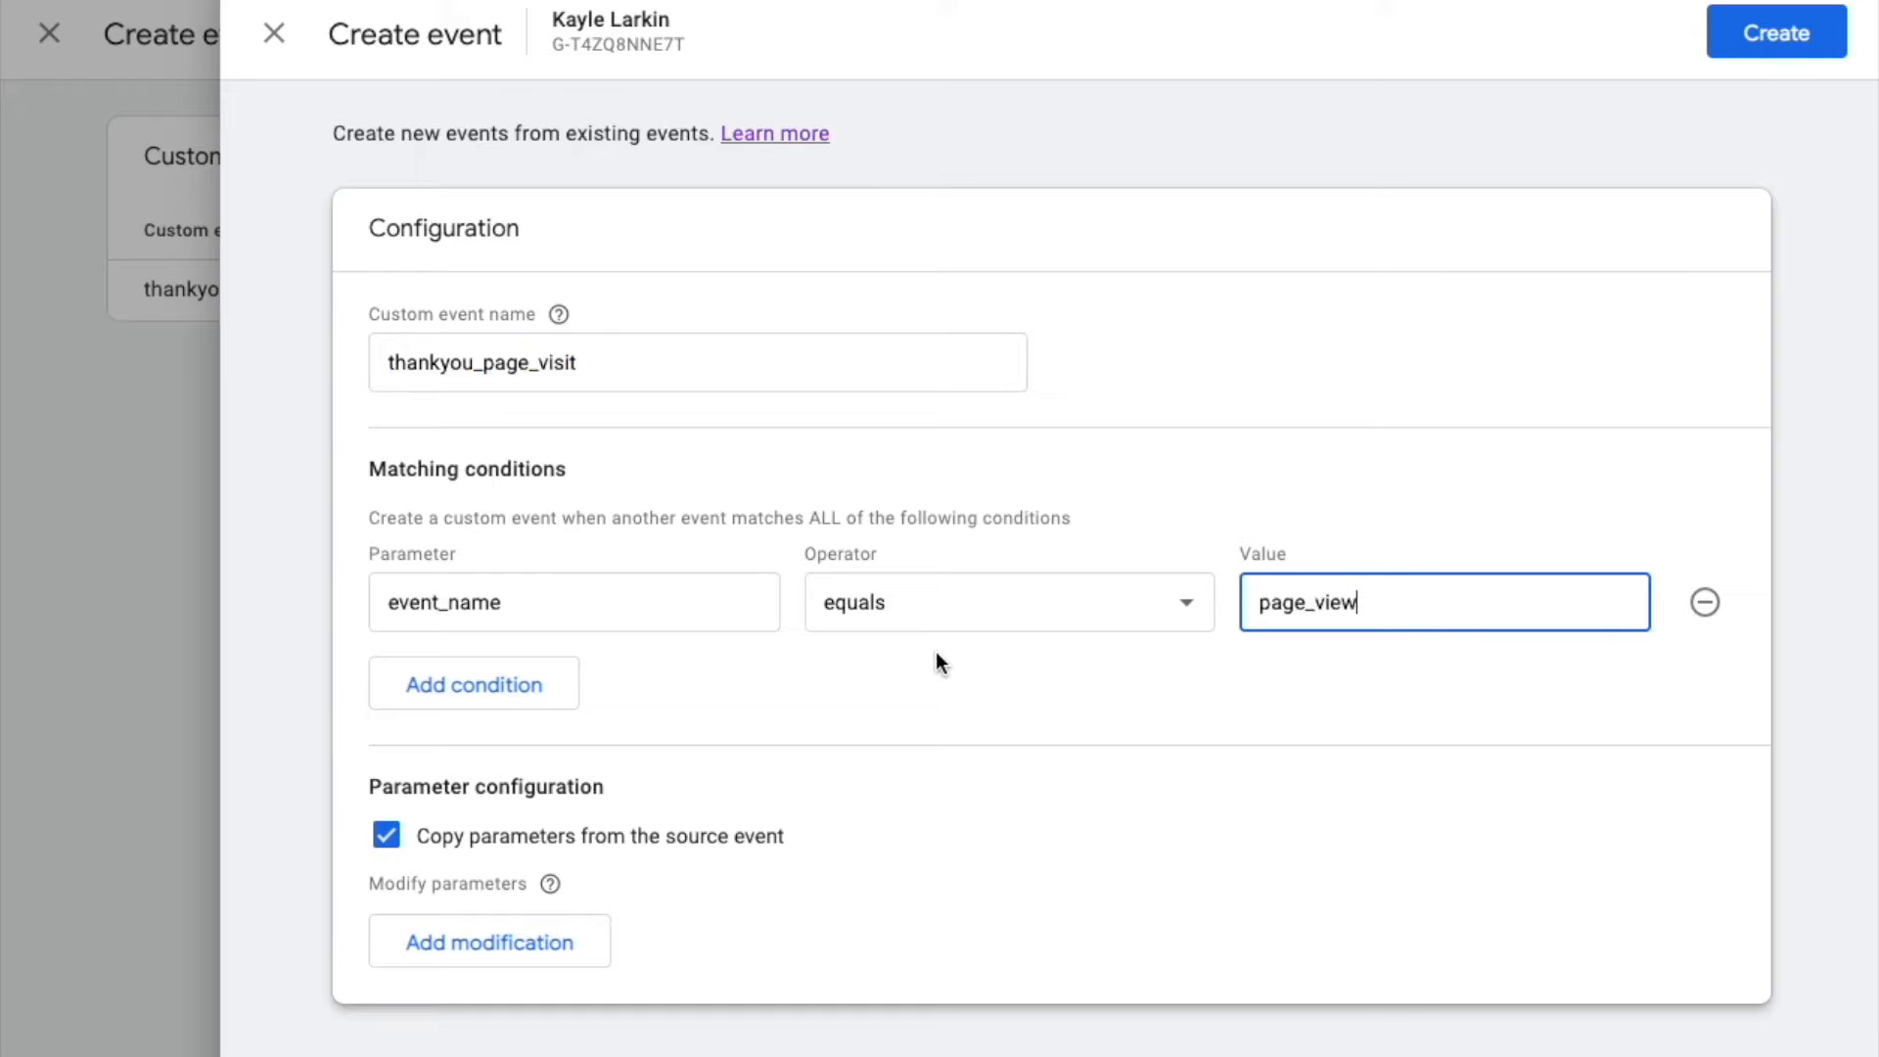
mouse_move(473, 684)
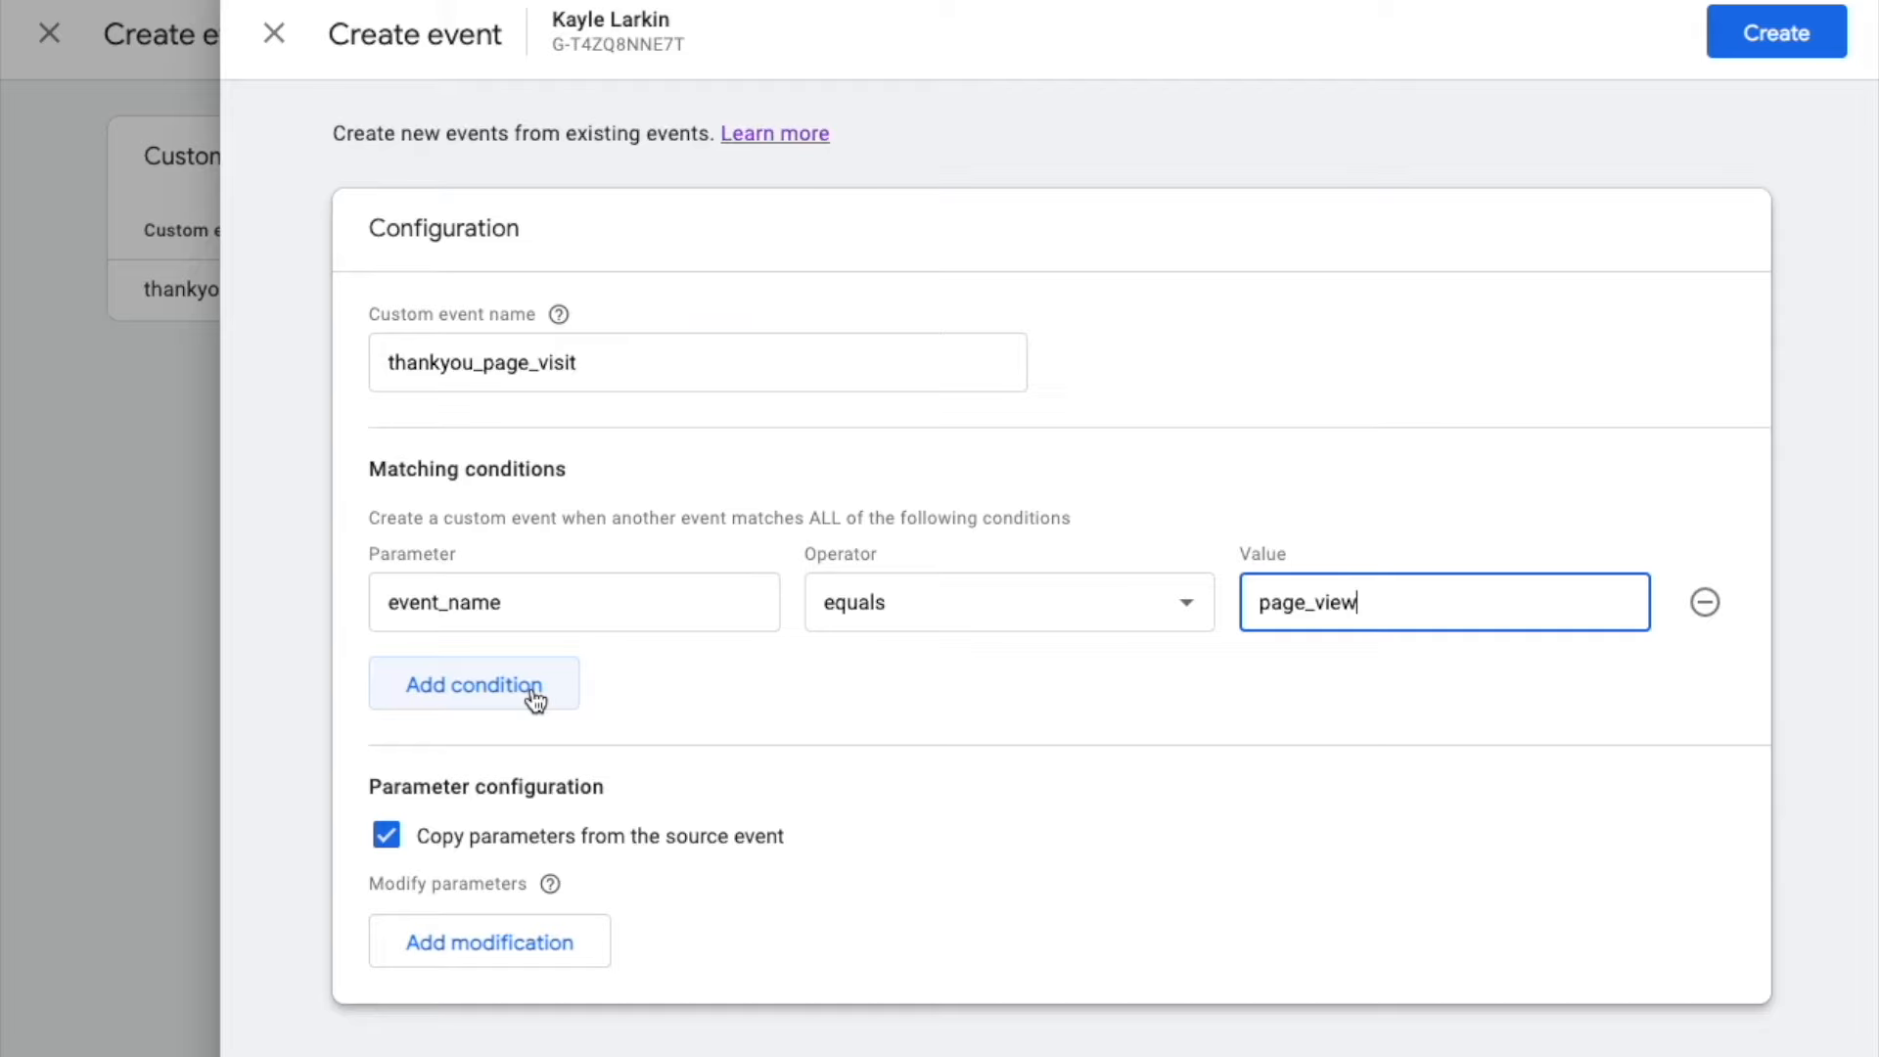
Step: Add a second condition: page_location contains /contact/thank-you/
left_click(472, 684)
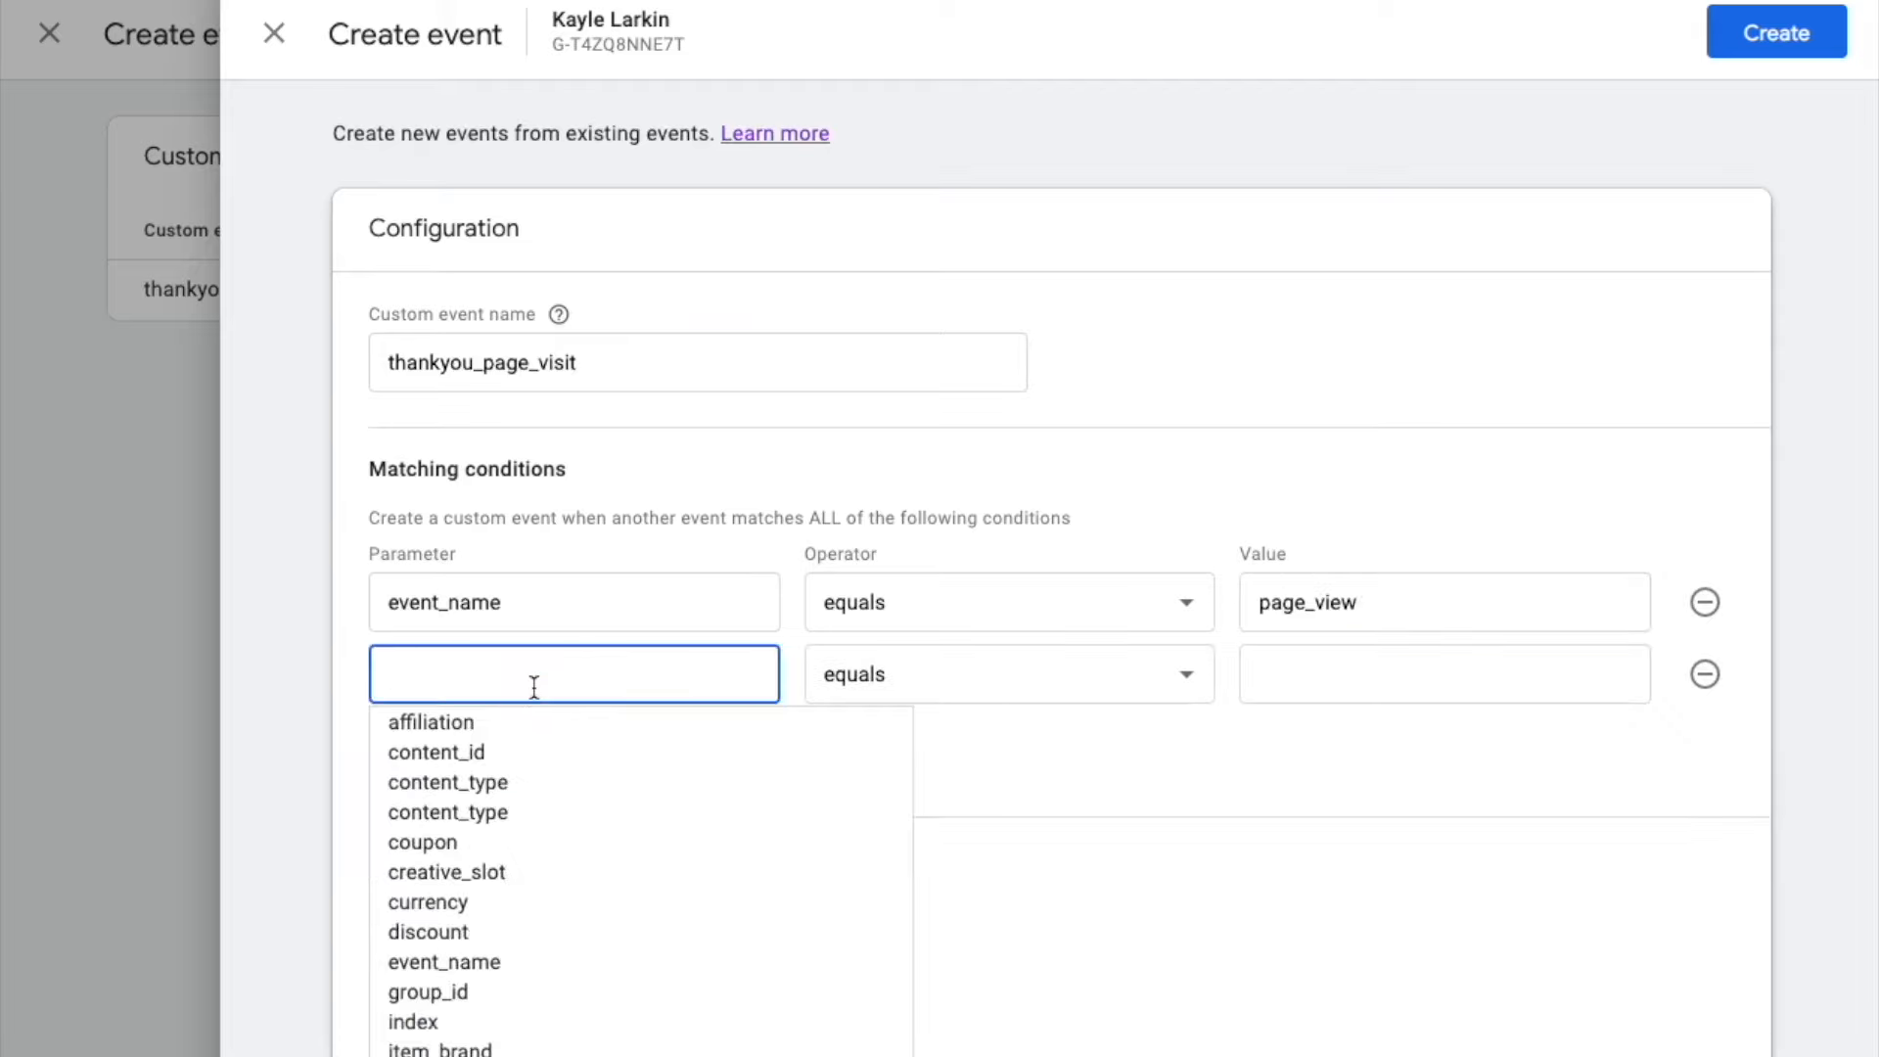
type("page_")
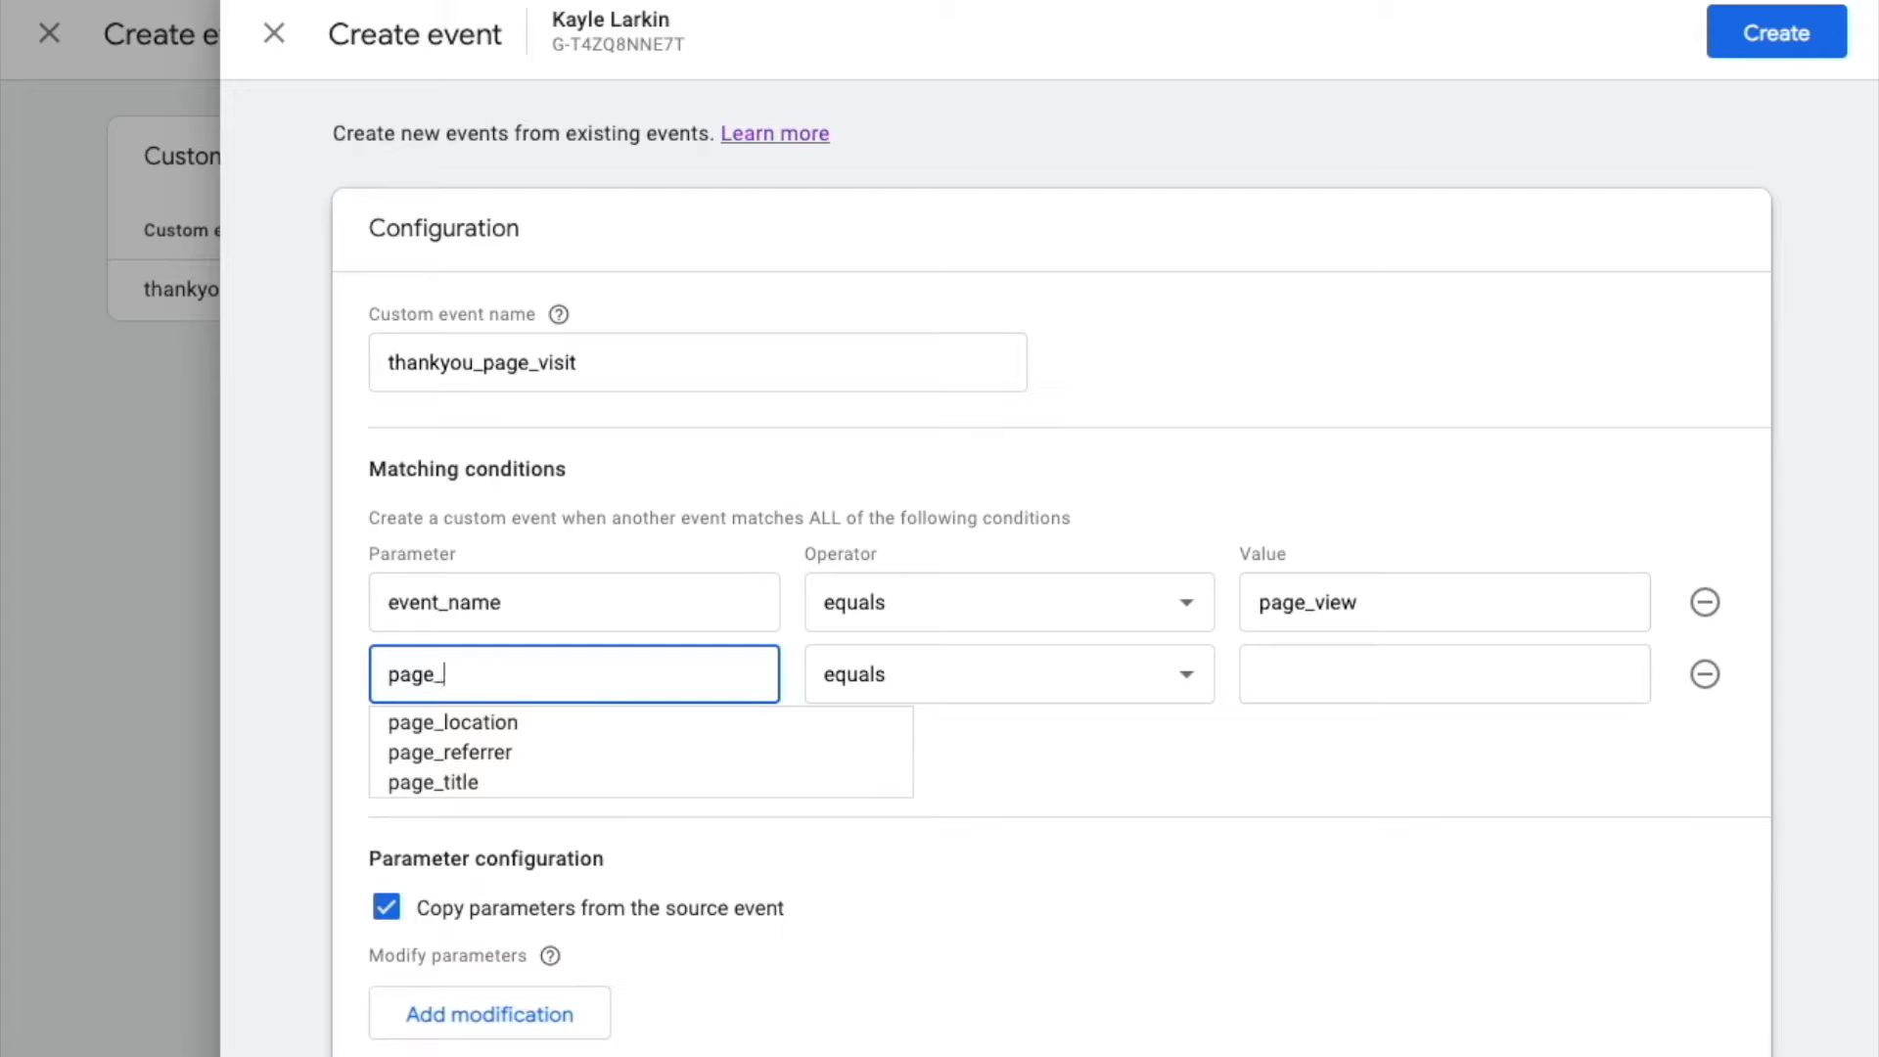
left_click(453, 721)
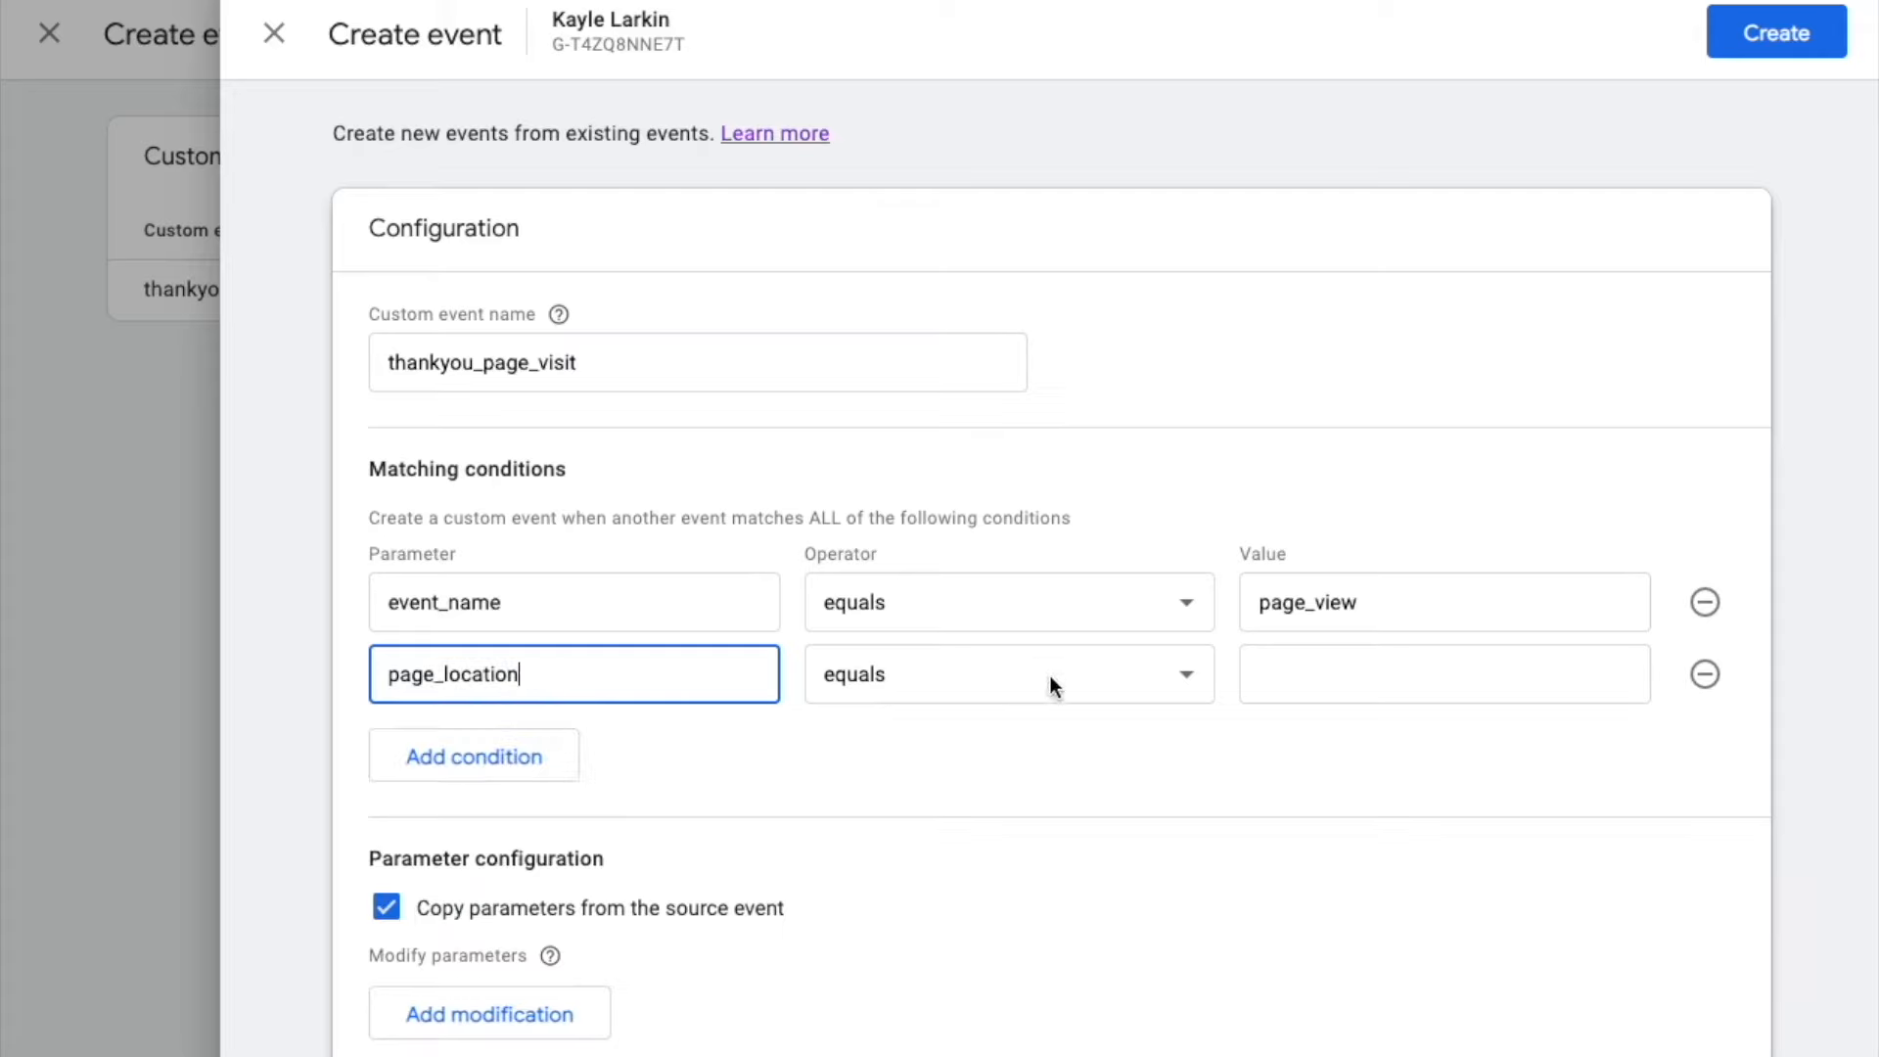
left_click(1007, 674)
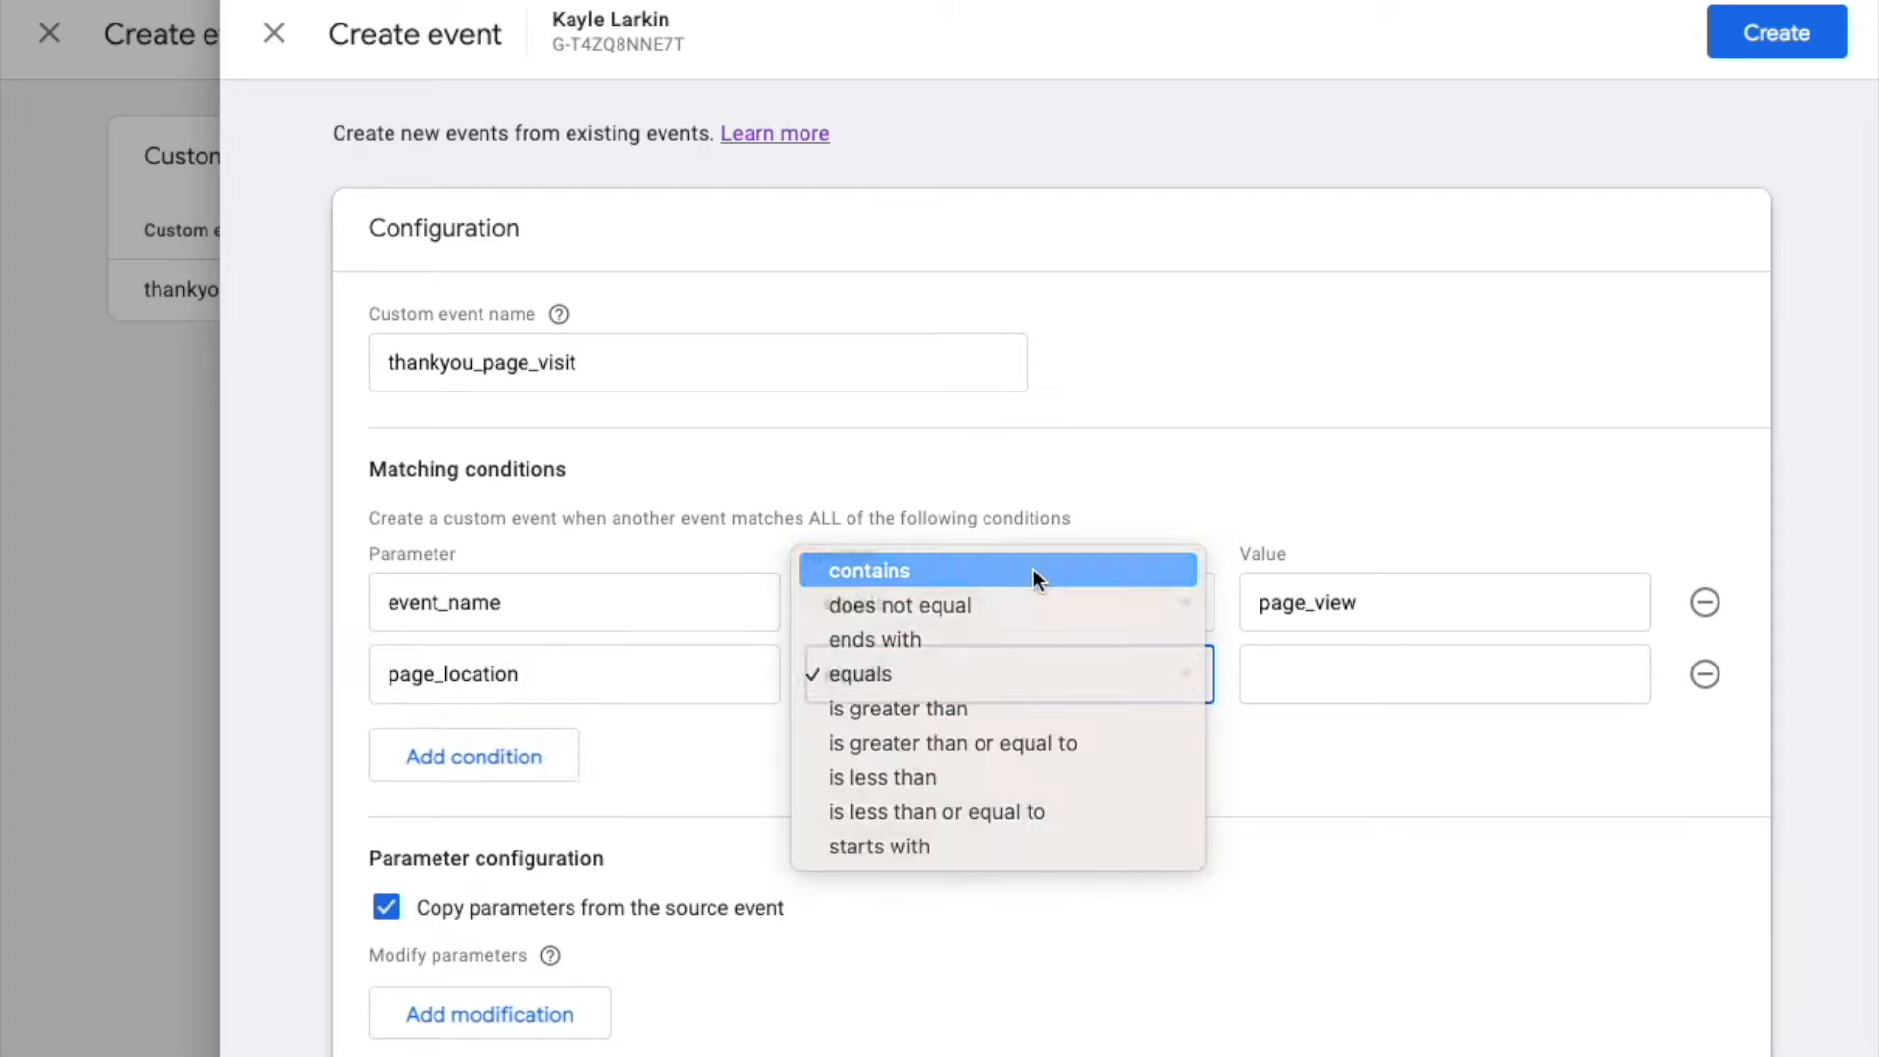
left_click(868, 571)
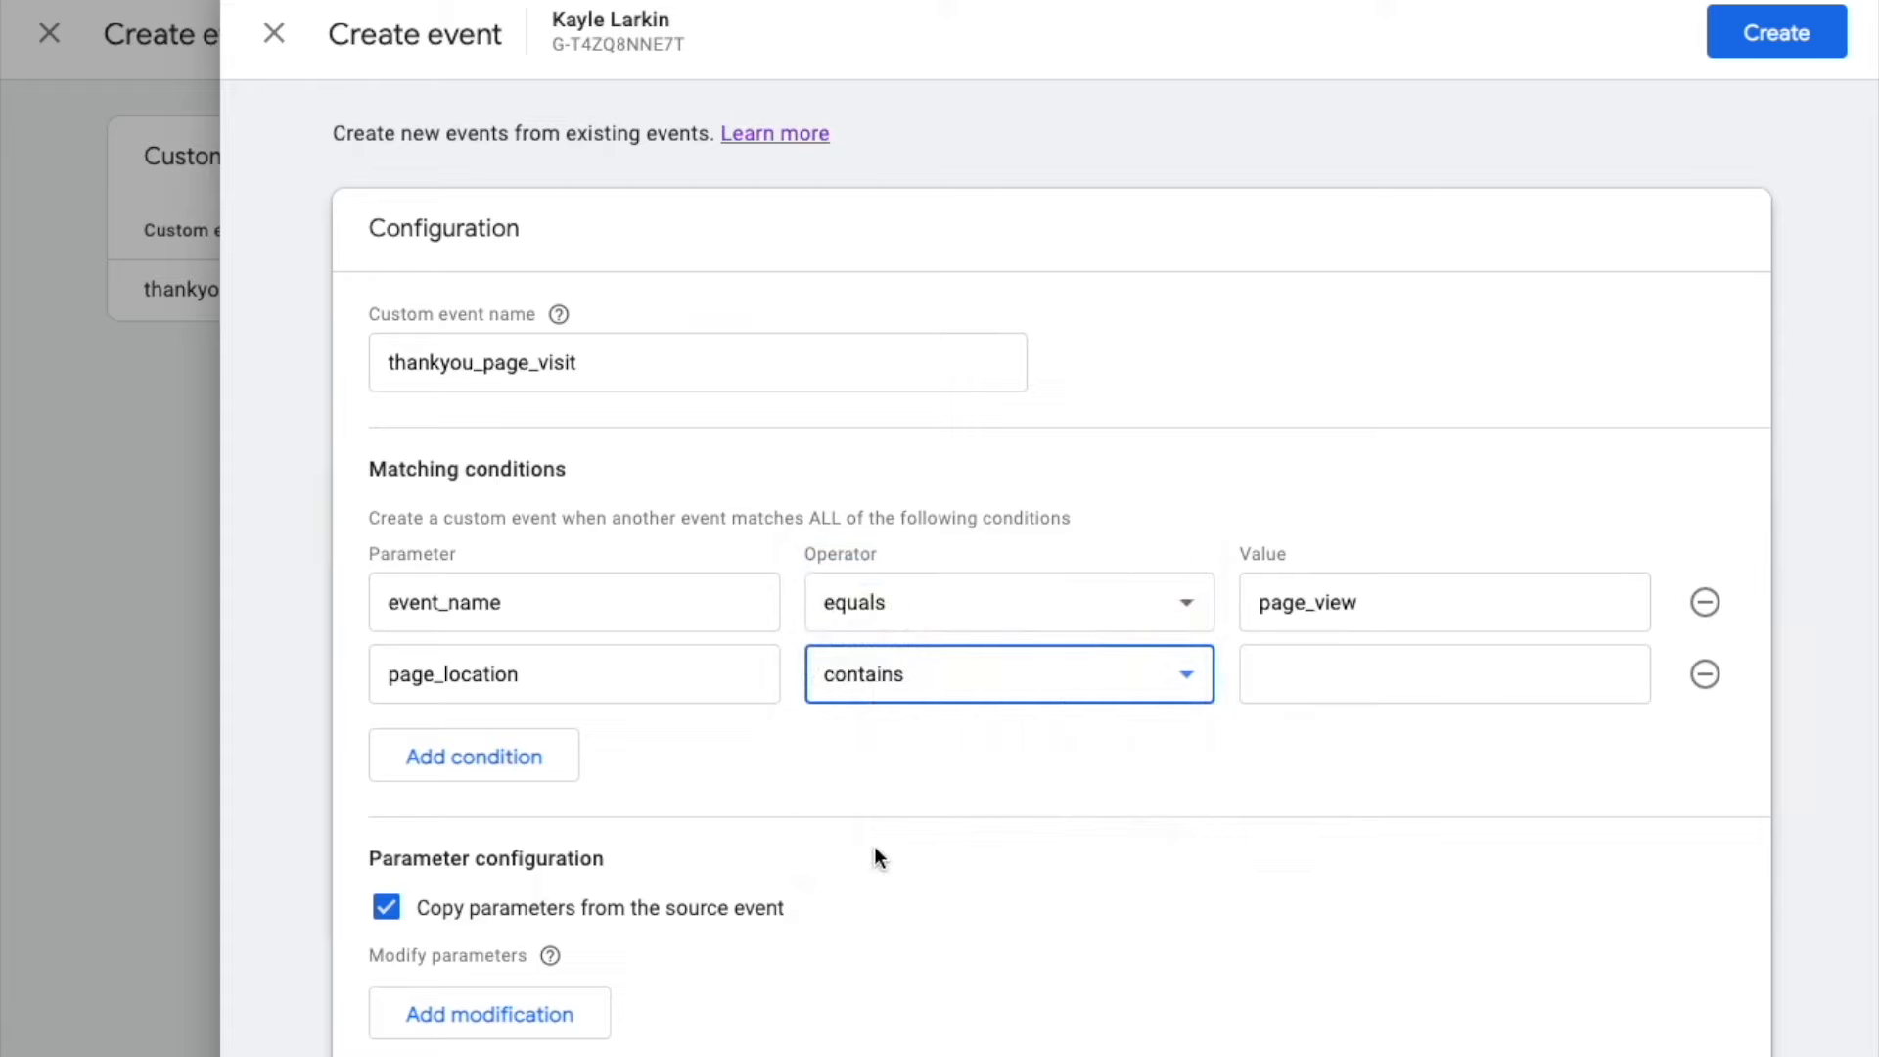
type("/")
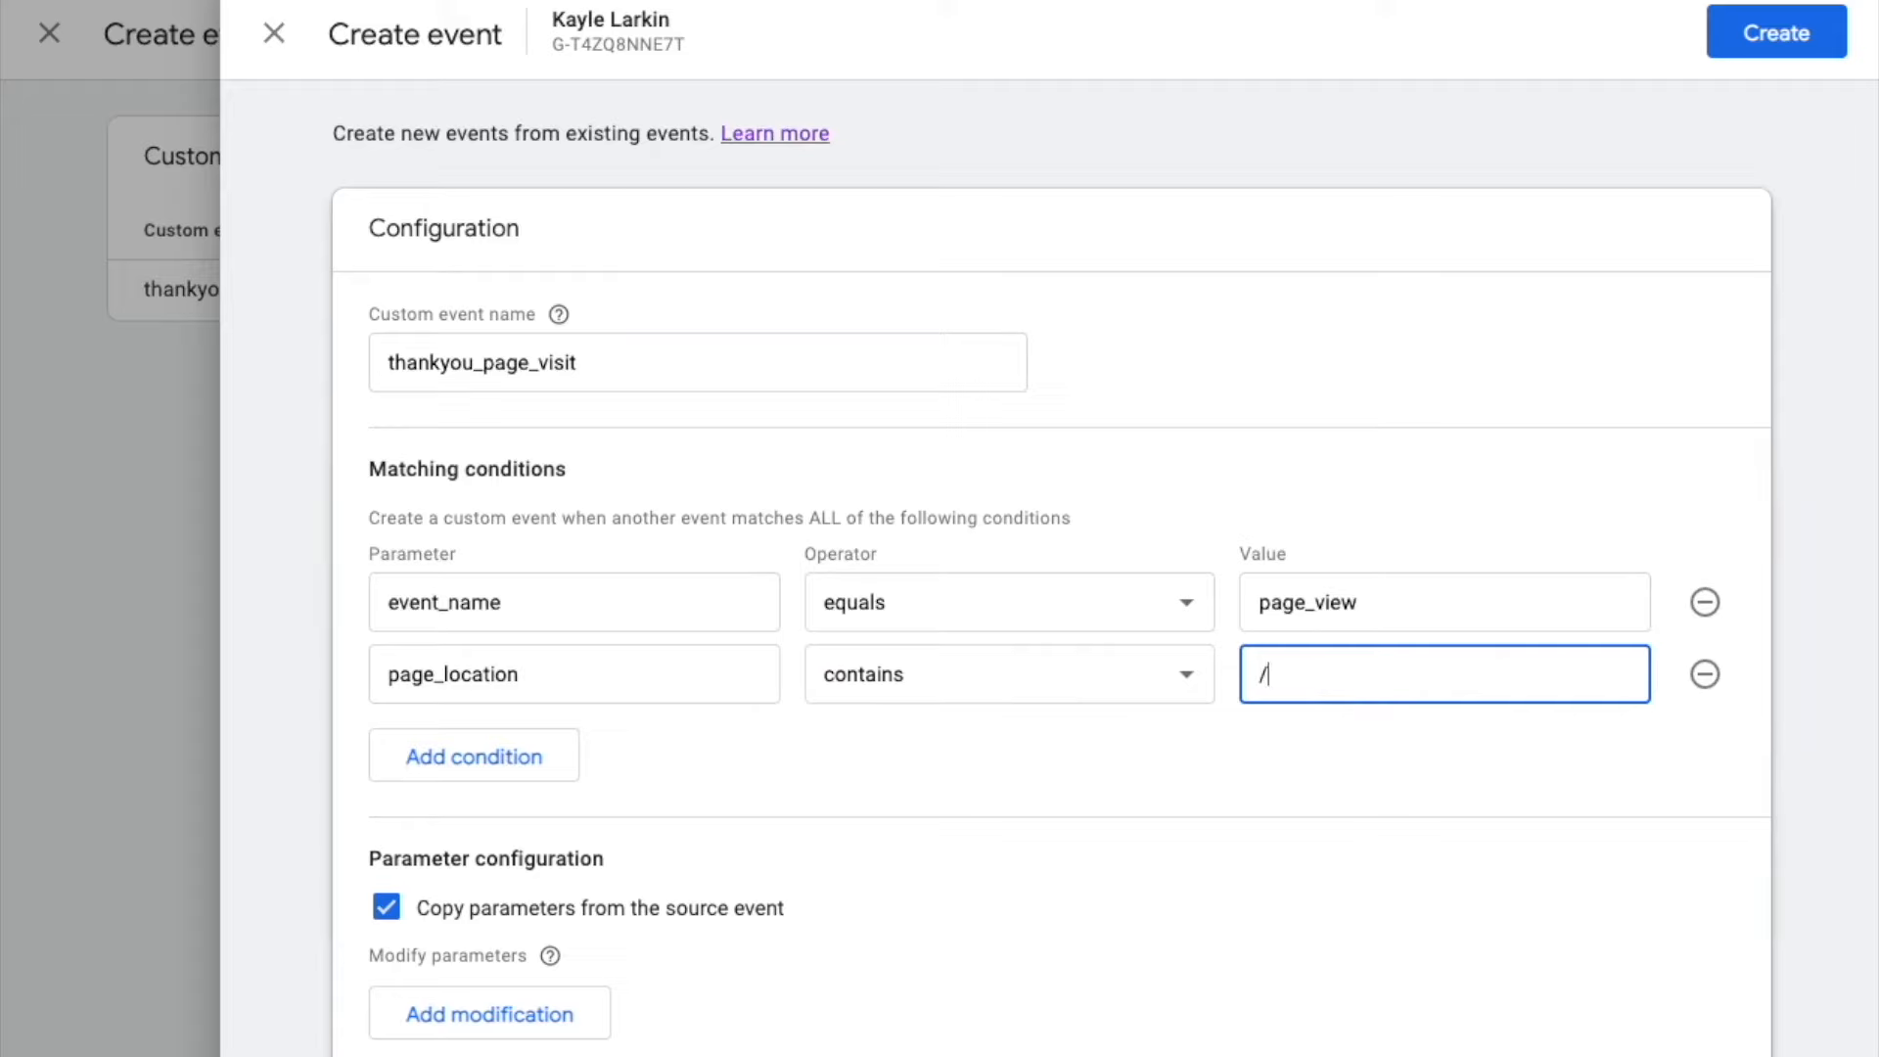
type("contact/thank-you/")
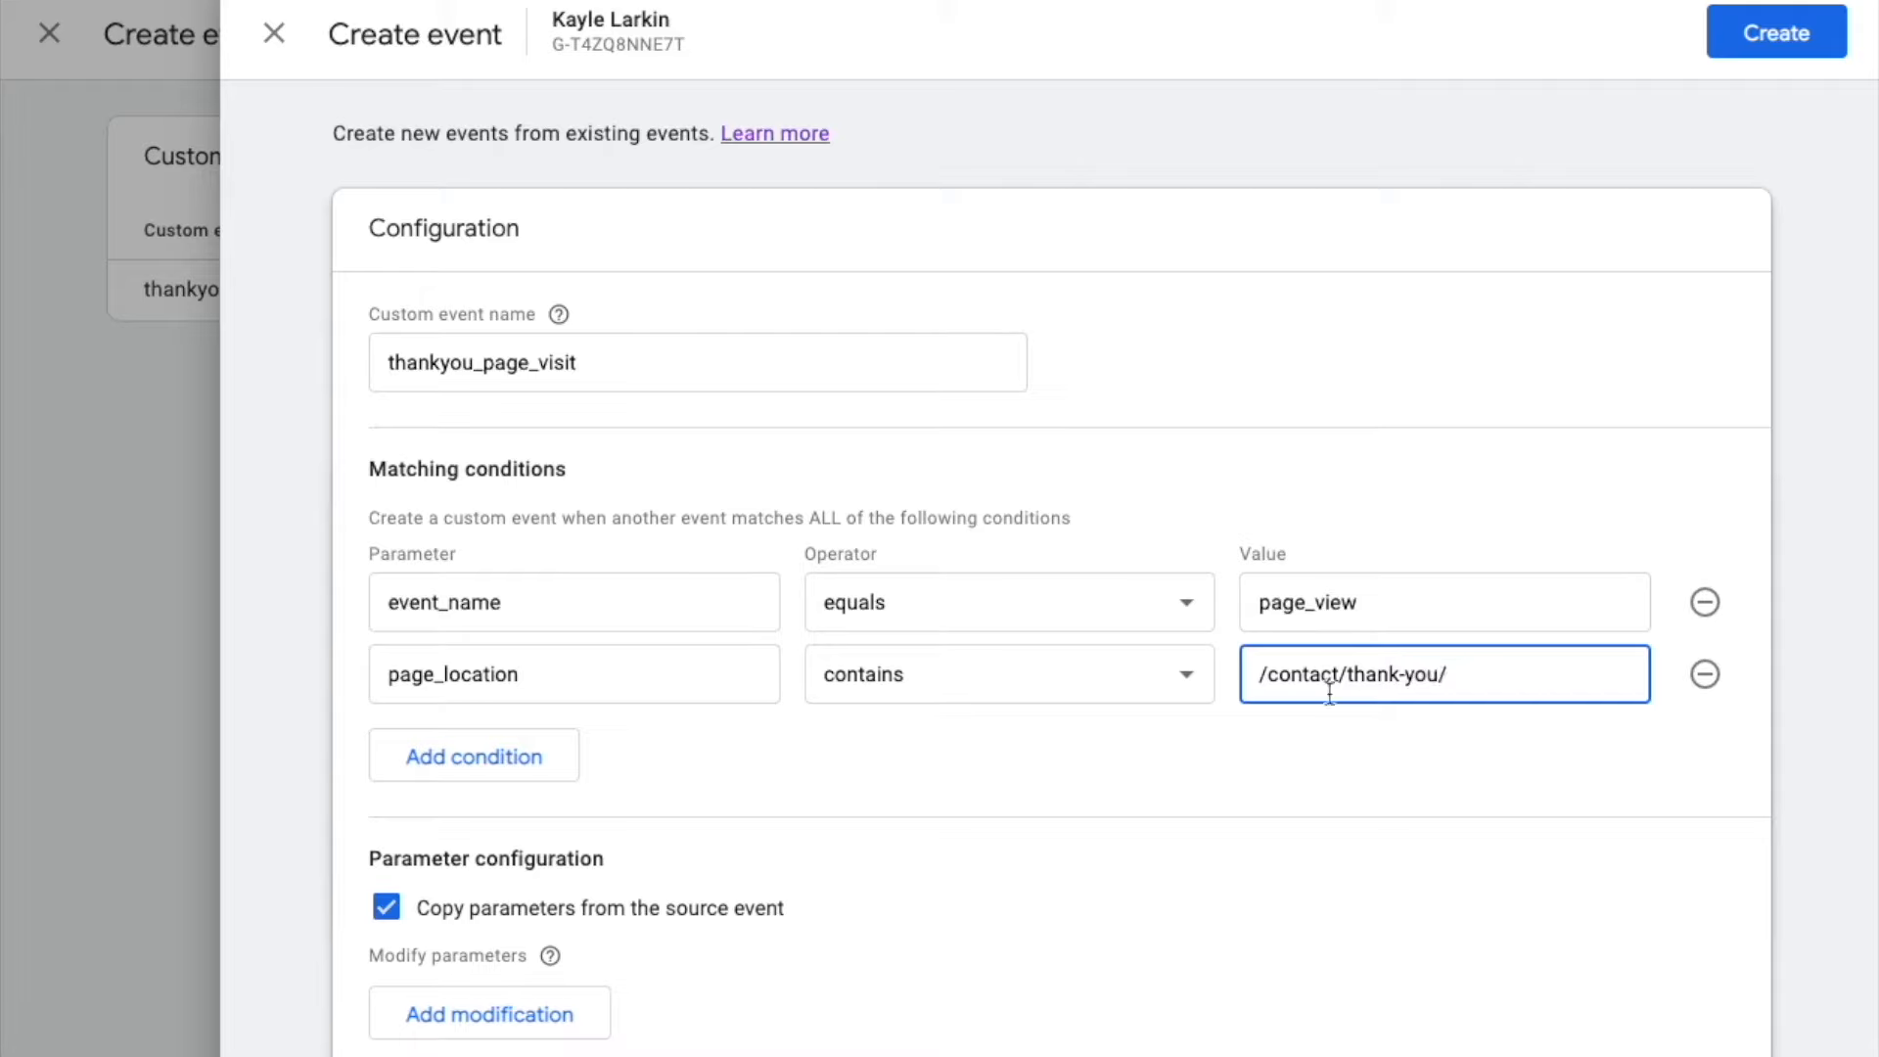
mouse_move(486, 911)
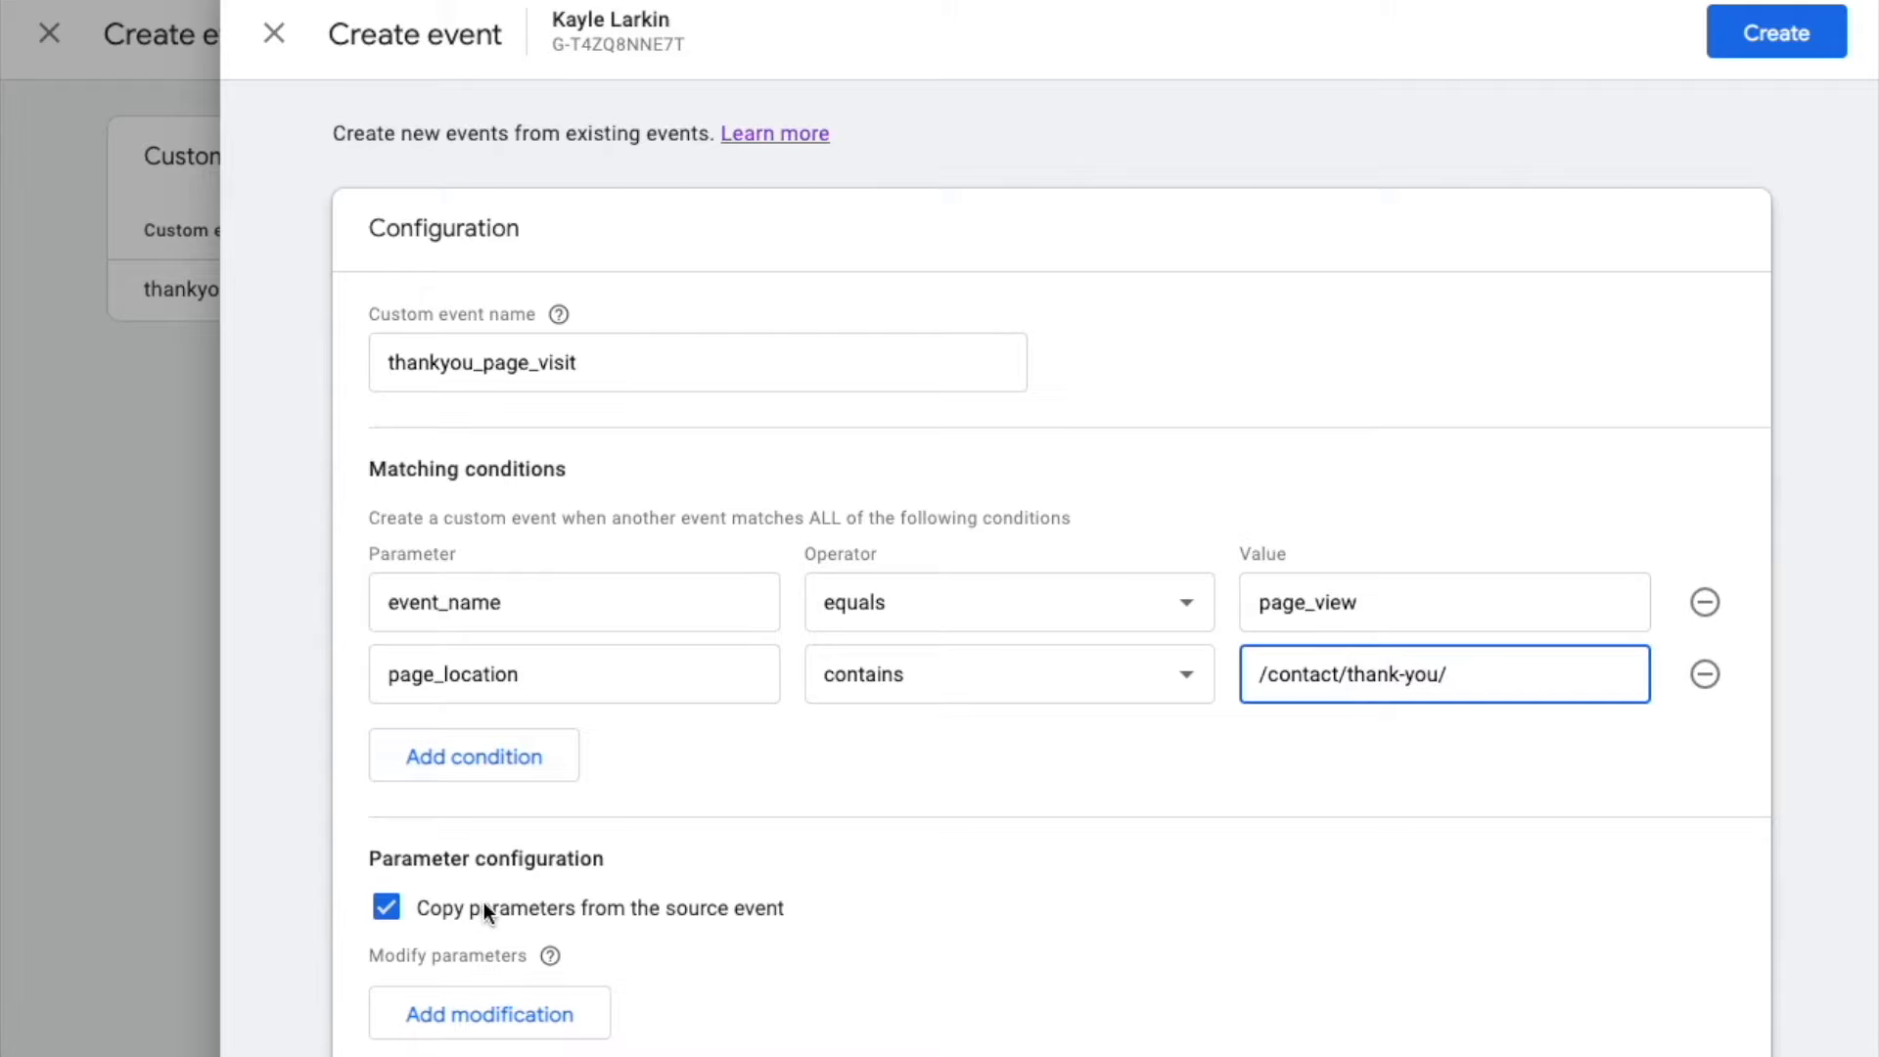
mouse_move(505, 923)
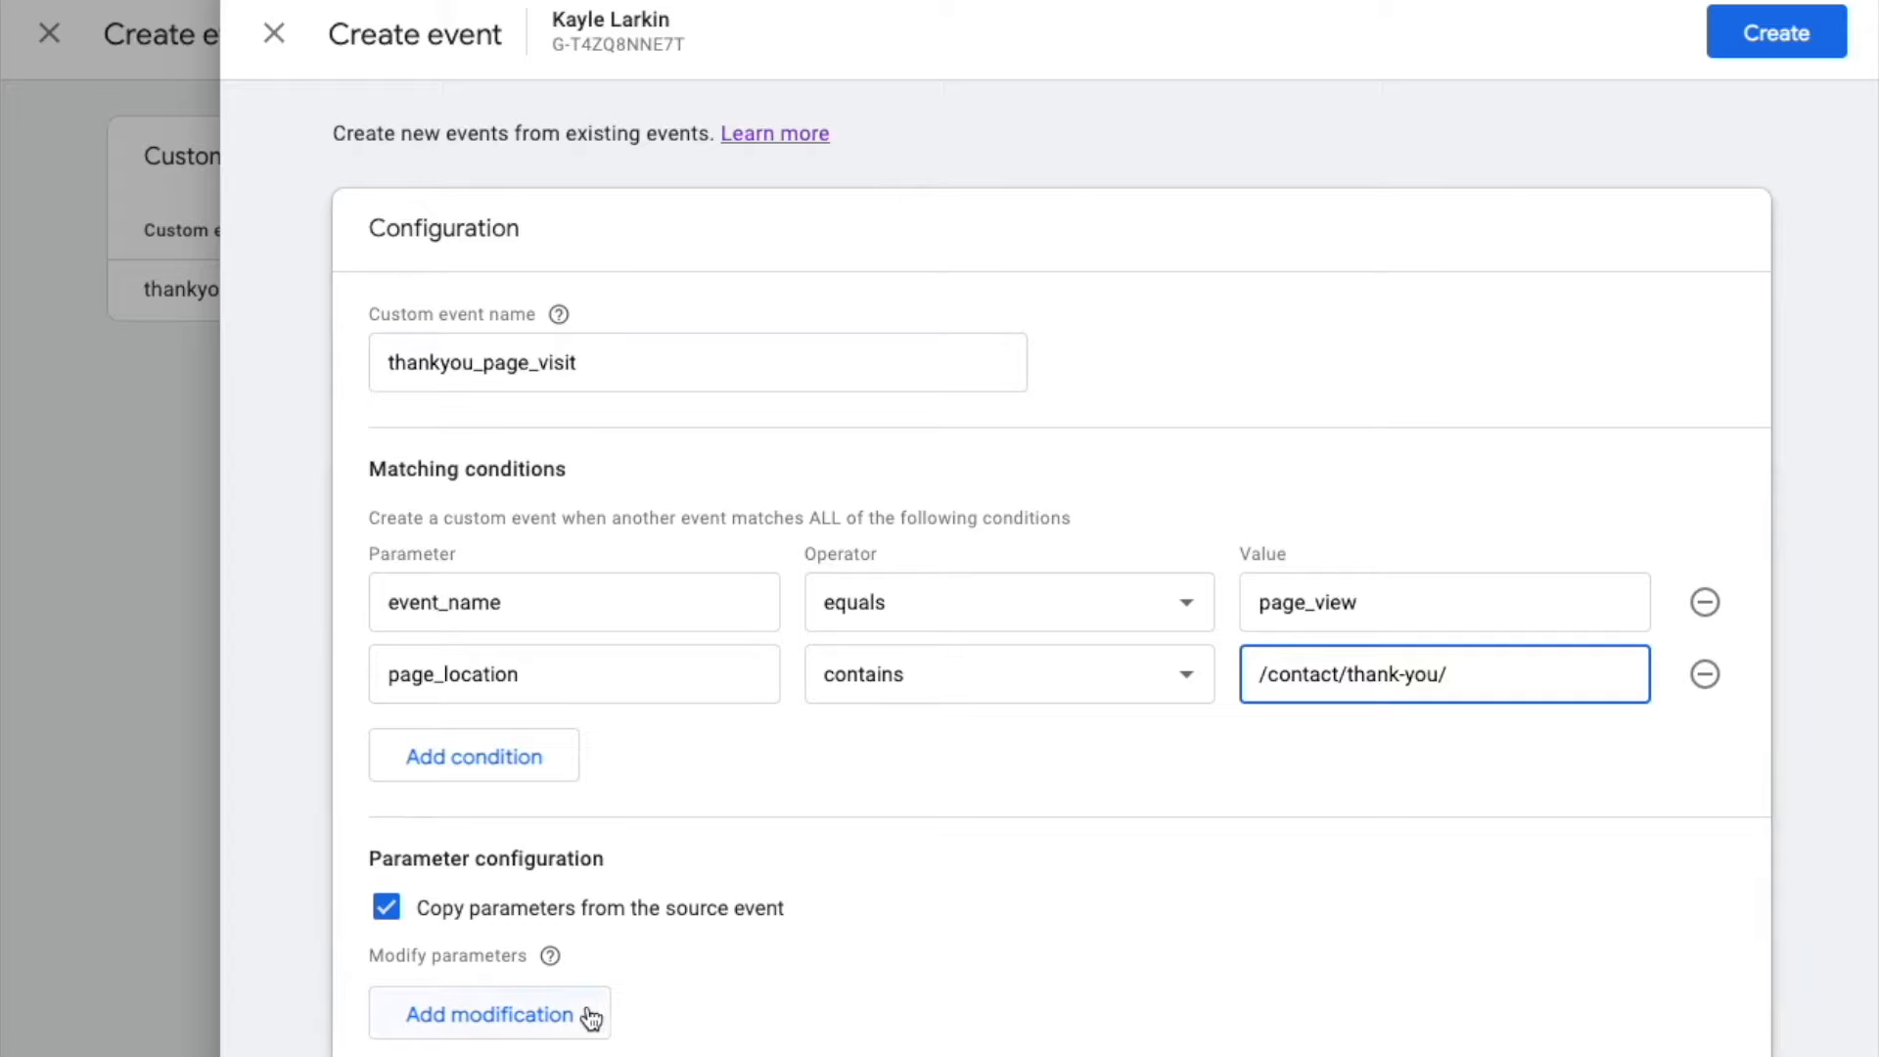
Step: Add a parameter modification that sets the value parameter to 500
left_click(489, 1014)
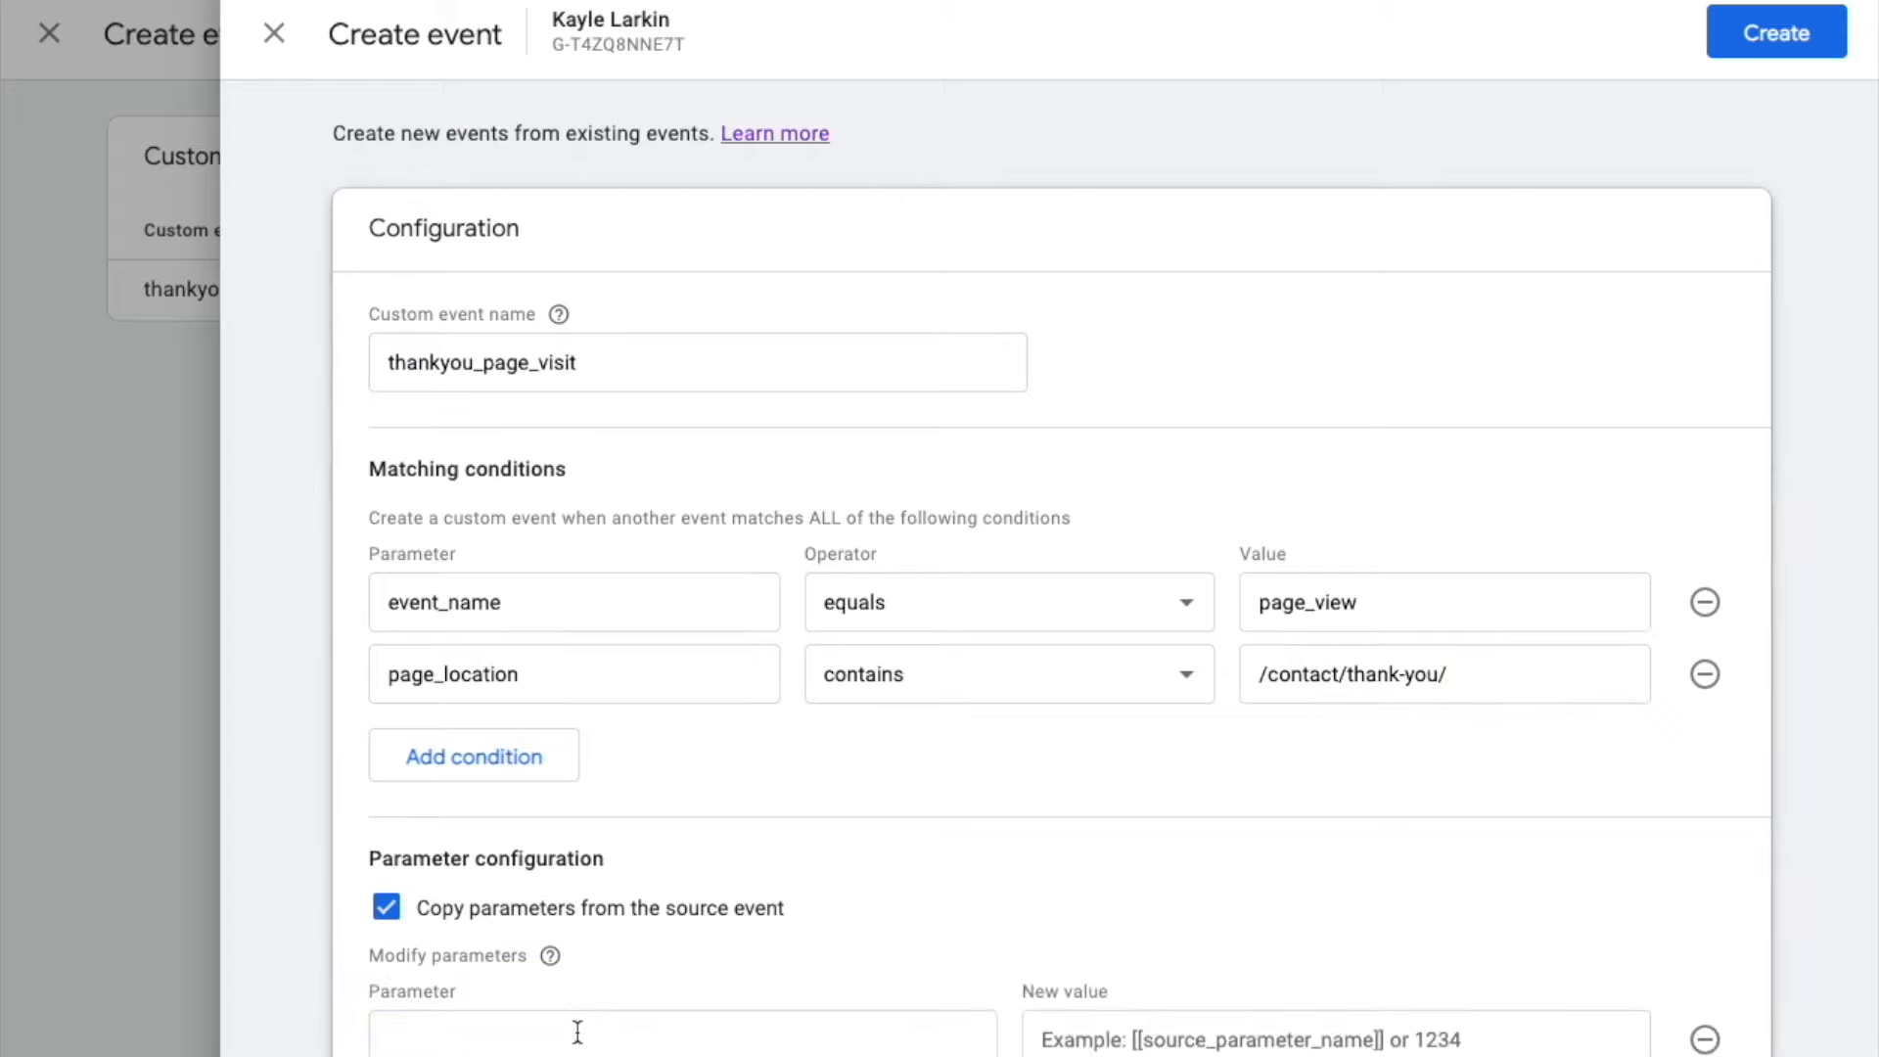
type("v")
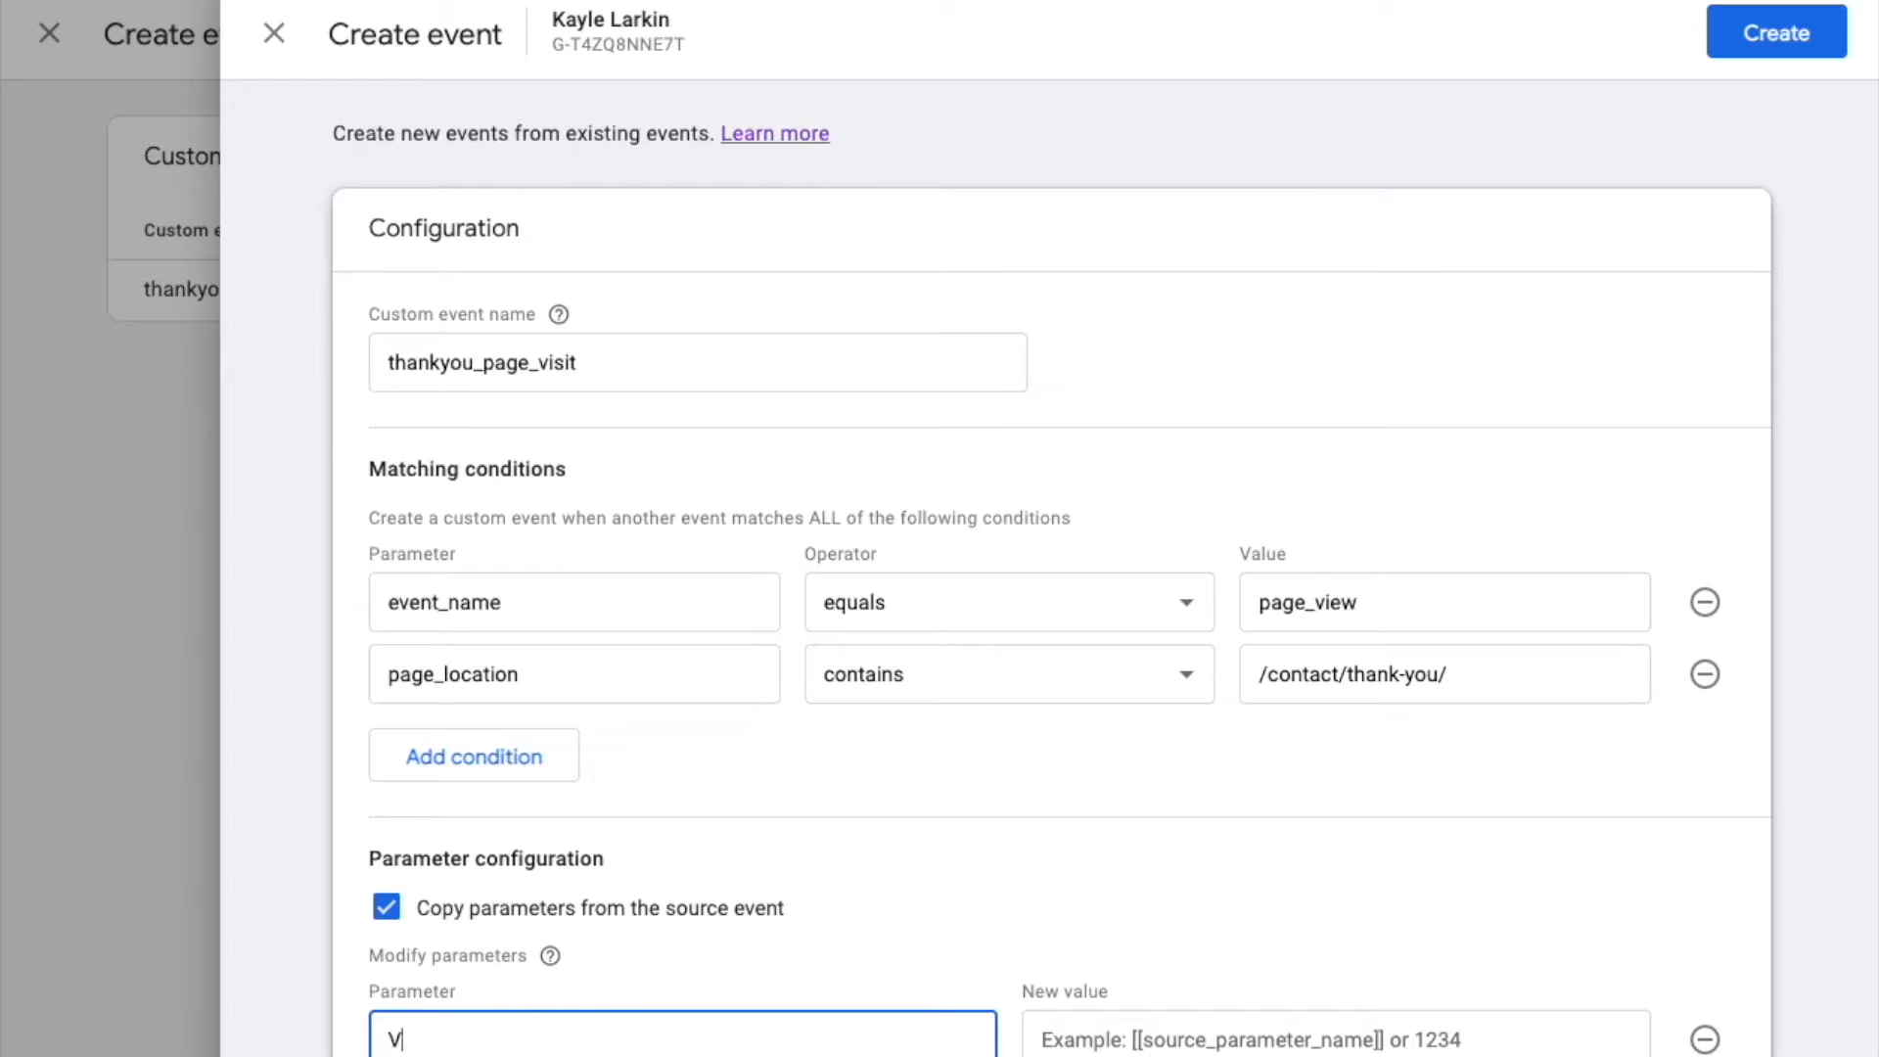
type("alue")
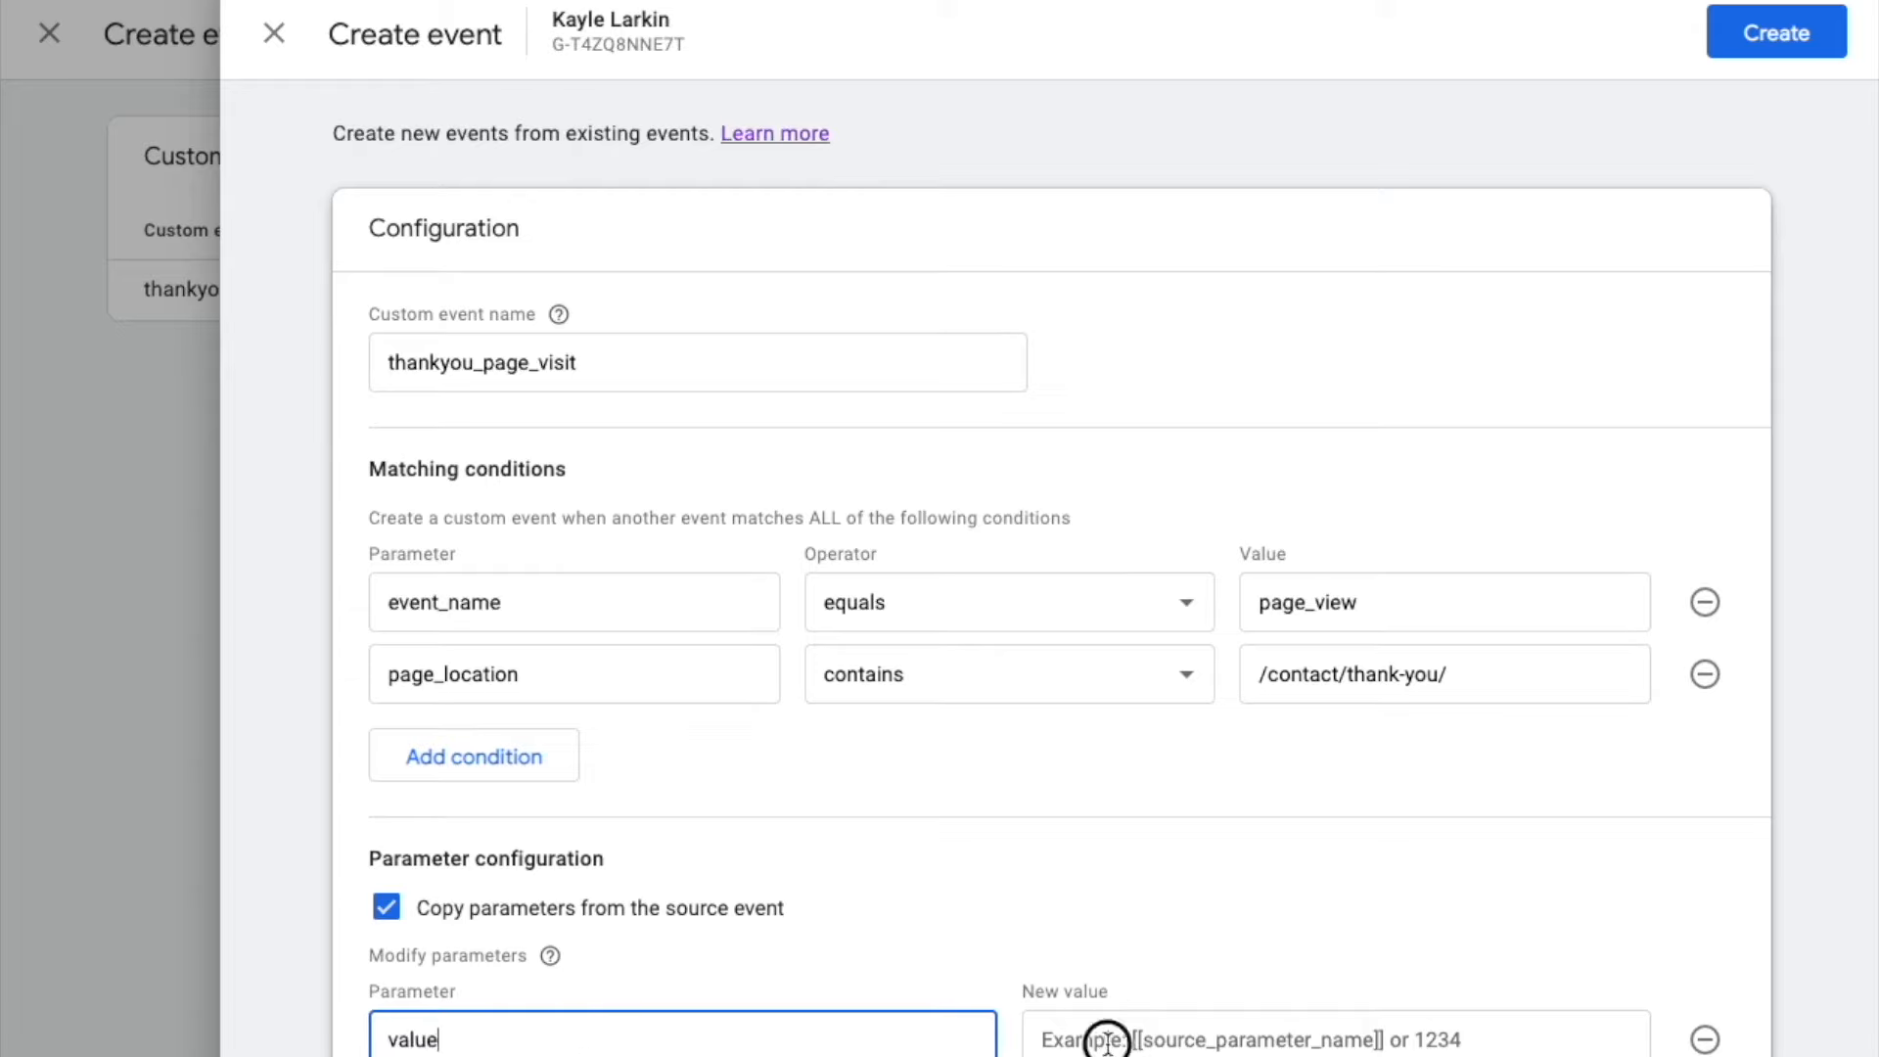
left_click(1329, 1039)
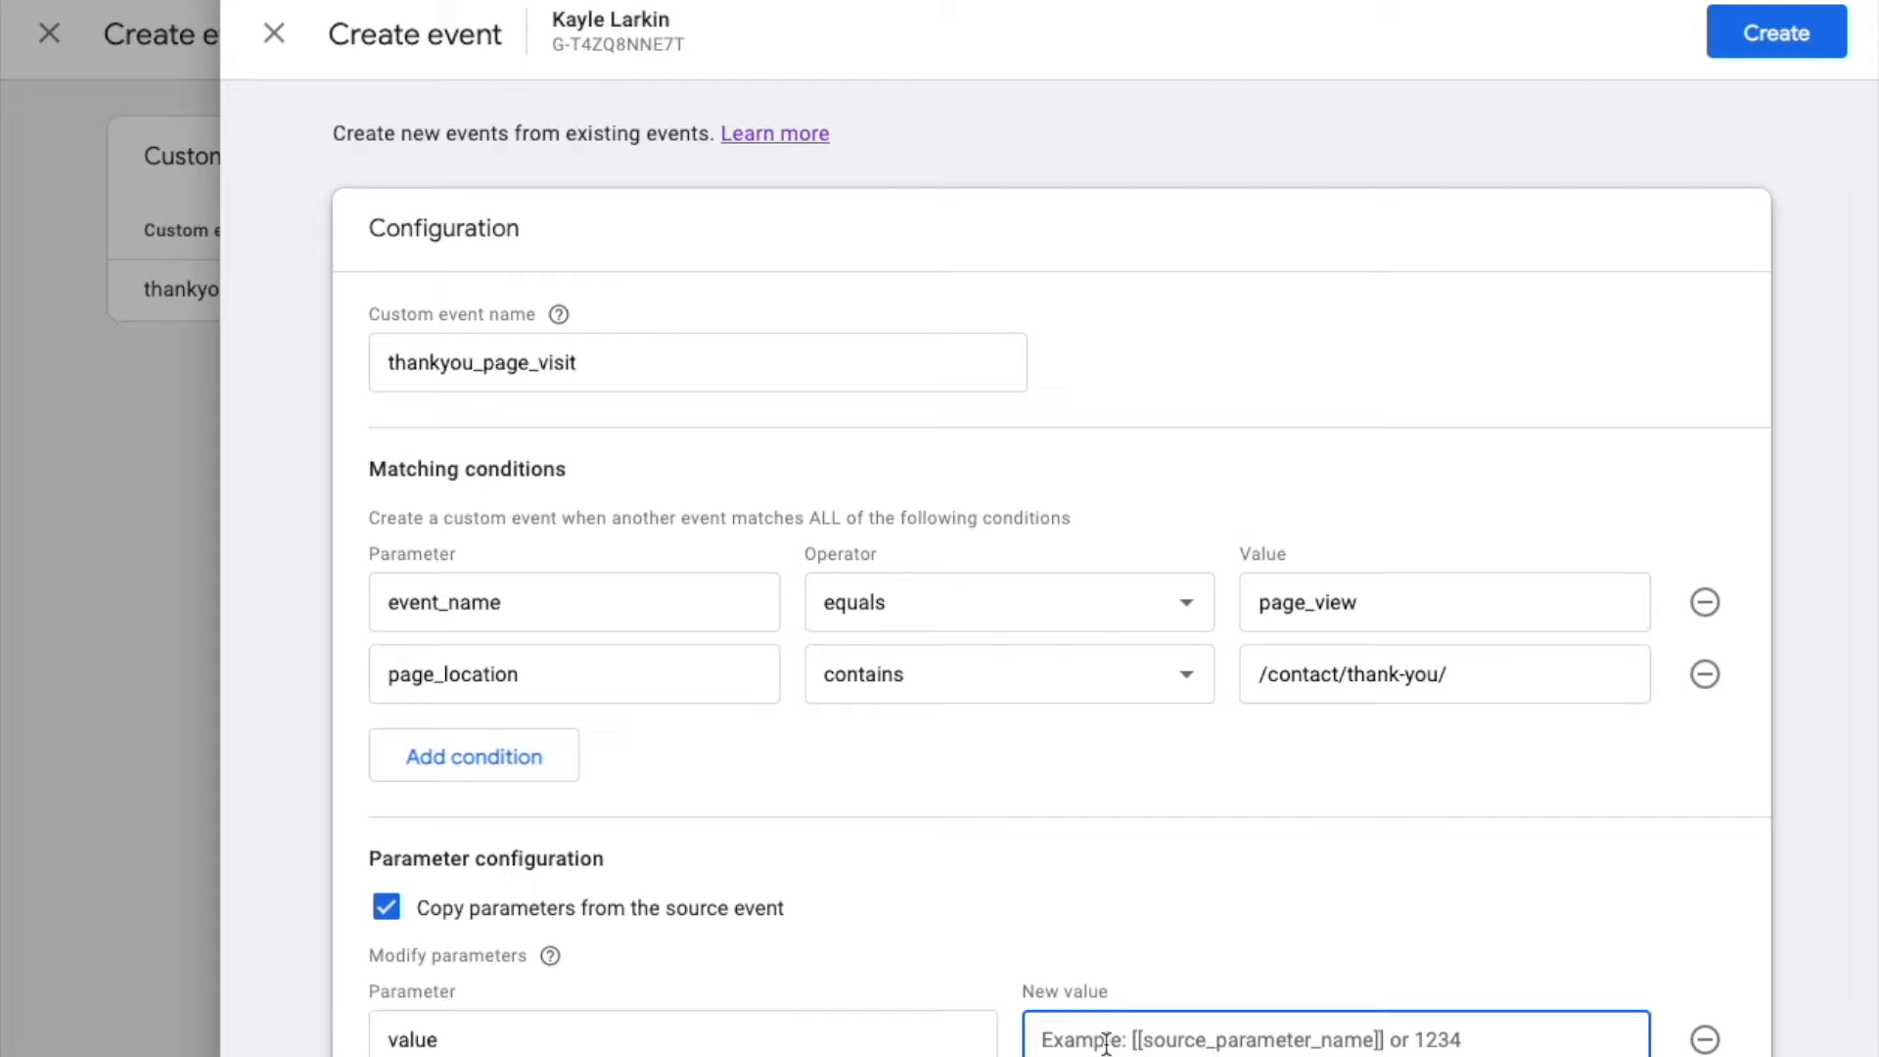
type("500")
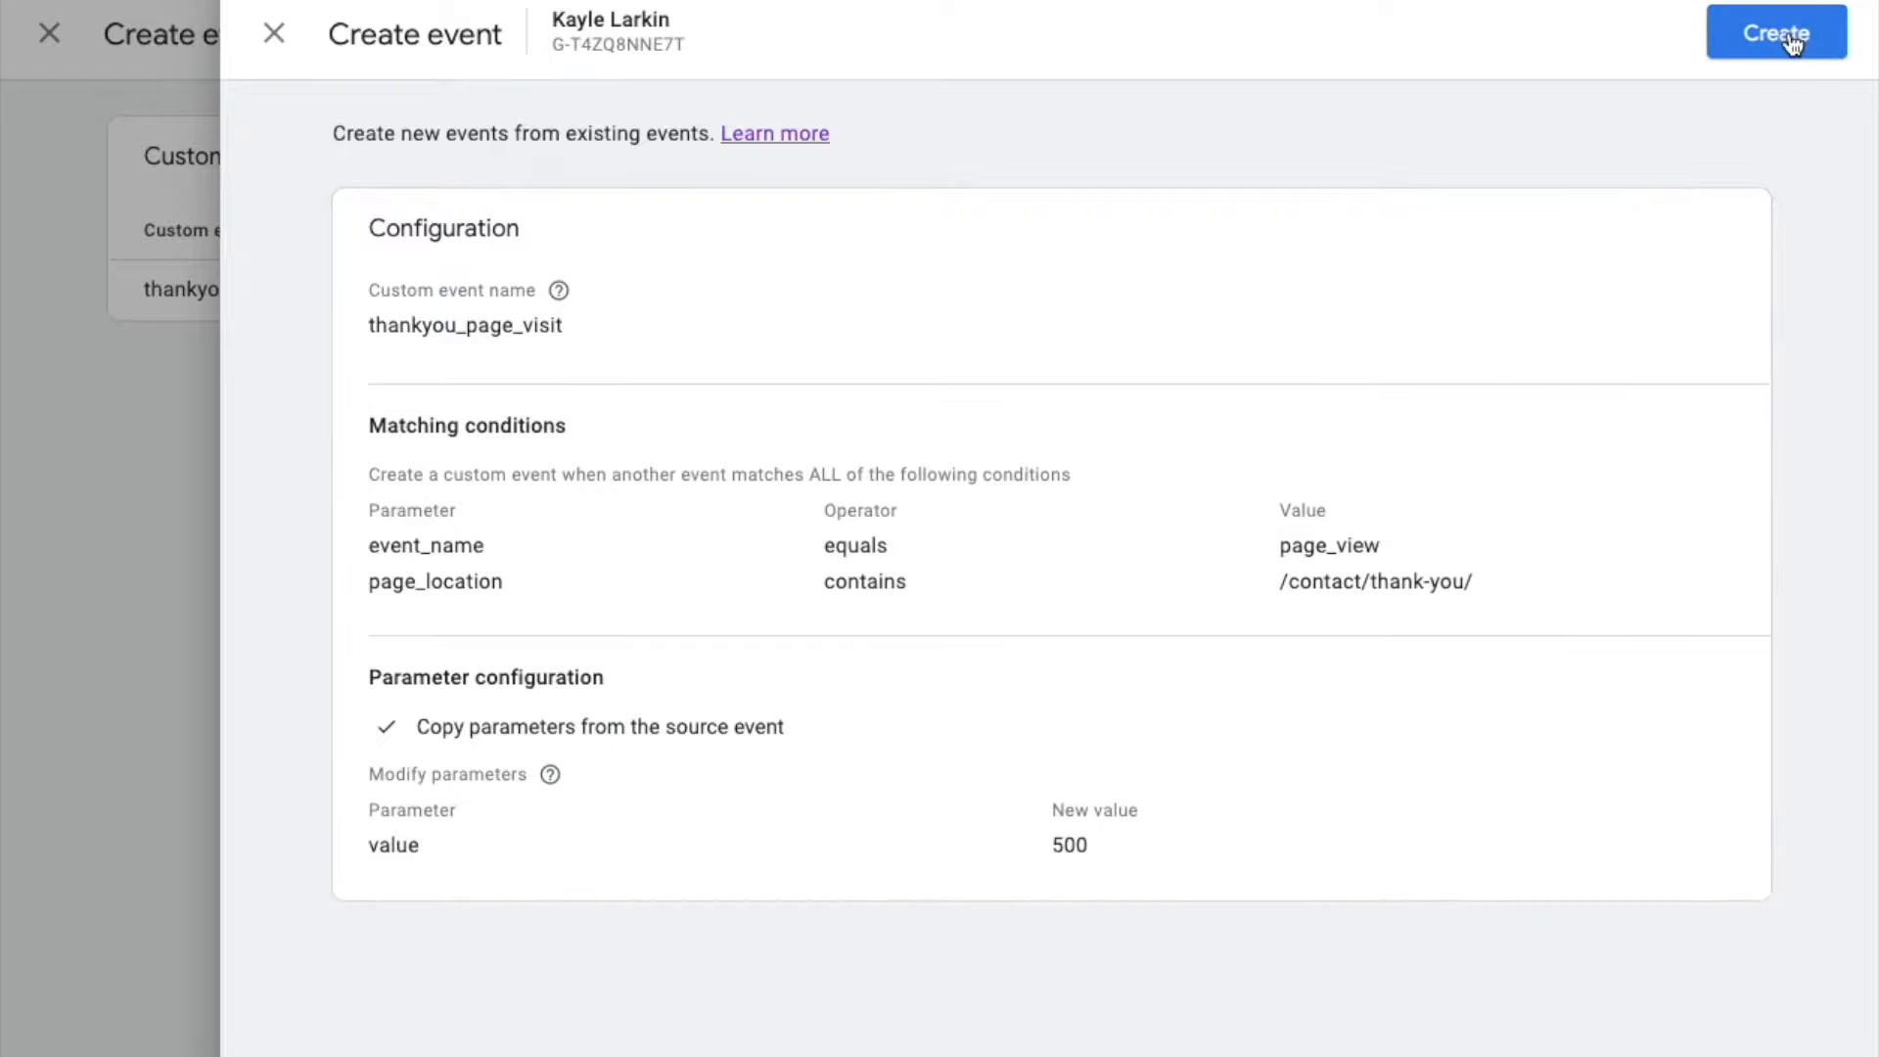
Step: Save the thankyou_page_visit custom event and close the custom events list
left_click(1774, 32)
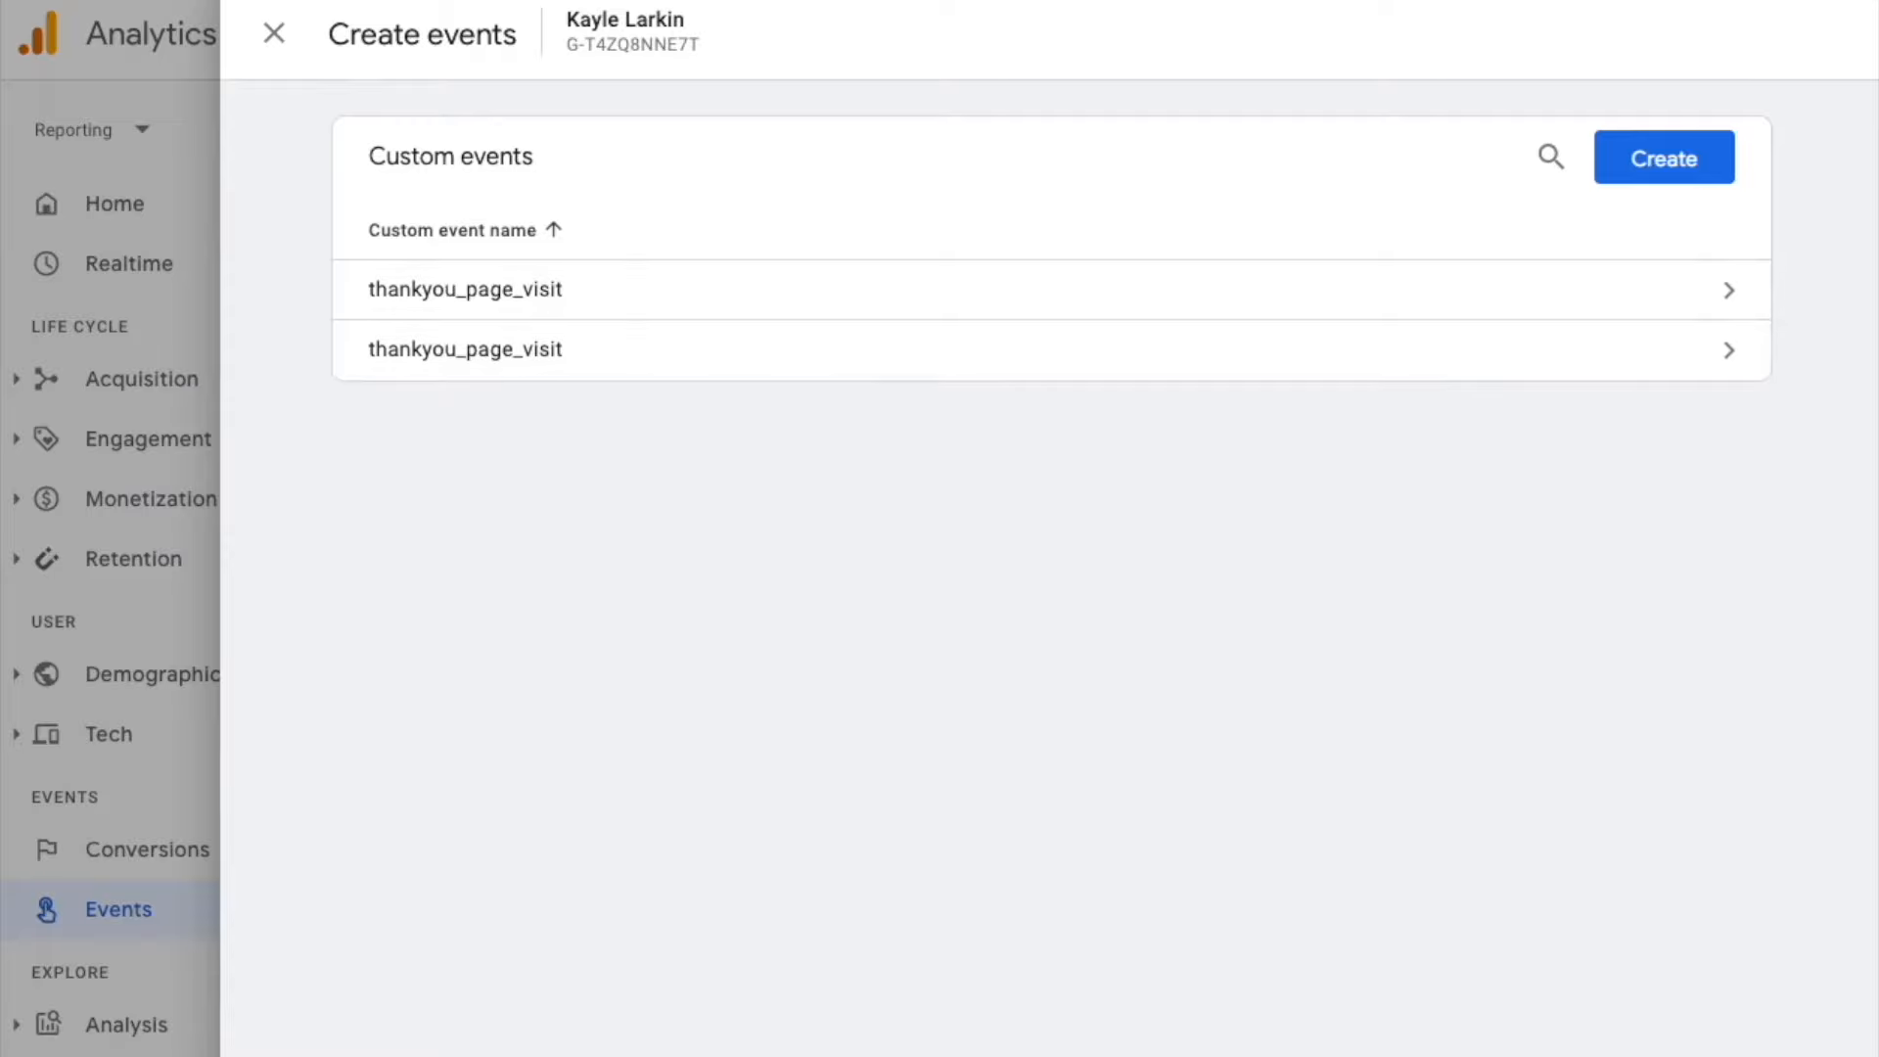
mouse_move(143, 48)
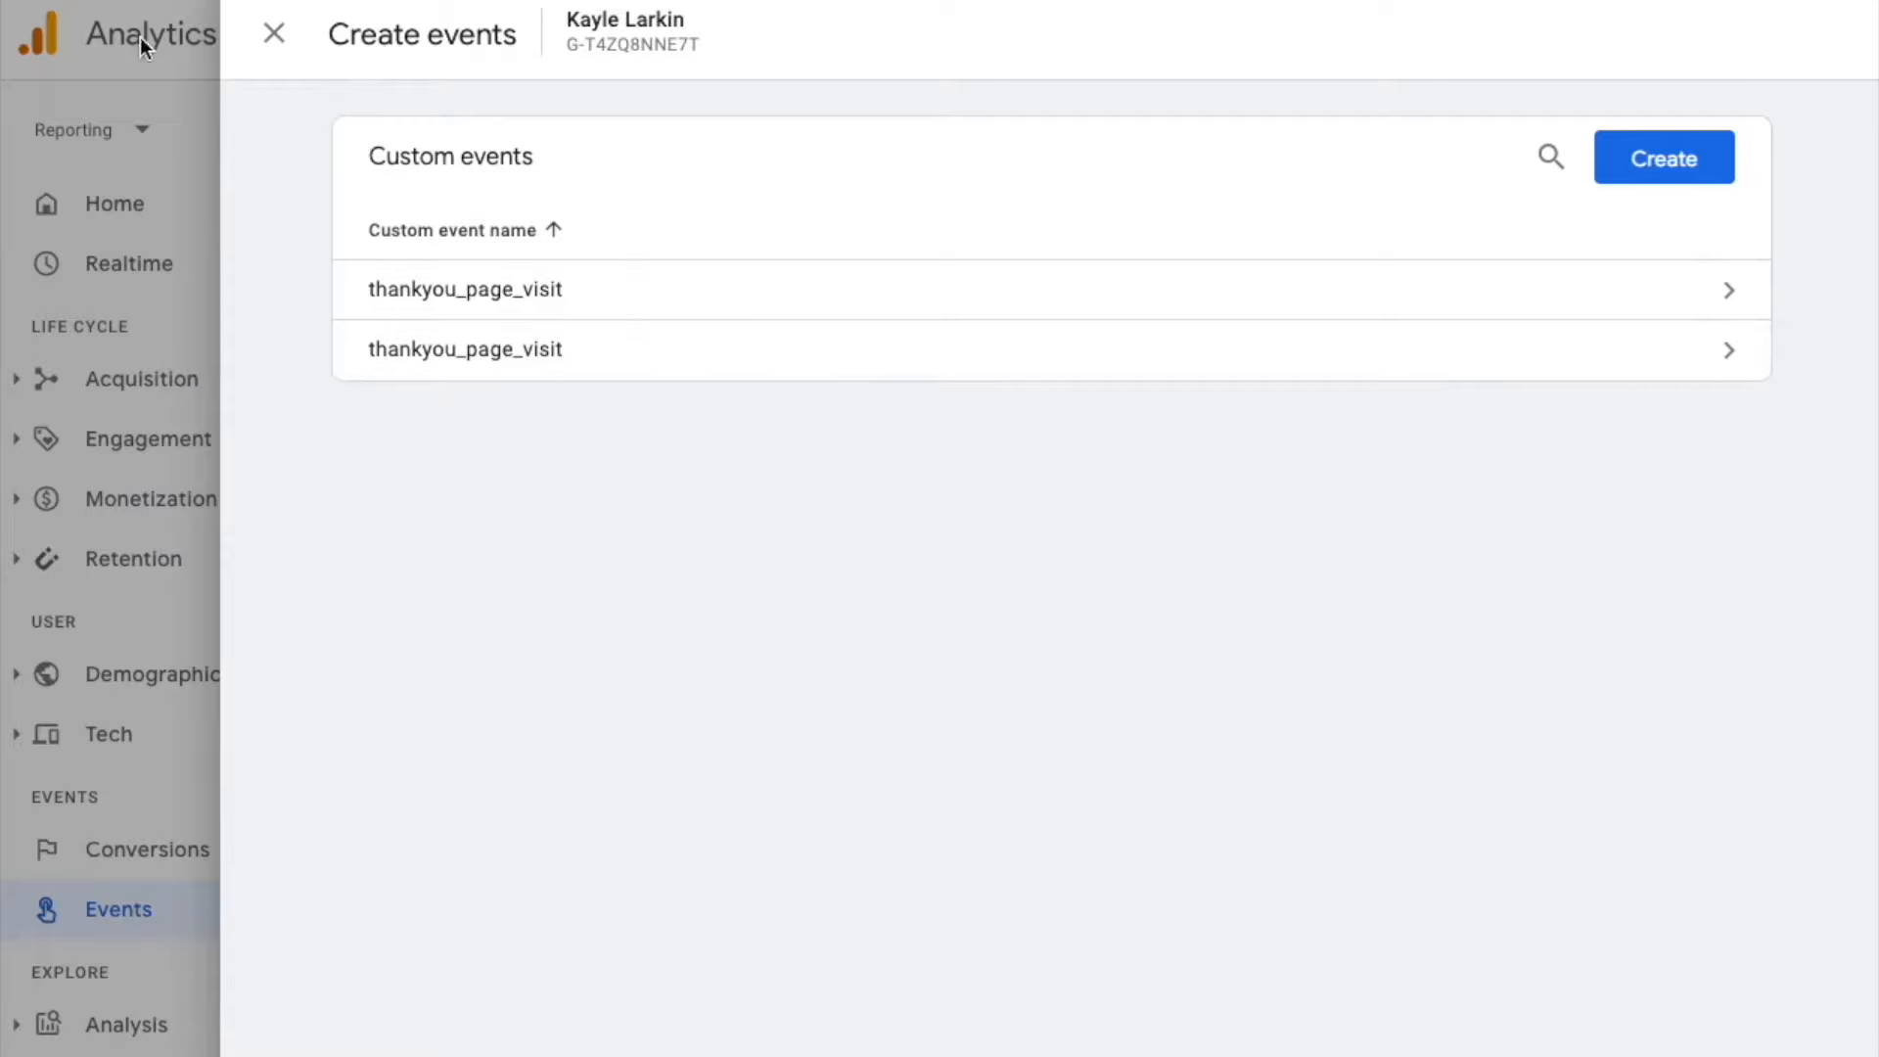
left_click(273, 33)
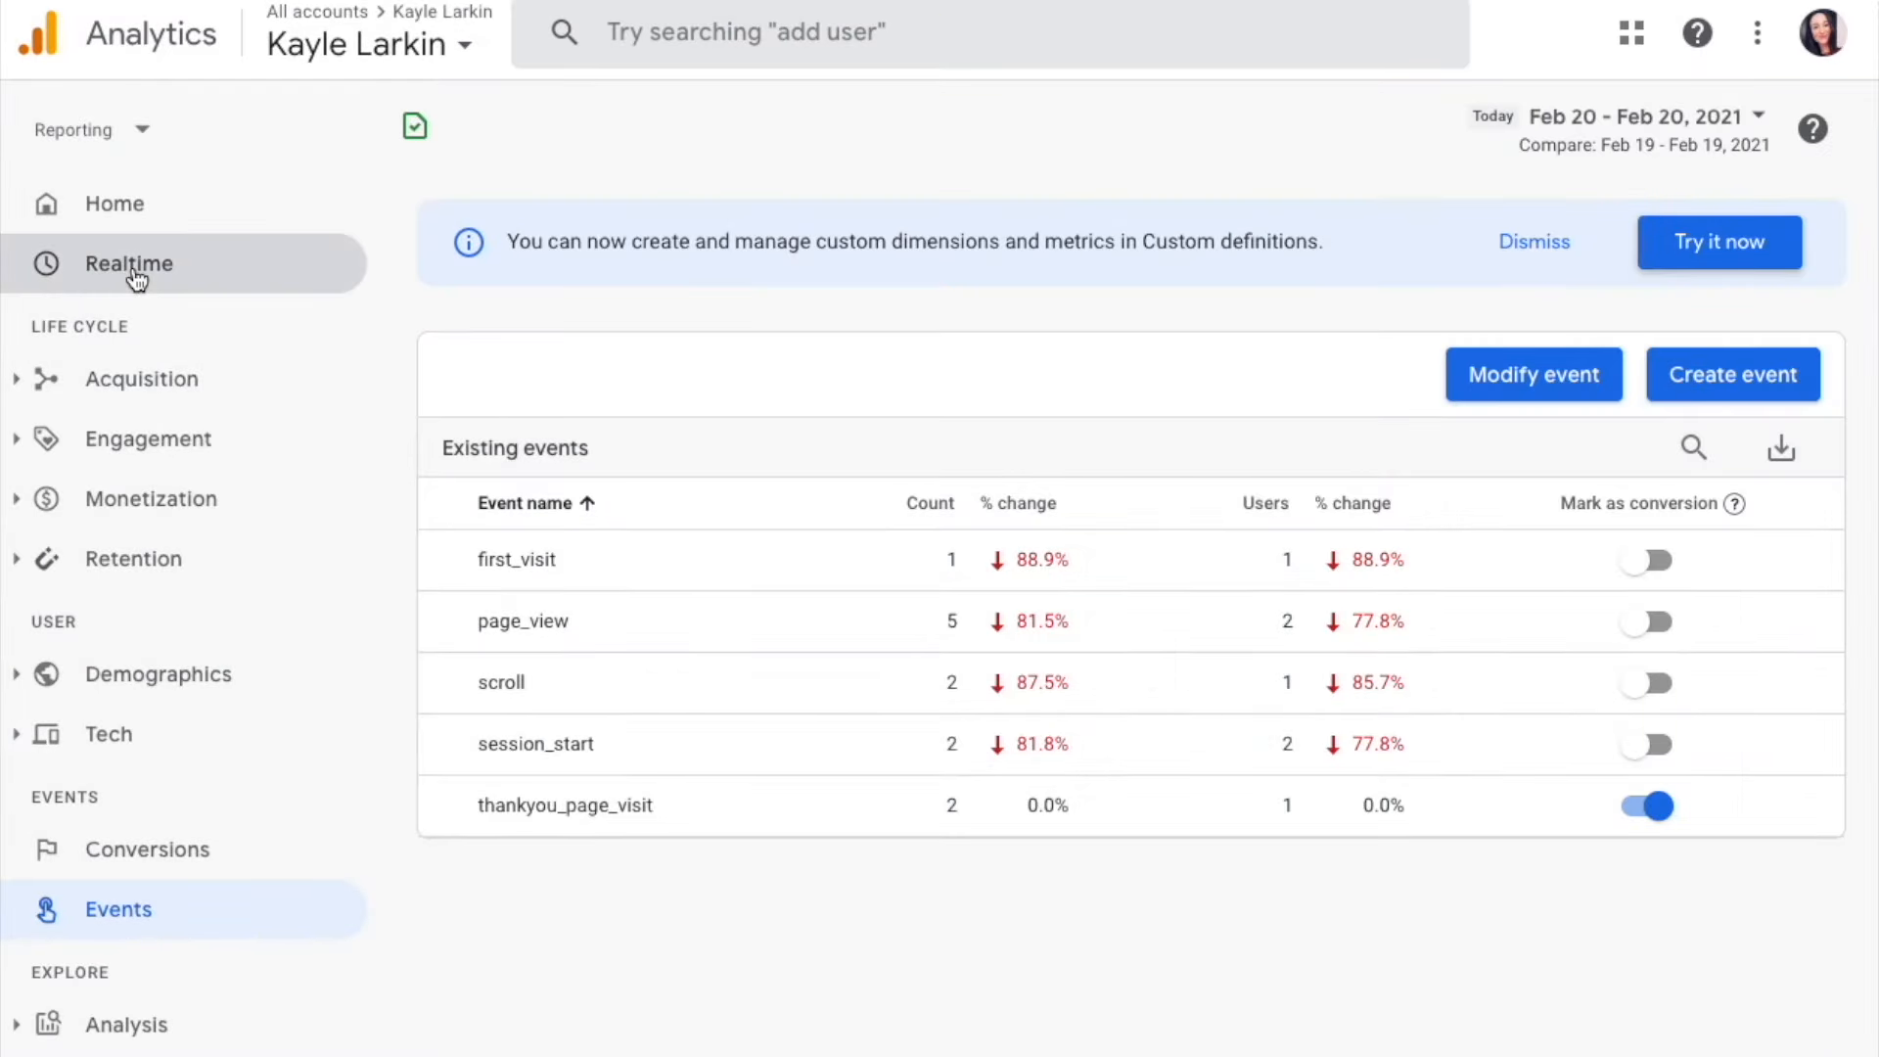
Step: Check Realtime event counts for session_start and user_engagement, then return to Events
left_click(128, 263)
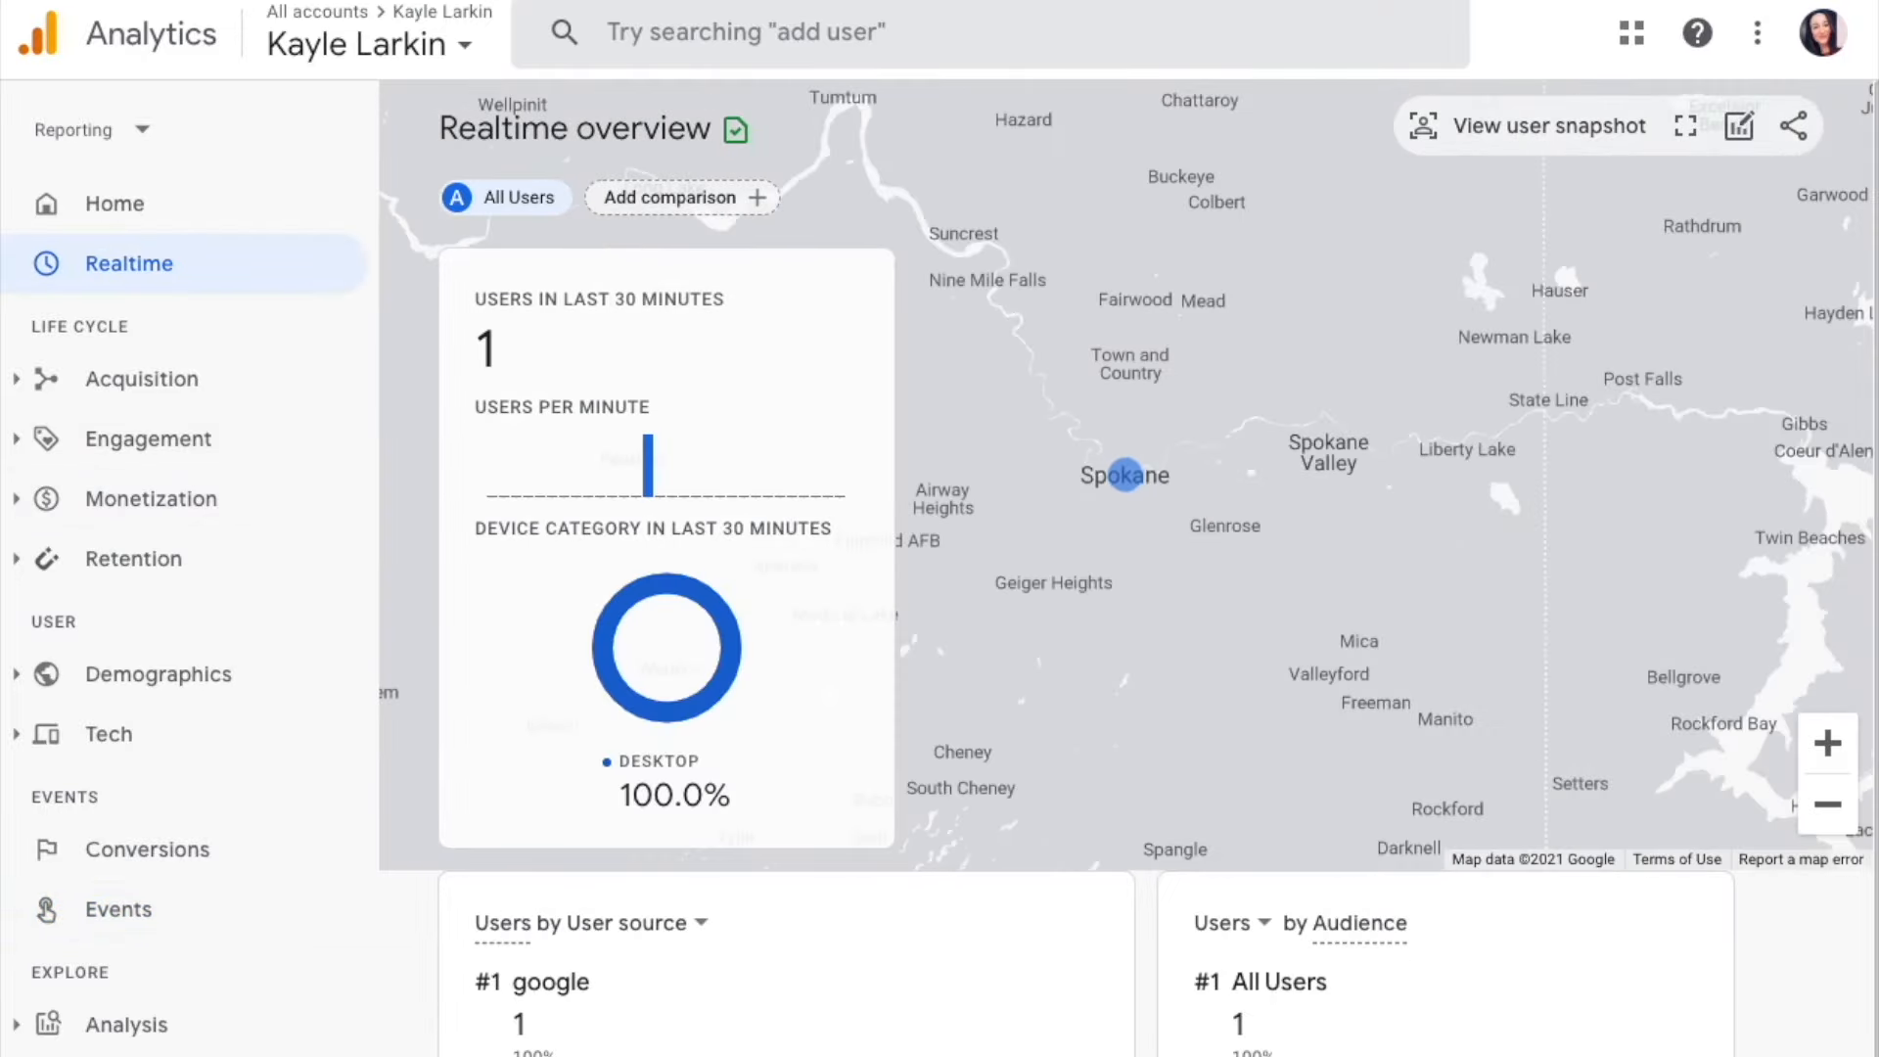
scroll("down", 3)
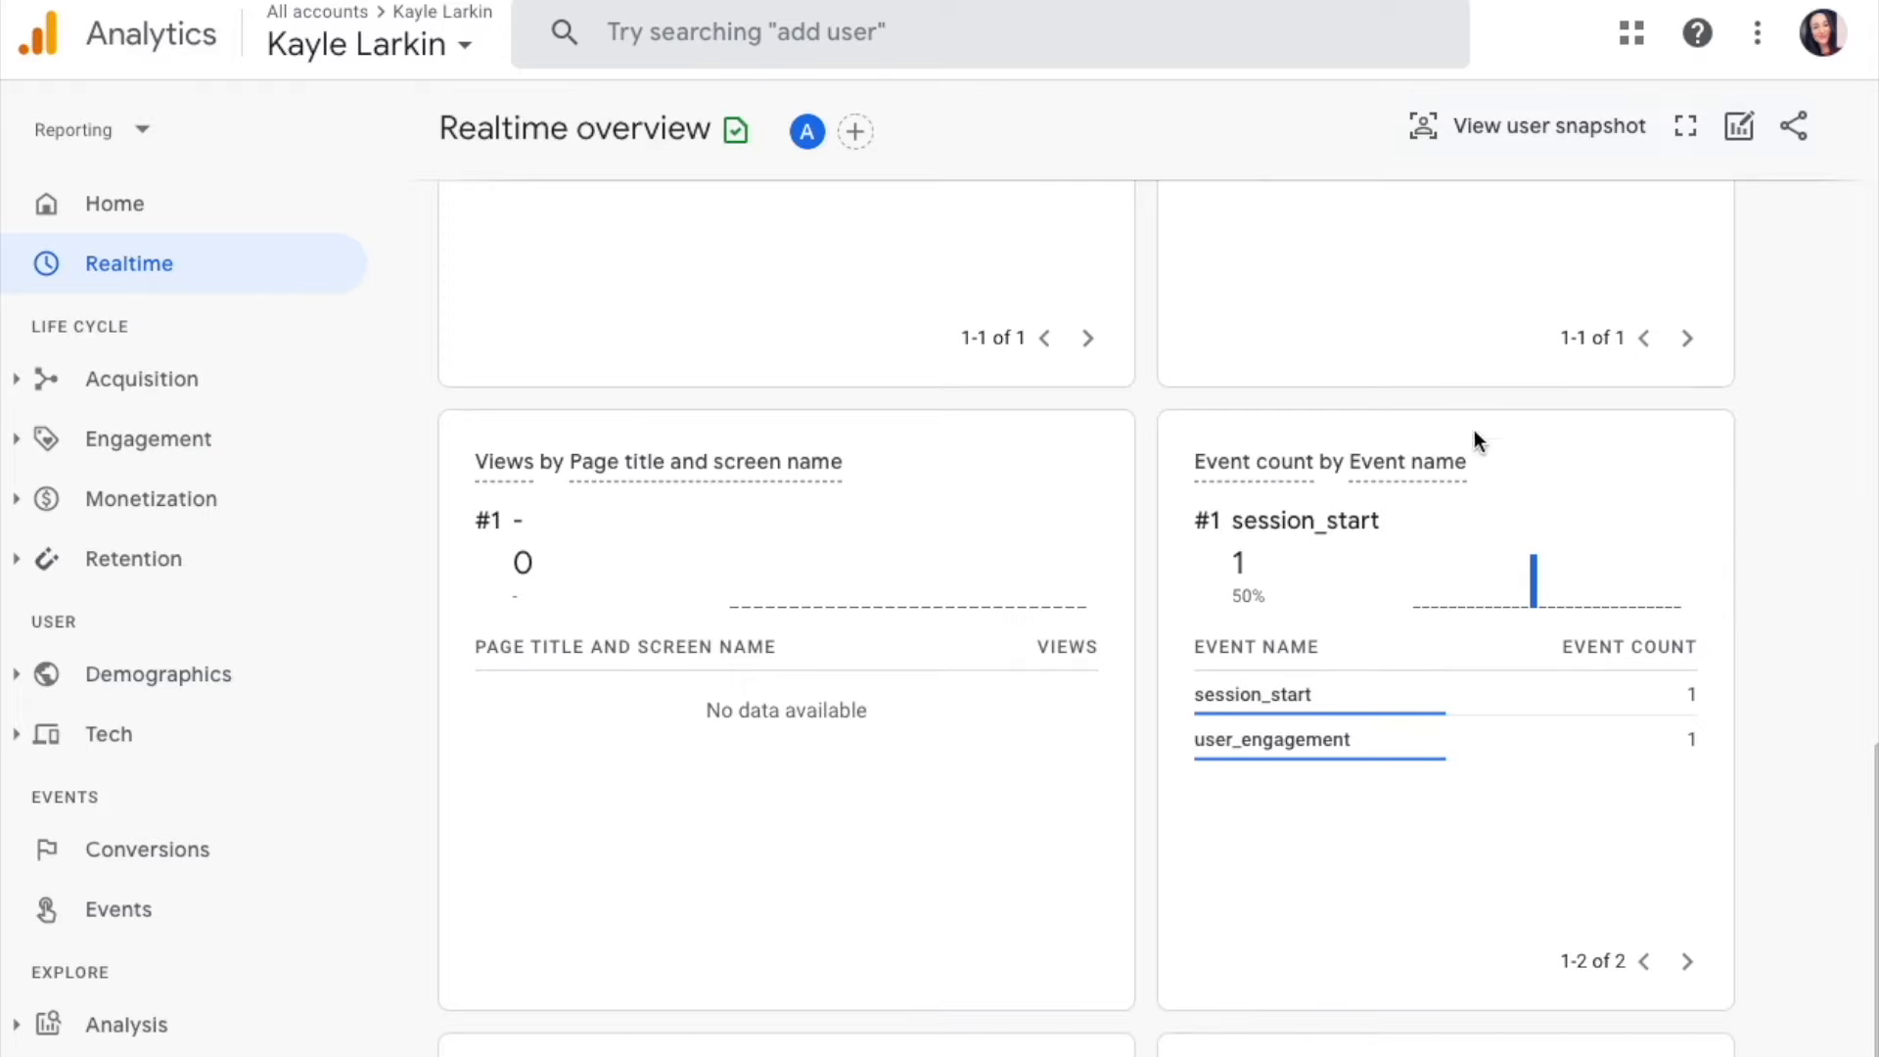
mouse_move(1419, 583)
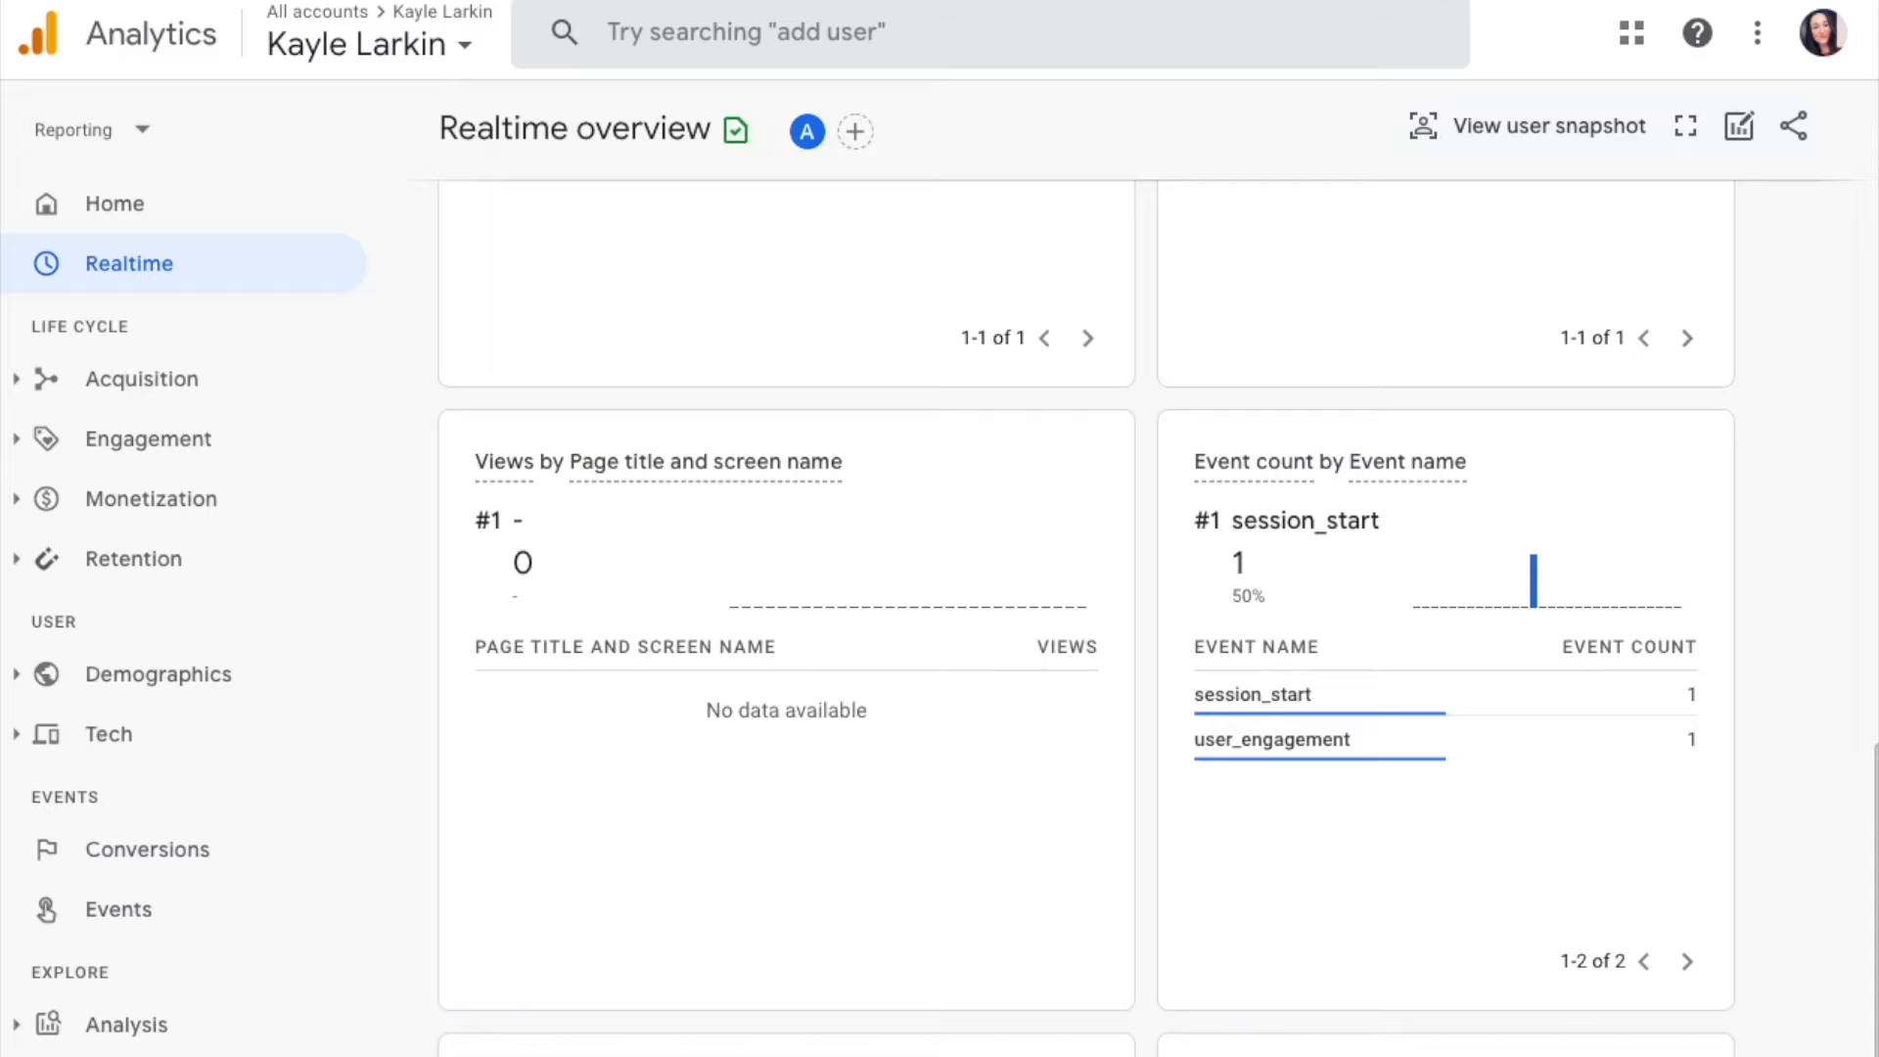
left_click(117, 908)
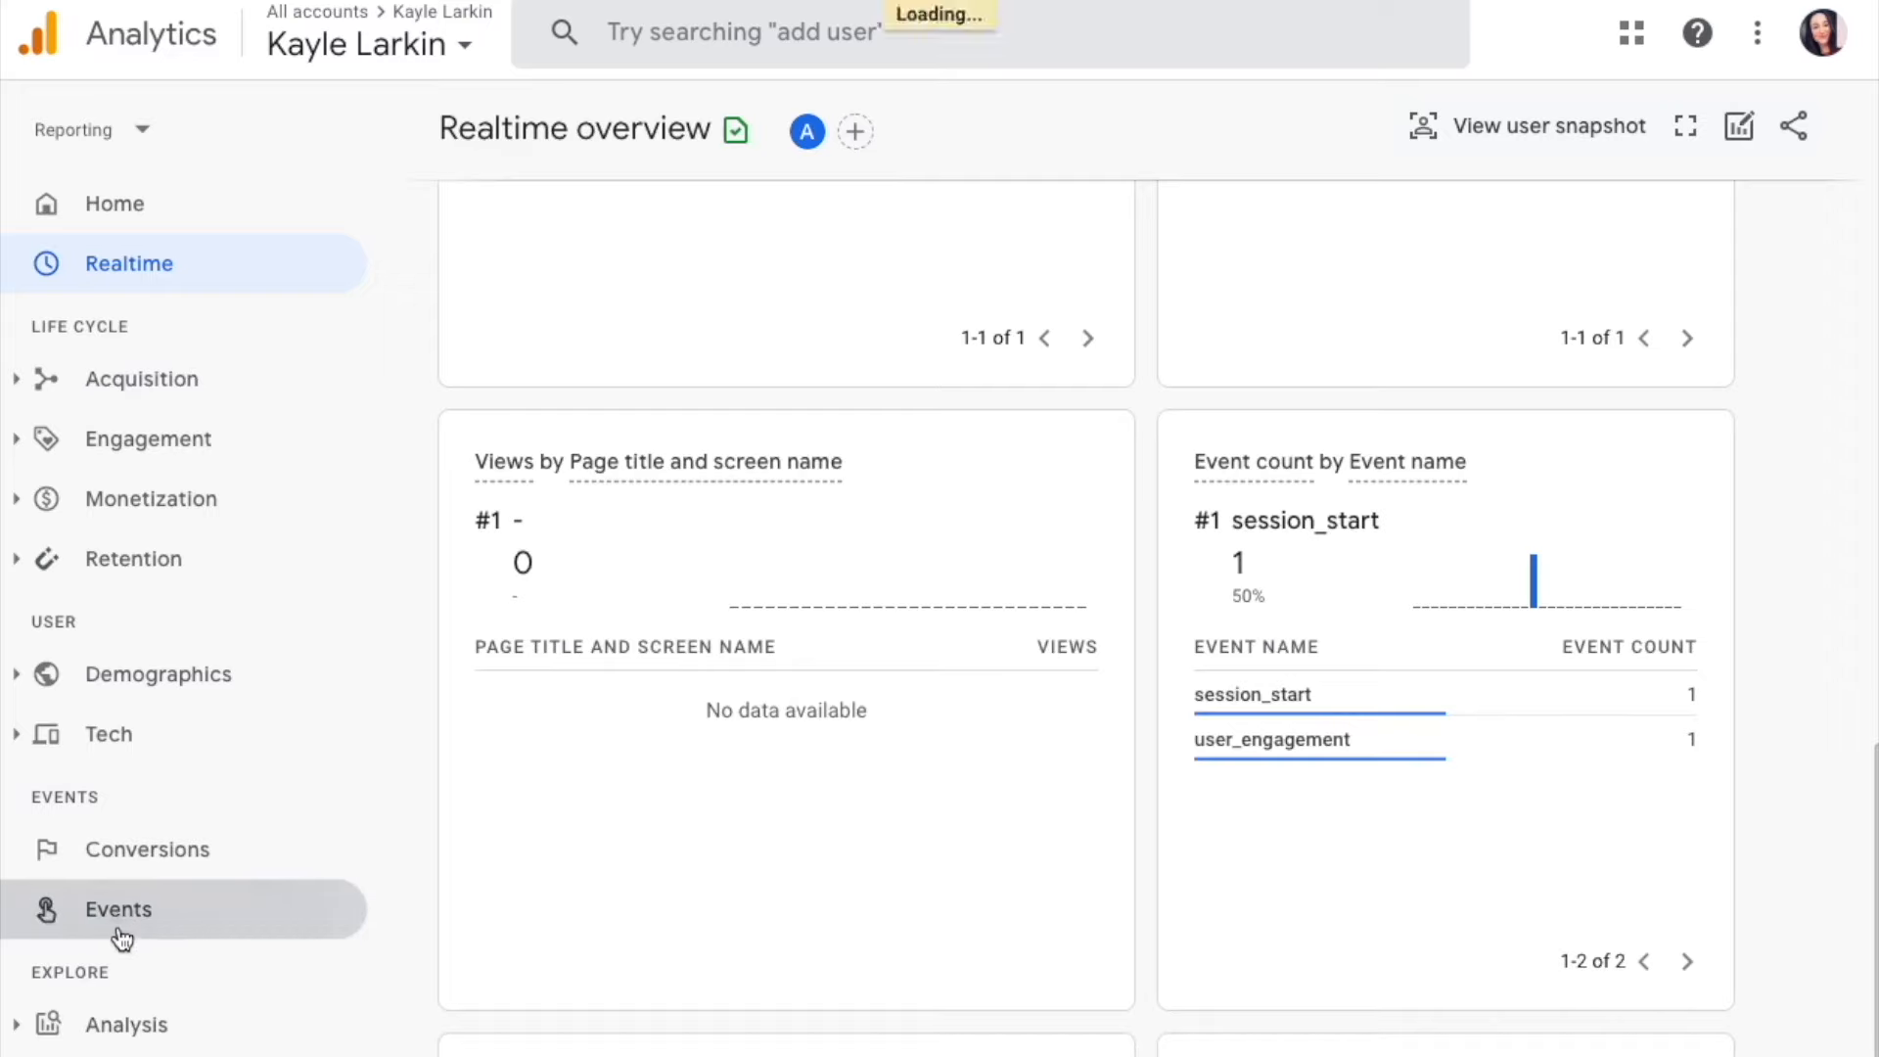
left_click(117, 908)
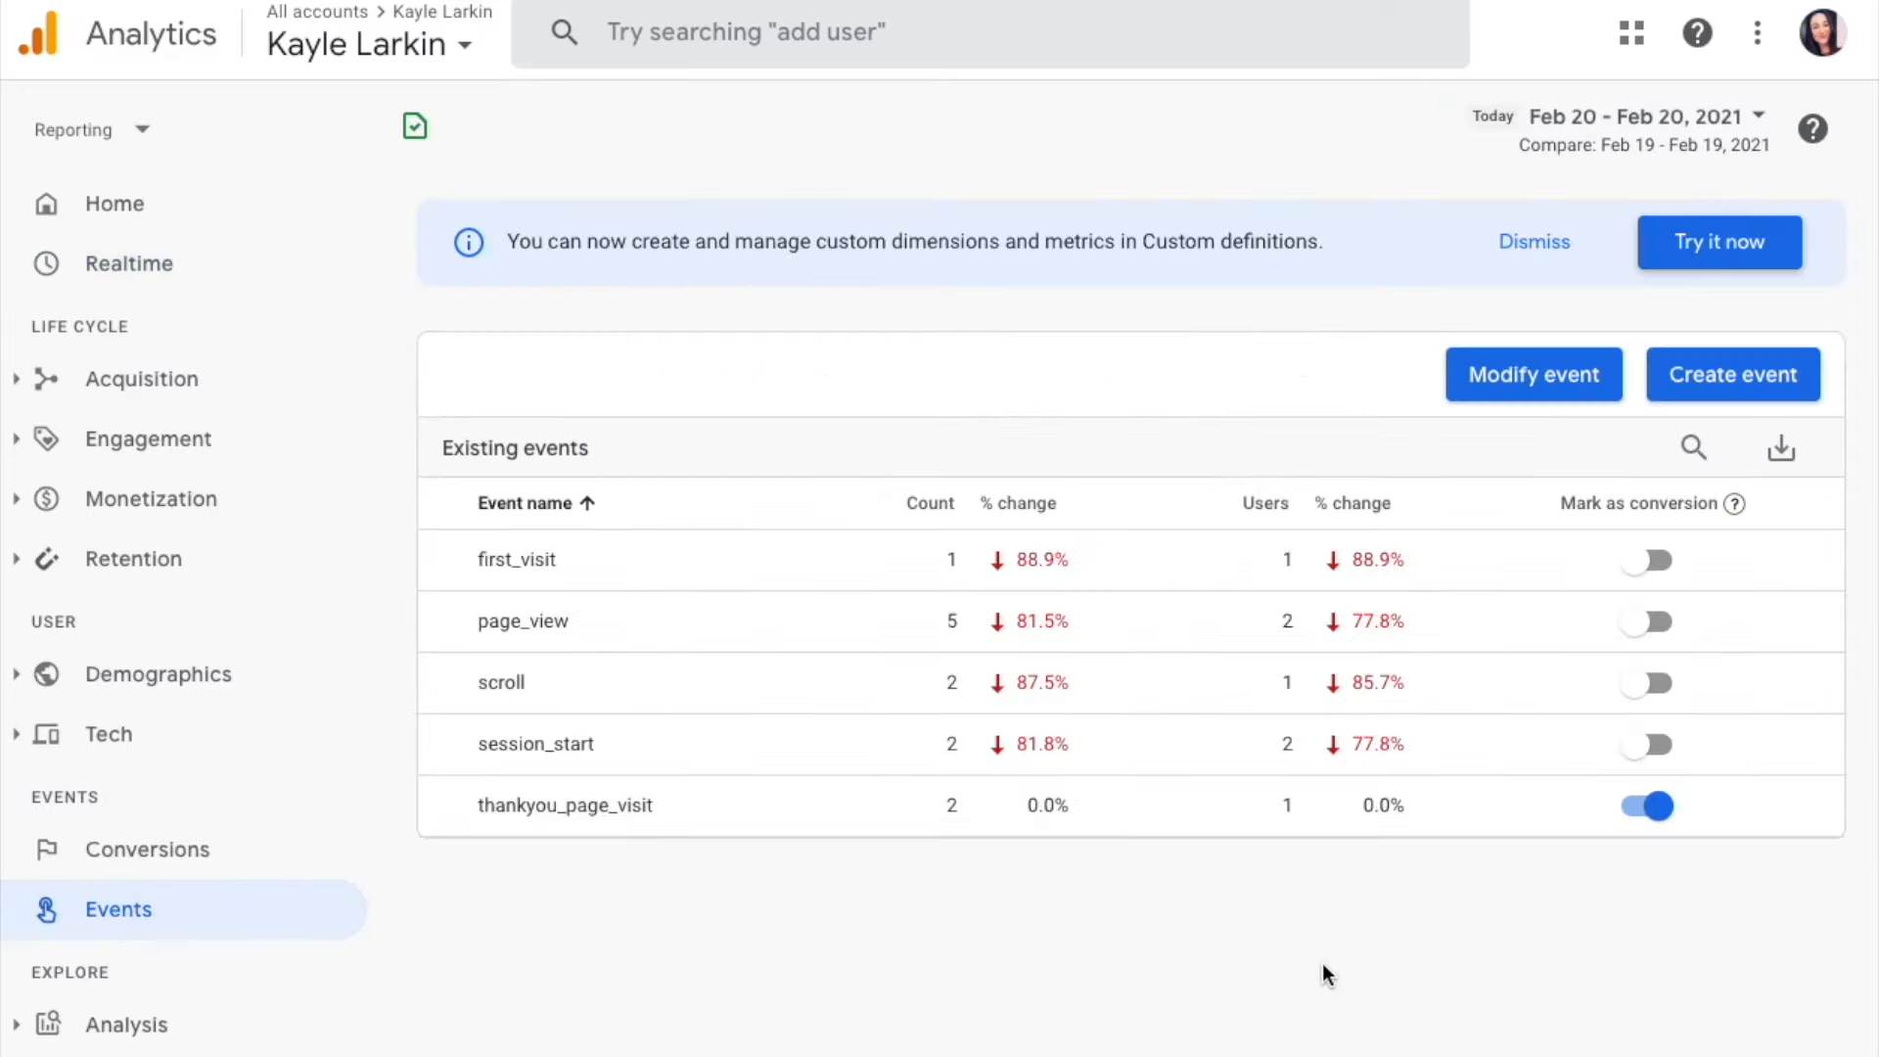
mouse_move(1322, 970)
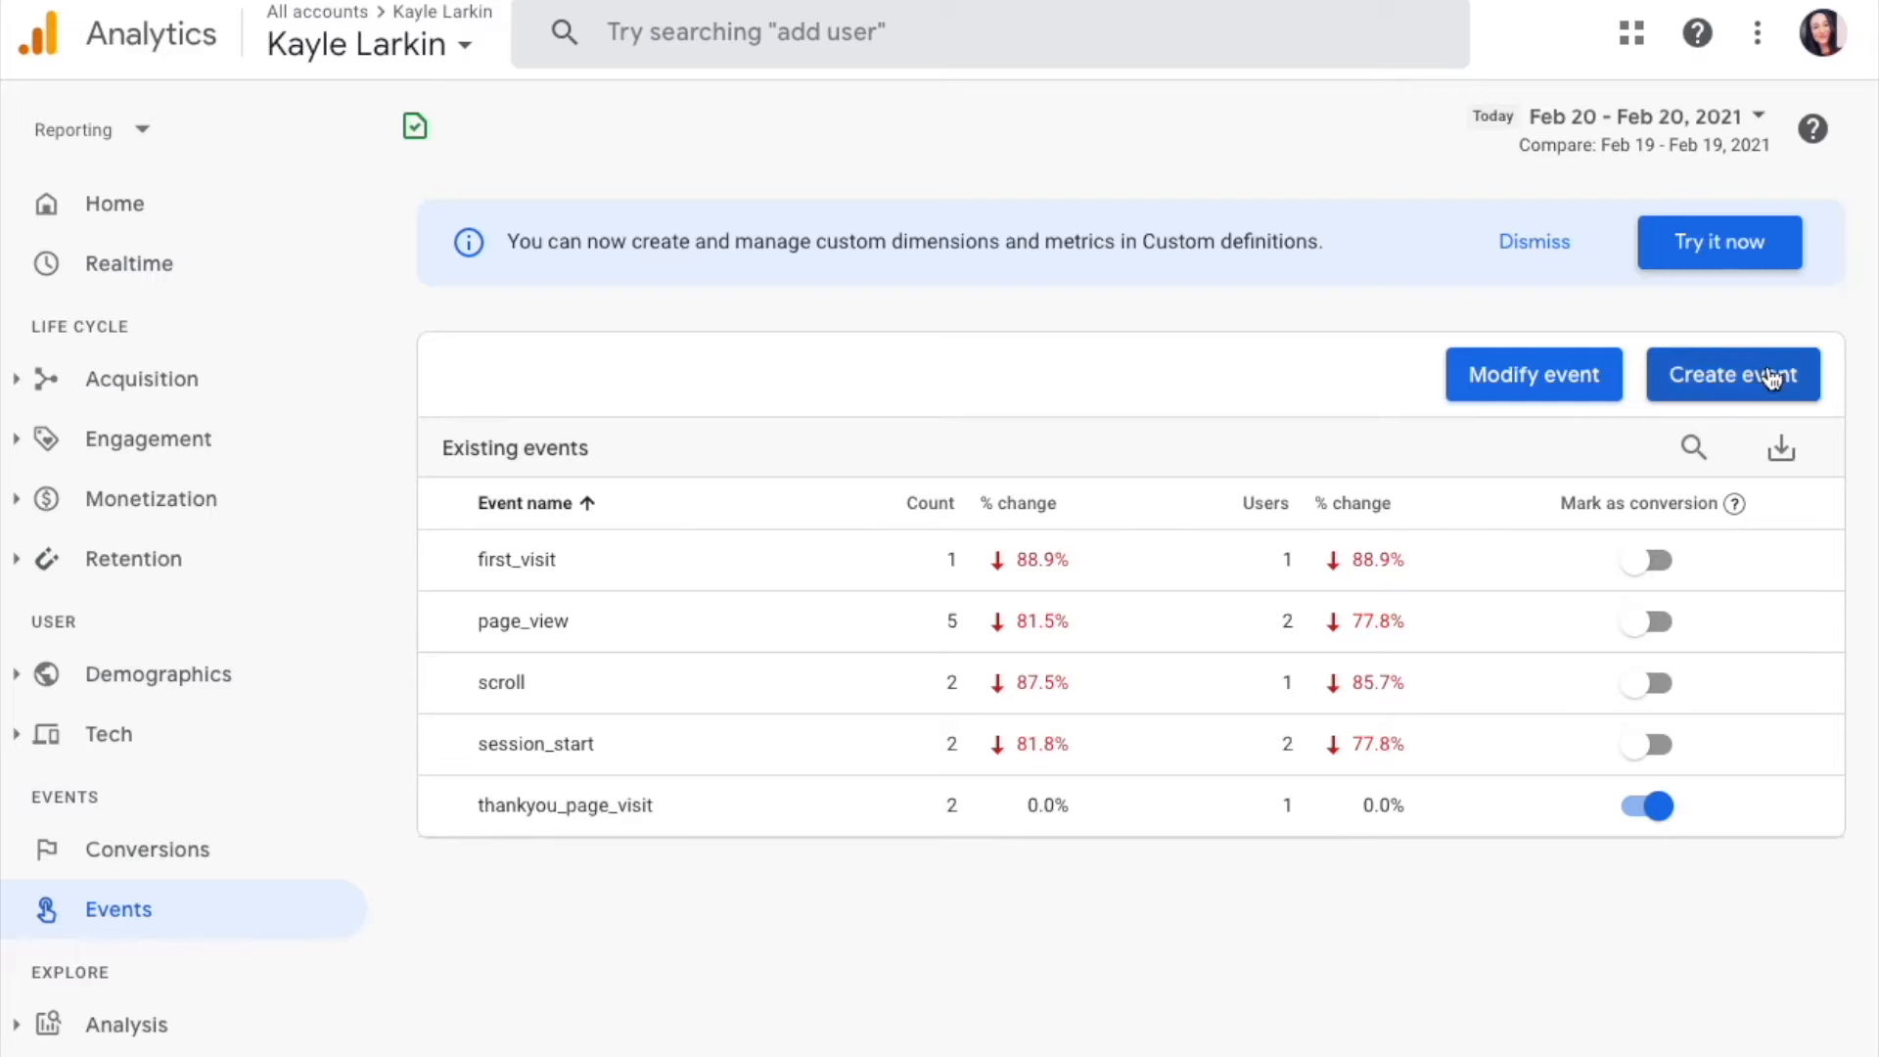
left_click(1730, 374)
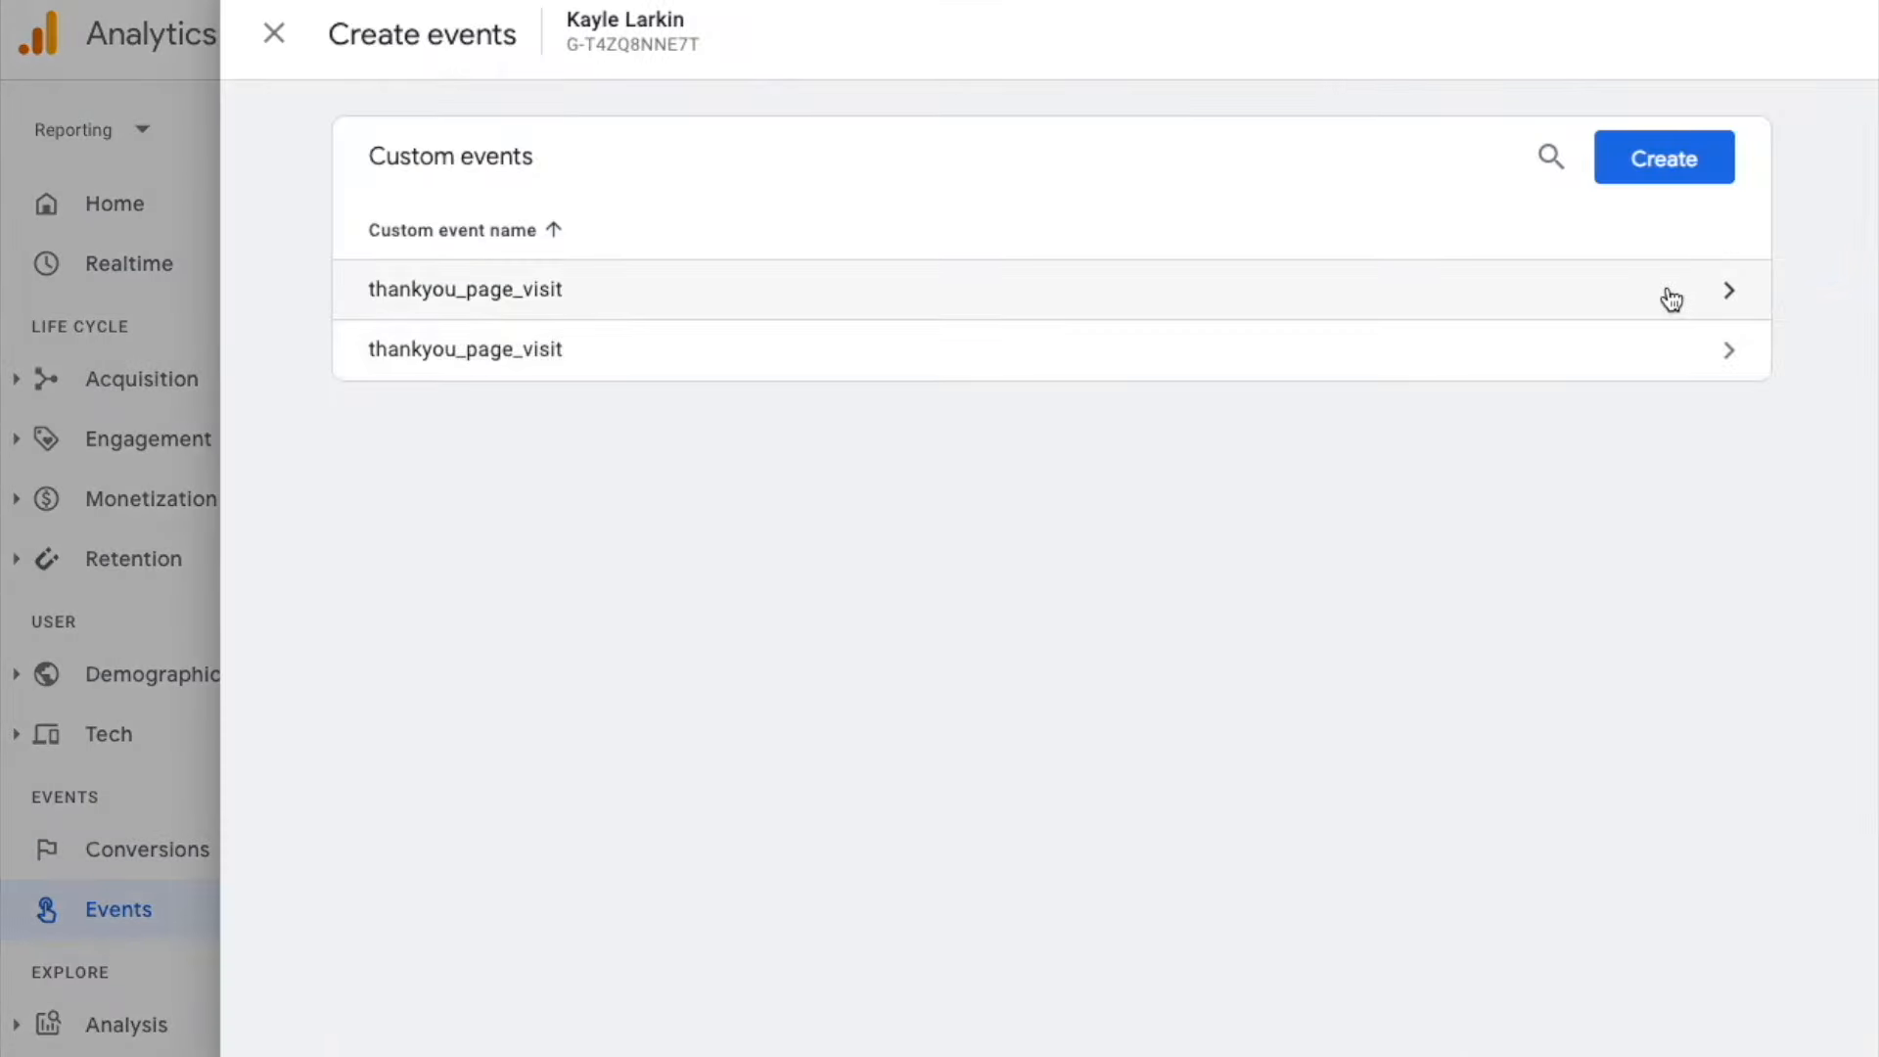
mouse_move(1669, 354)
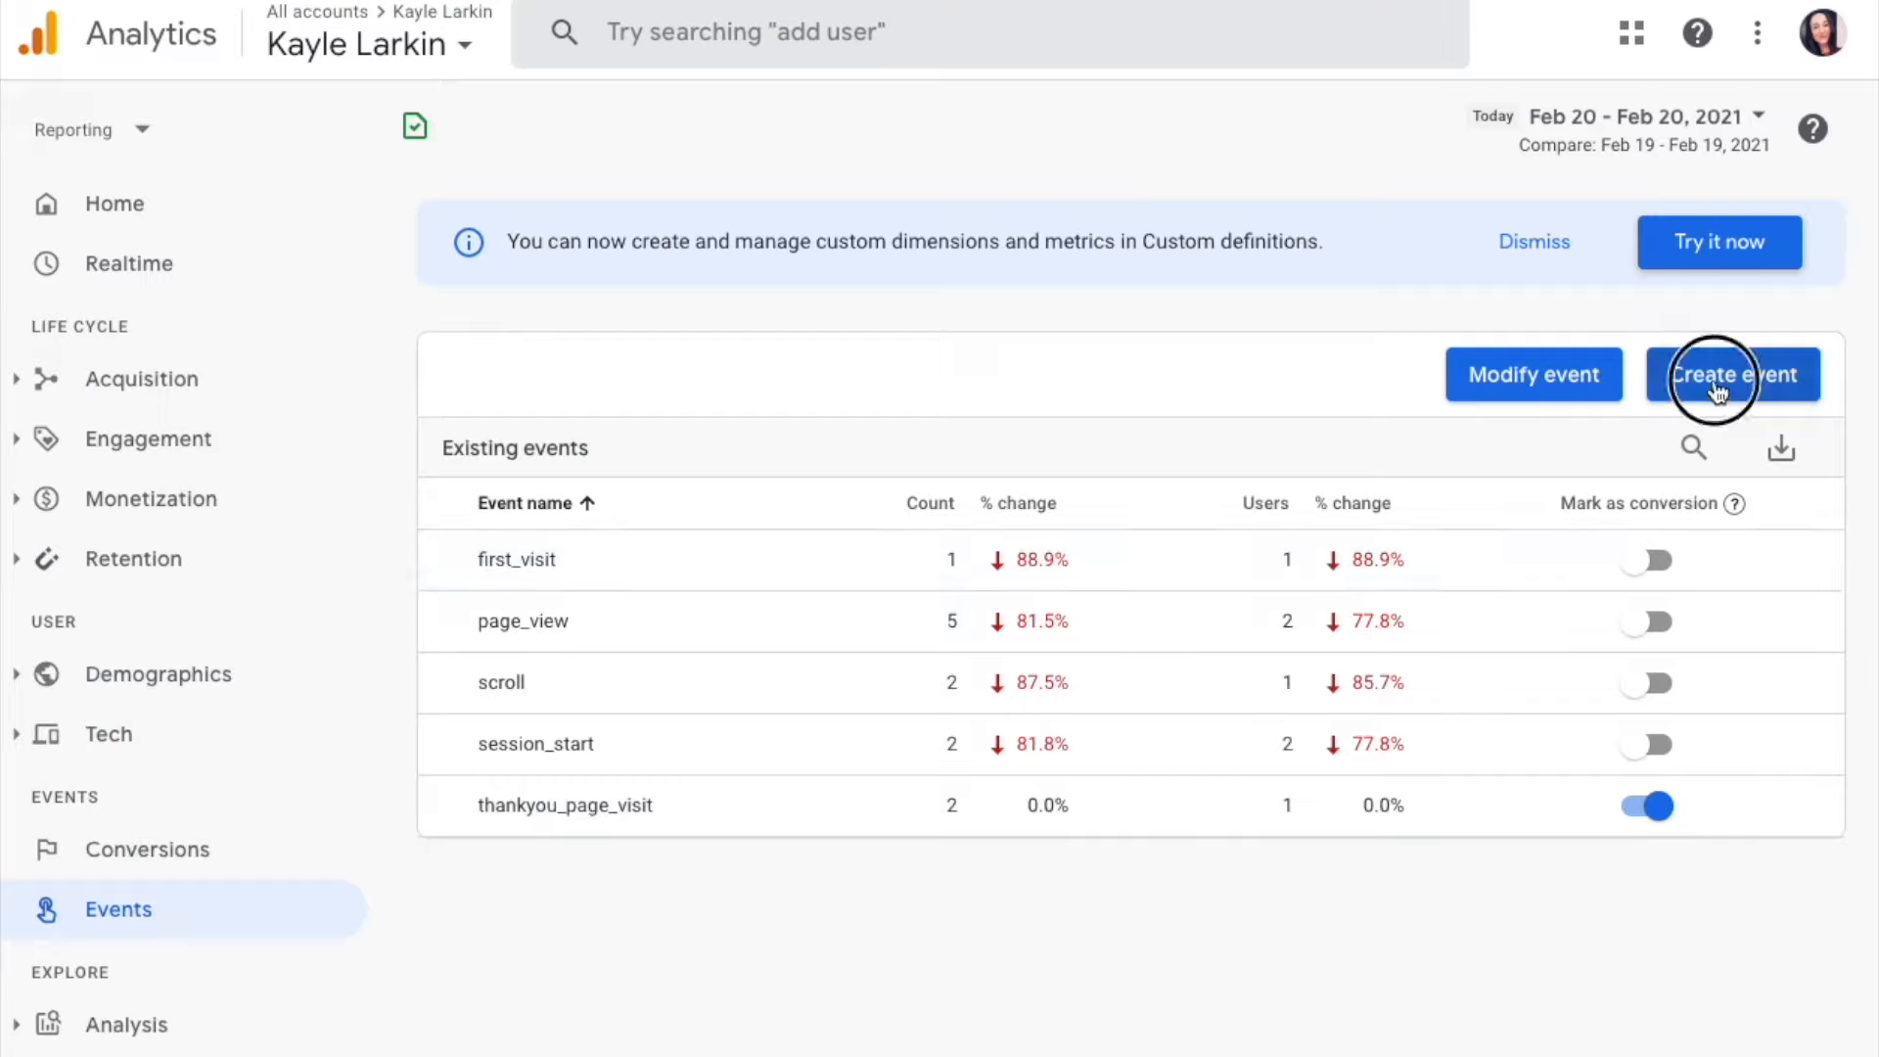
left_click(1731, 373)
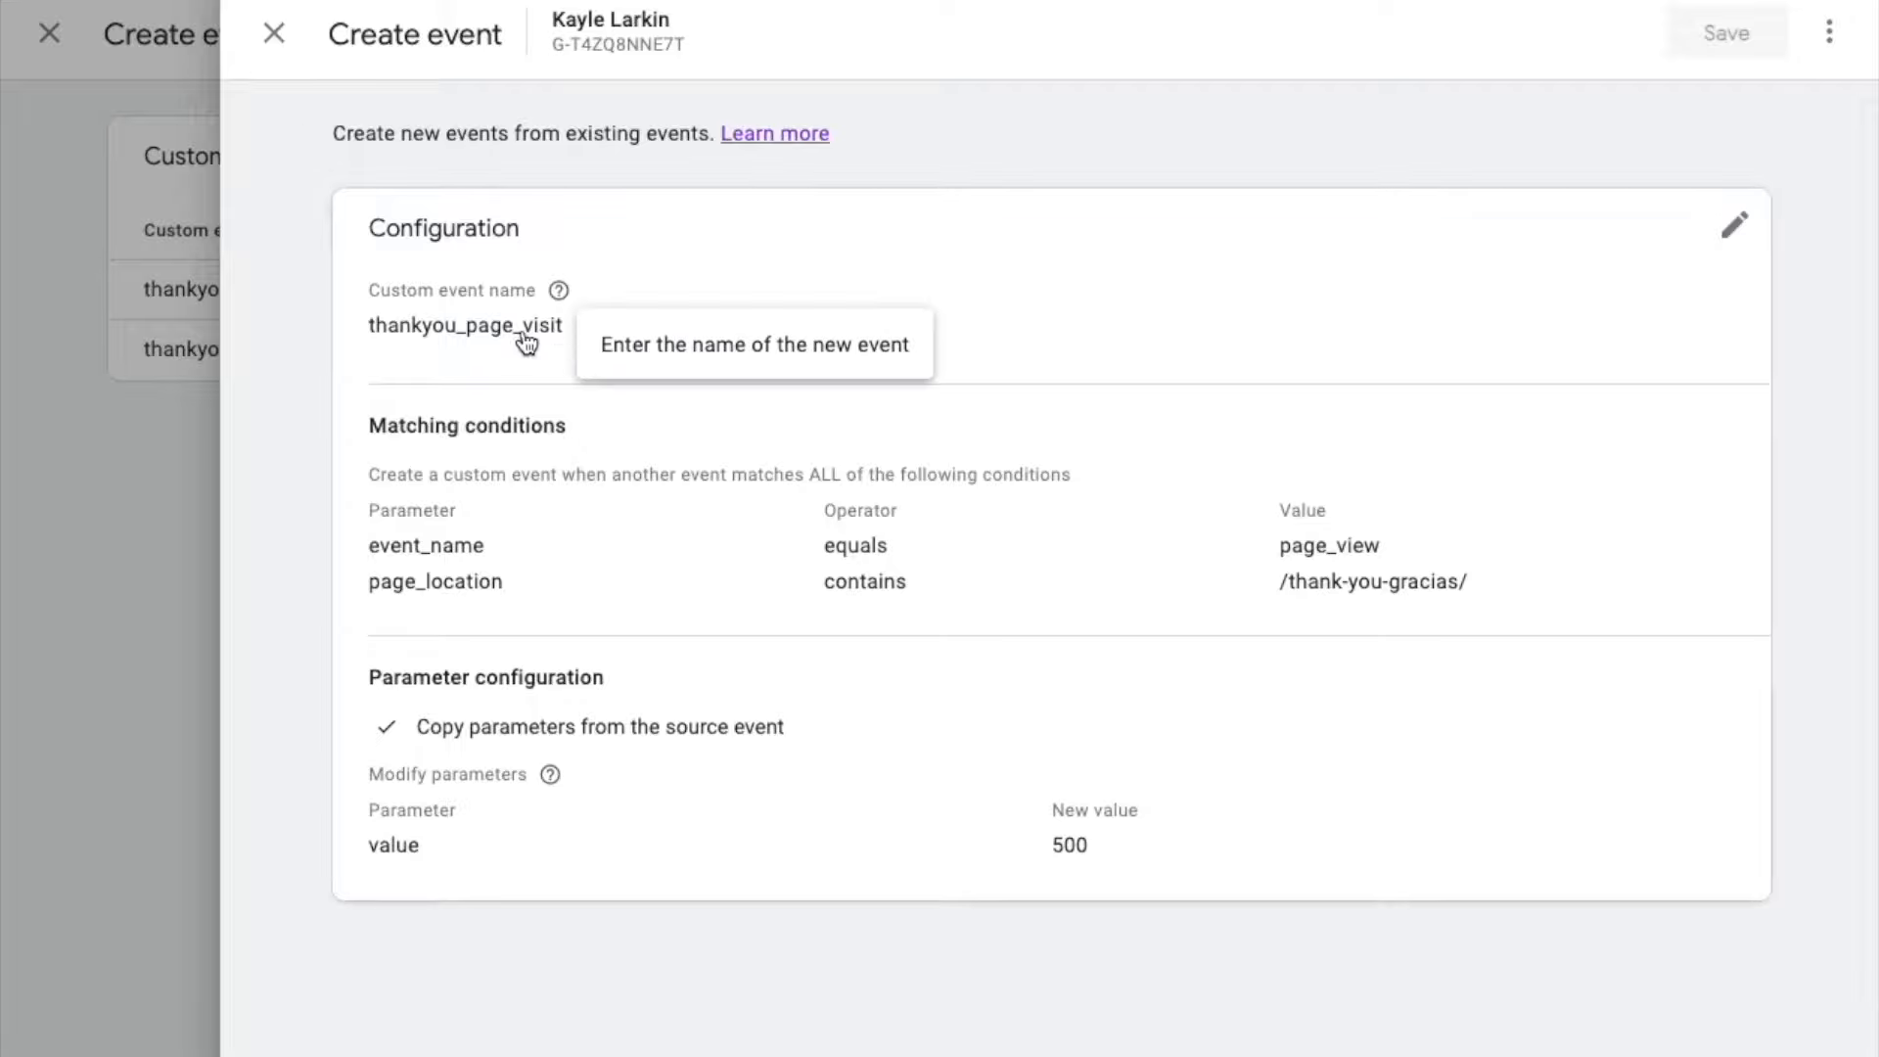
left_click(465, 325)
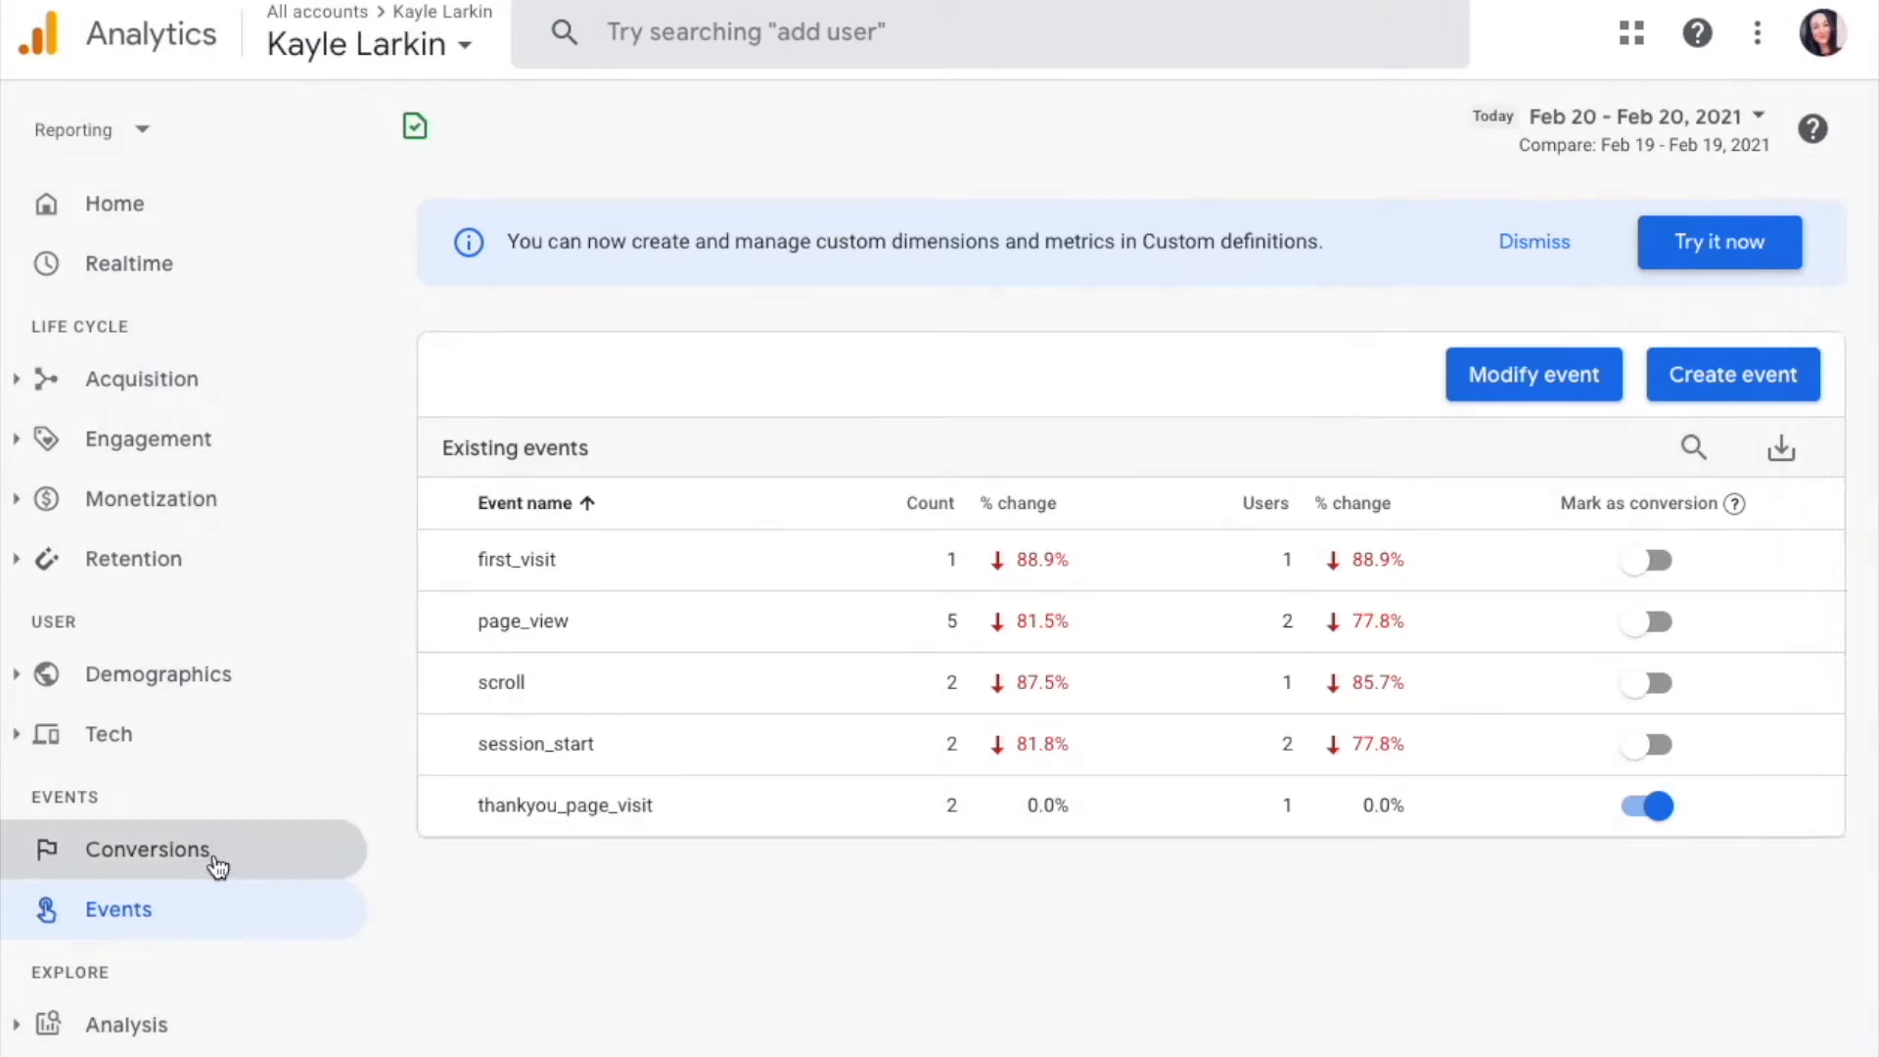
Step: In Conversions, begin a new conversion event named thankyou_page_visit, then cancel it
left_click(146, 849)
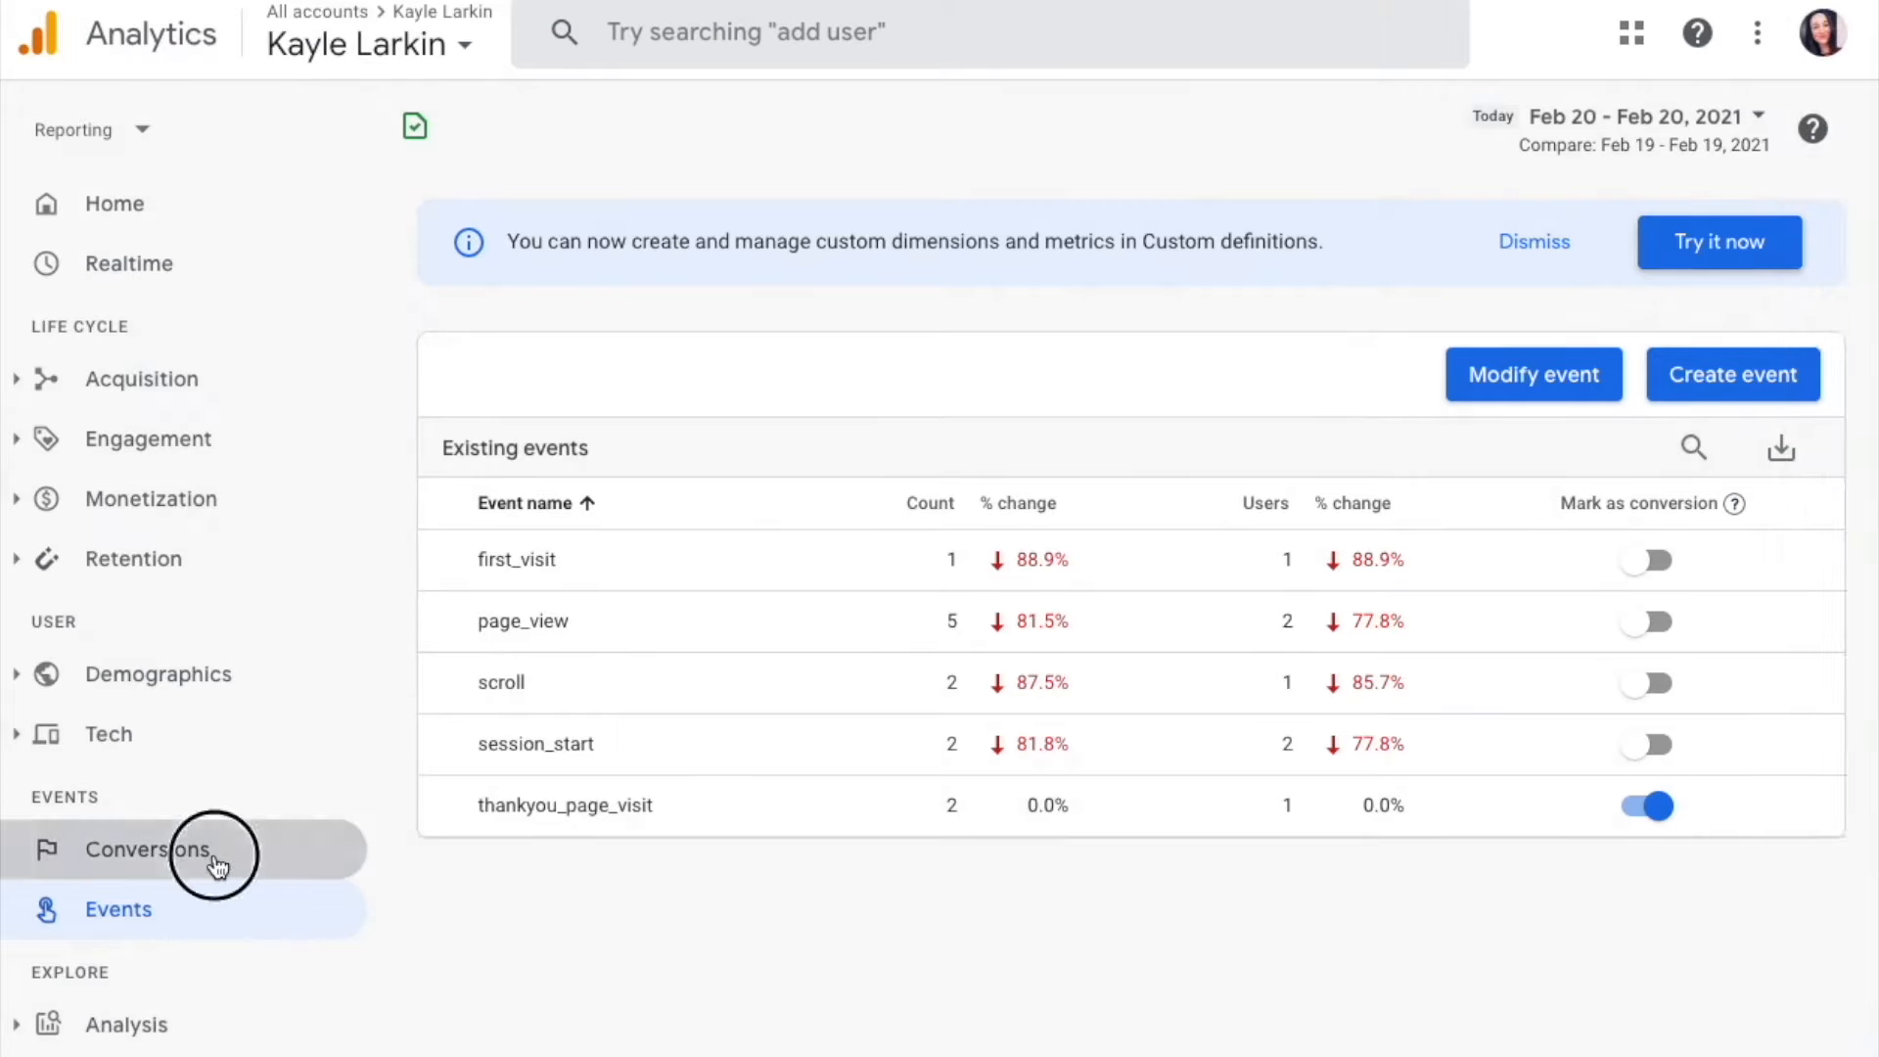
left_click(148, 849)
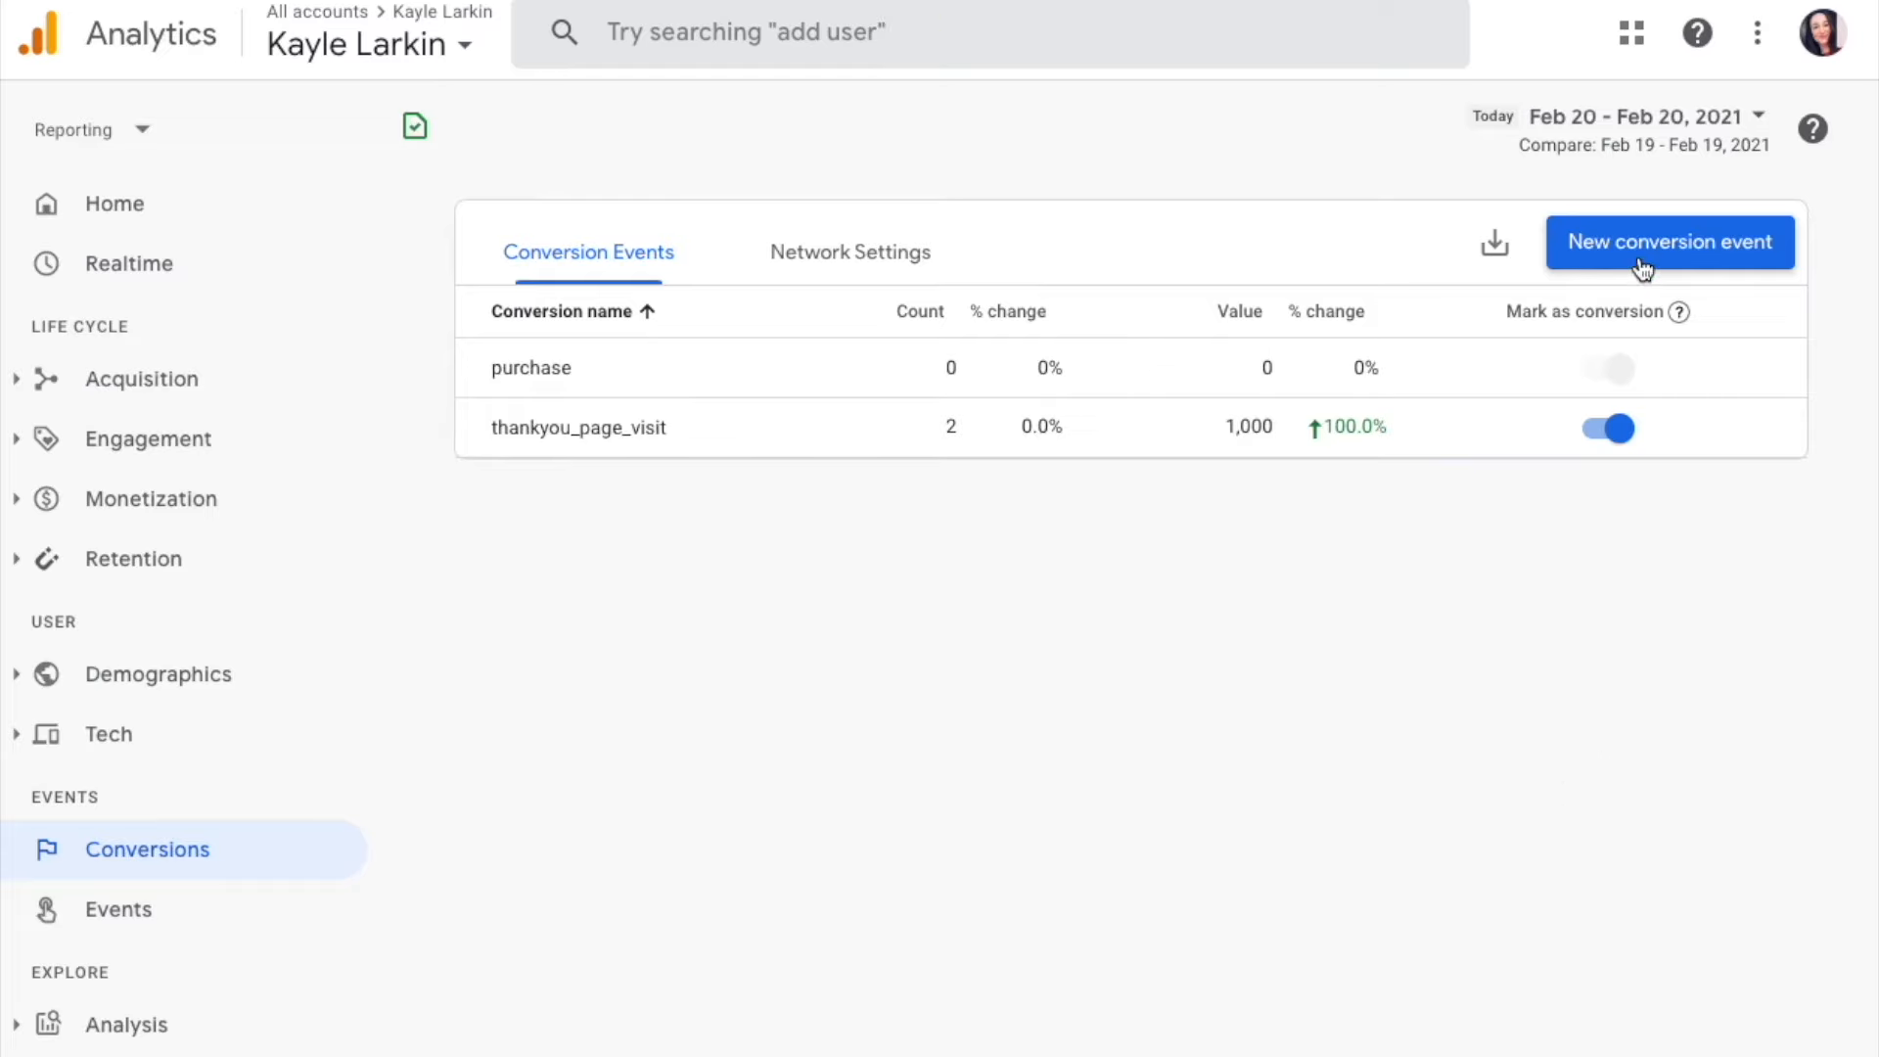
left_click(1668, 242)
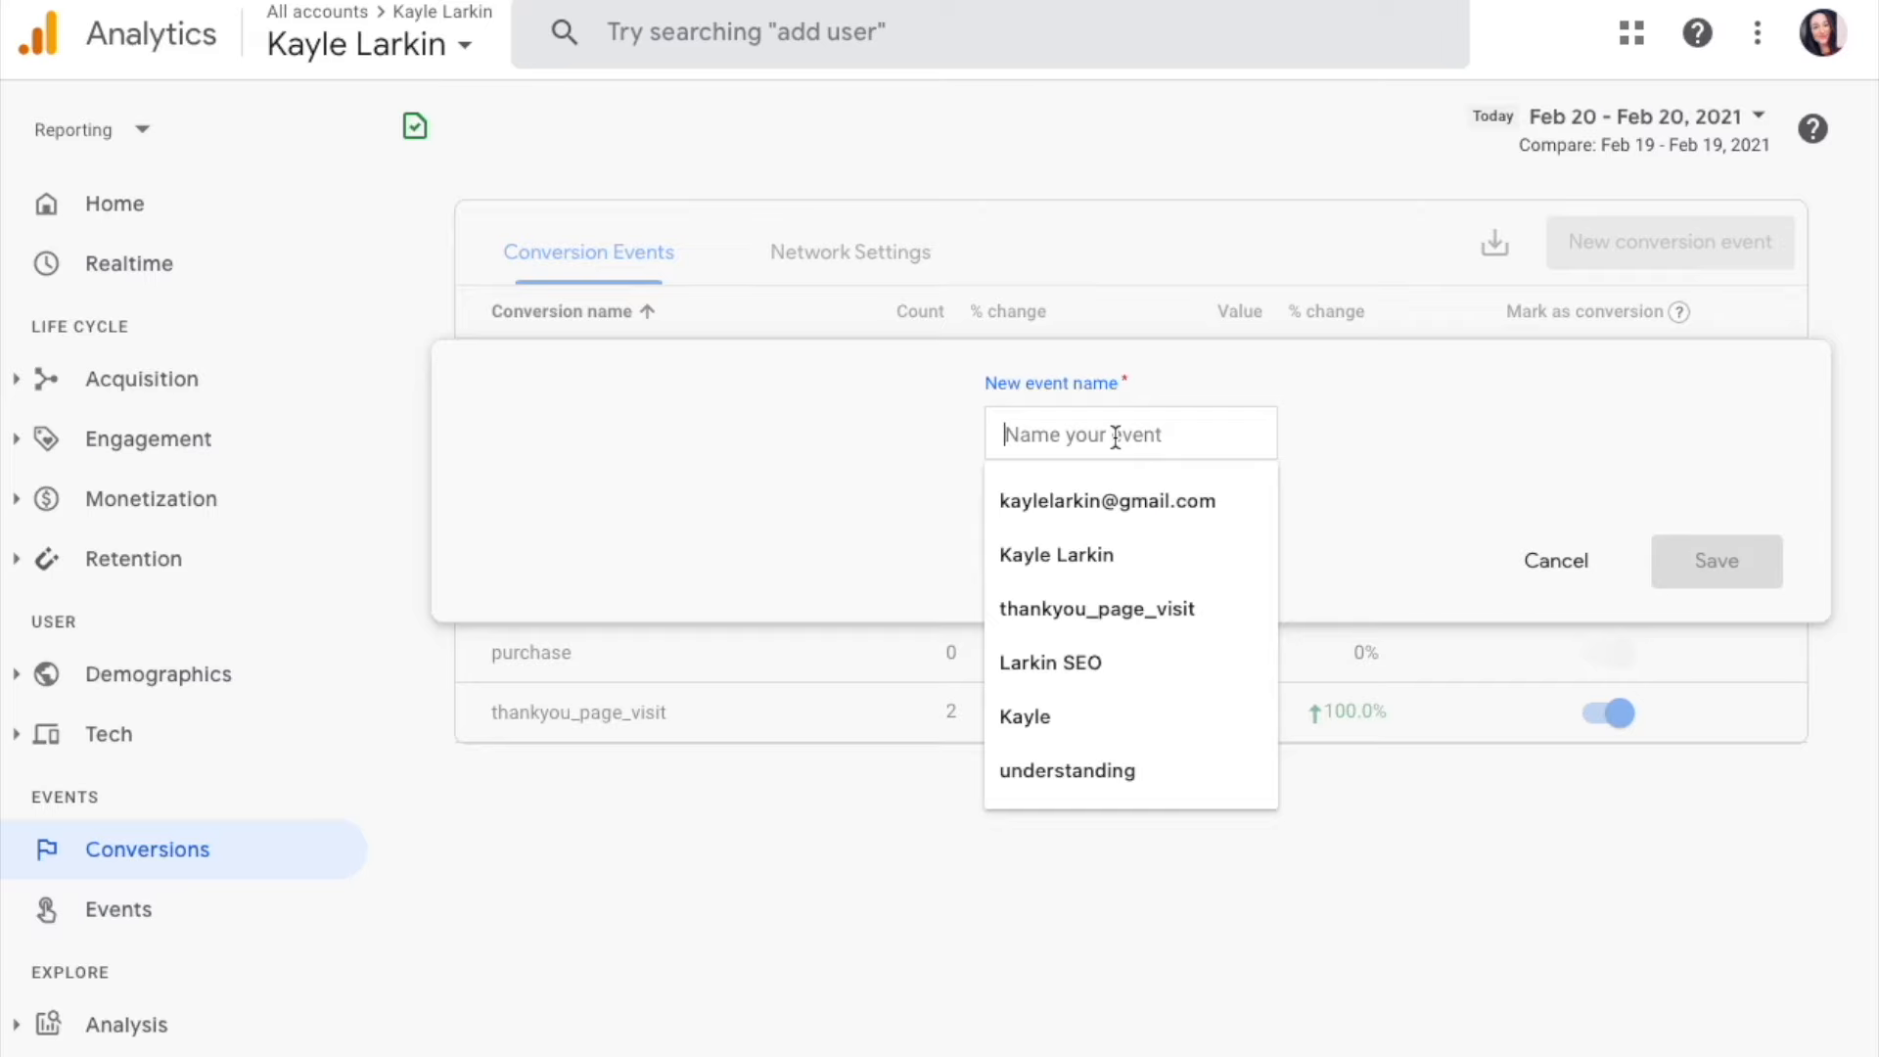
type("thankyou_page_visit")
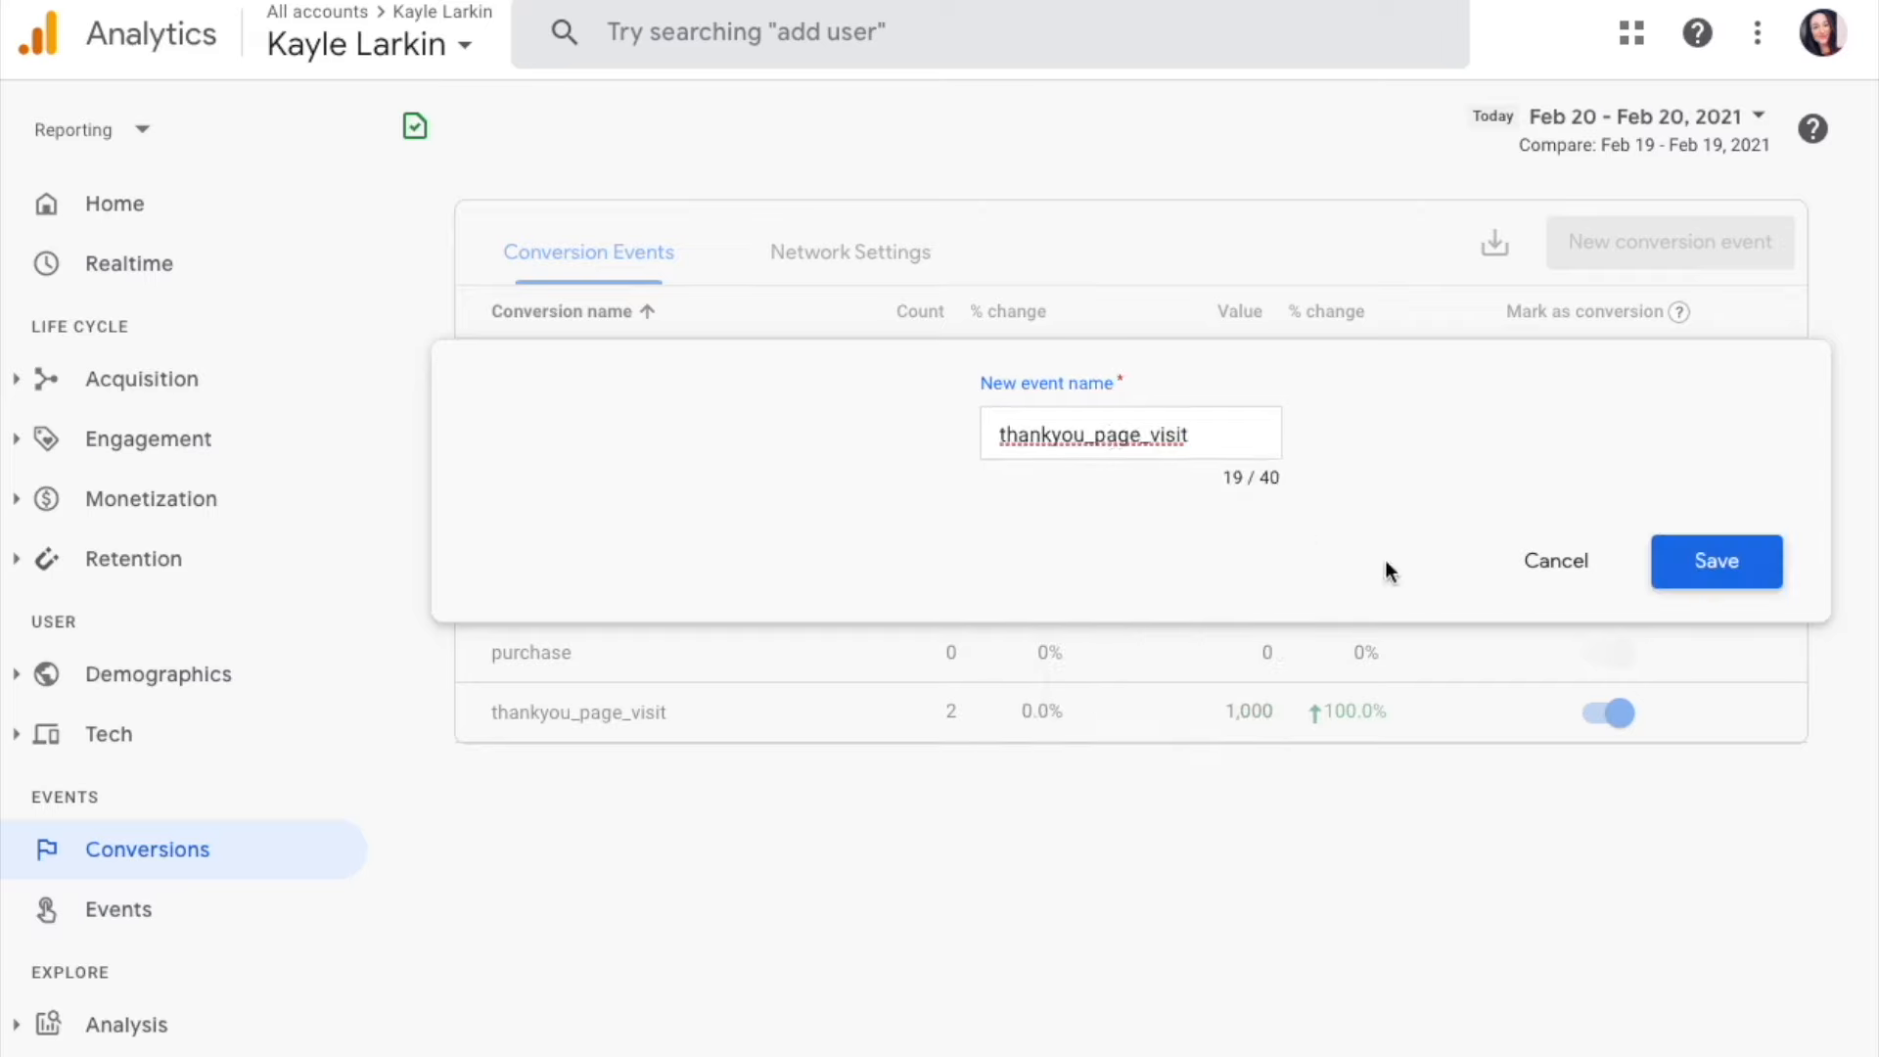
mouse_move(1553, 561)
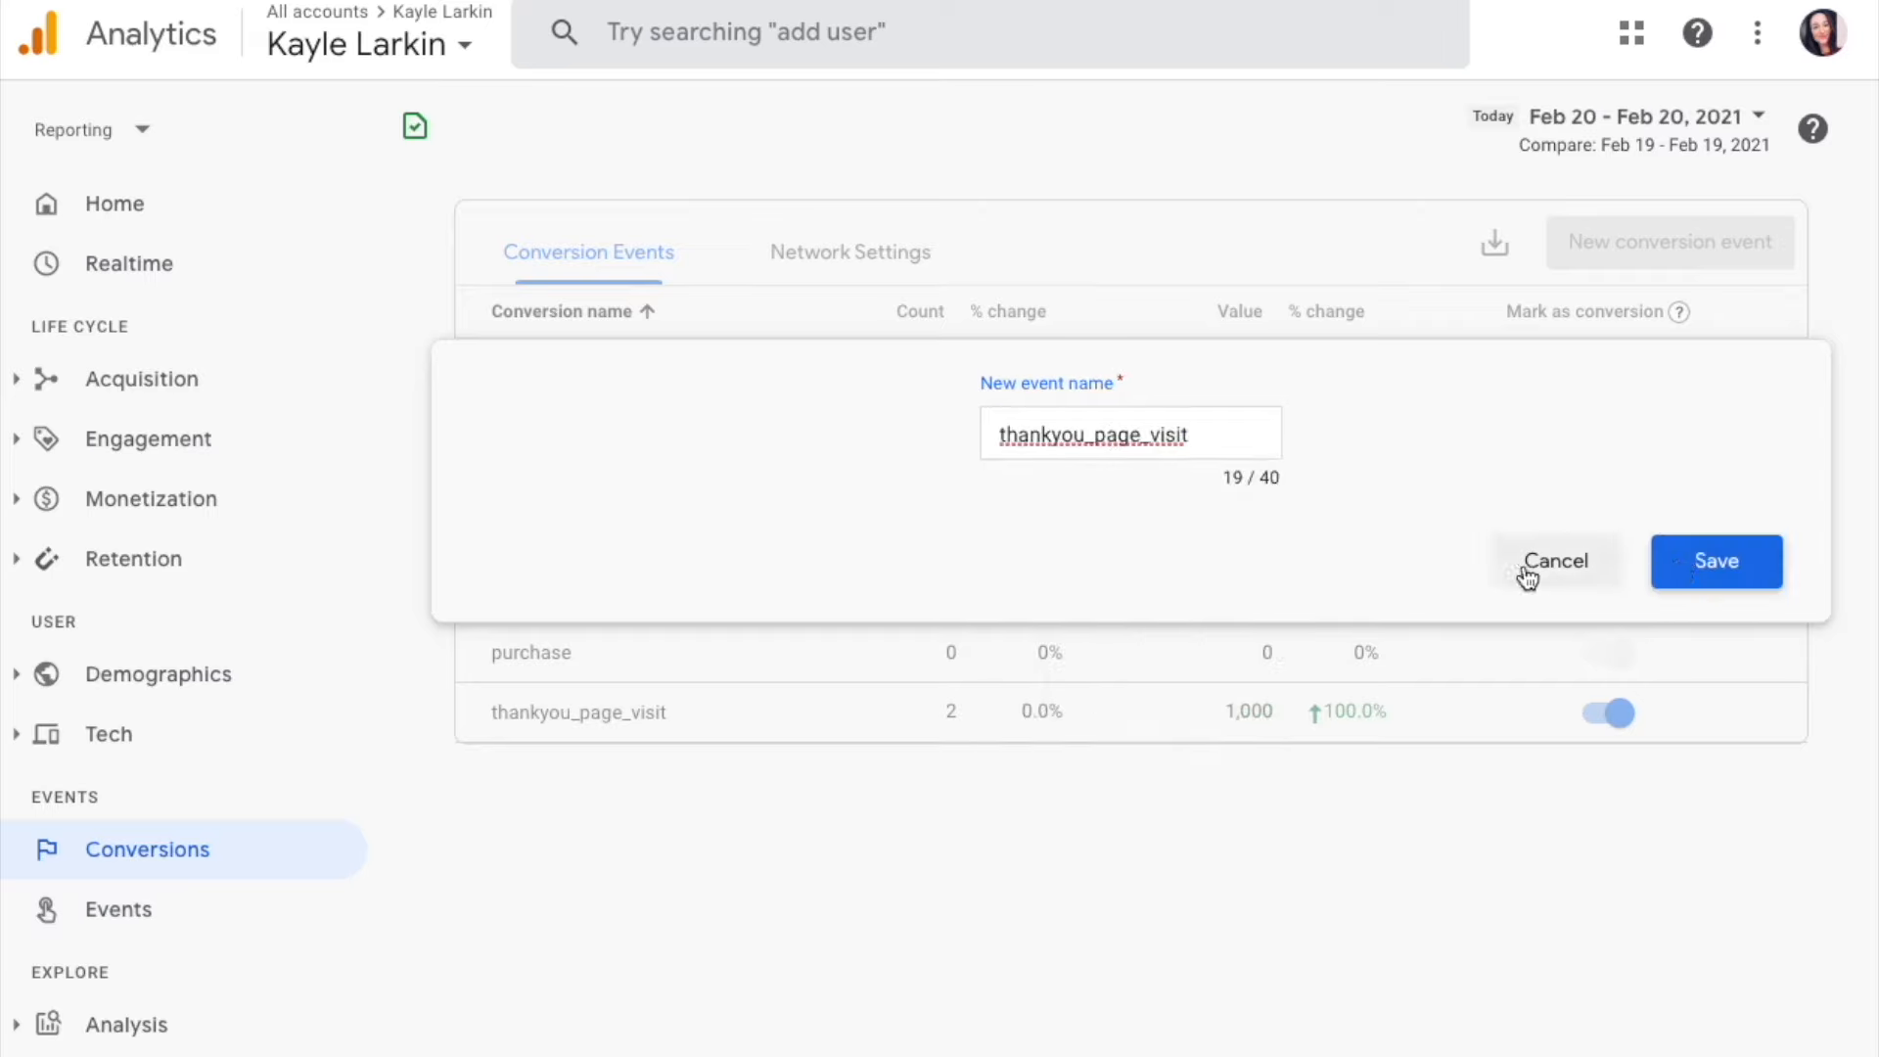
left_click(1555, 561)
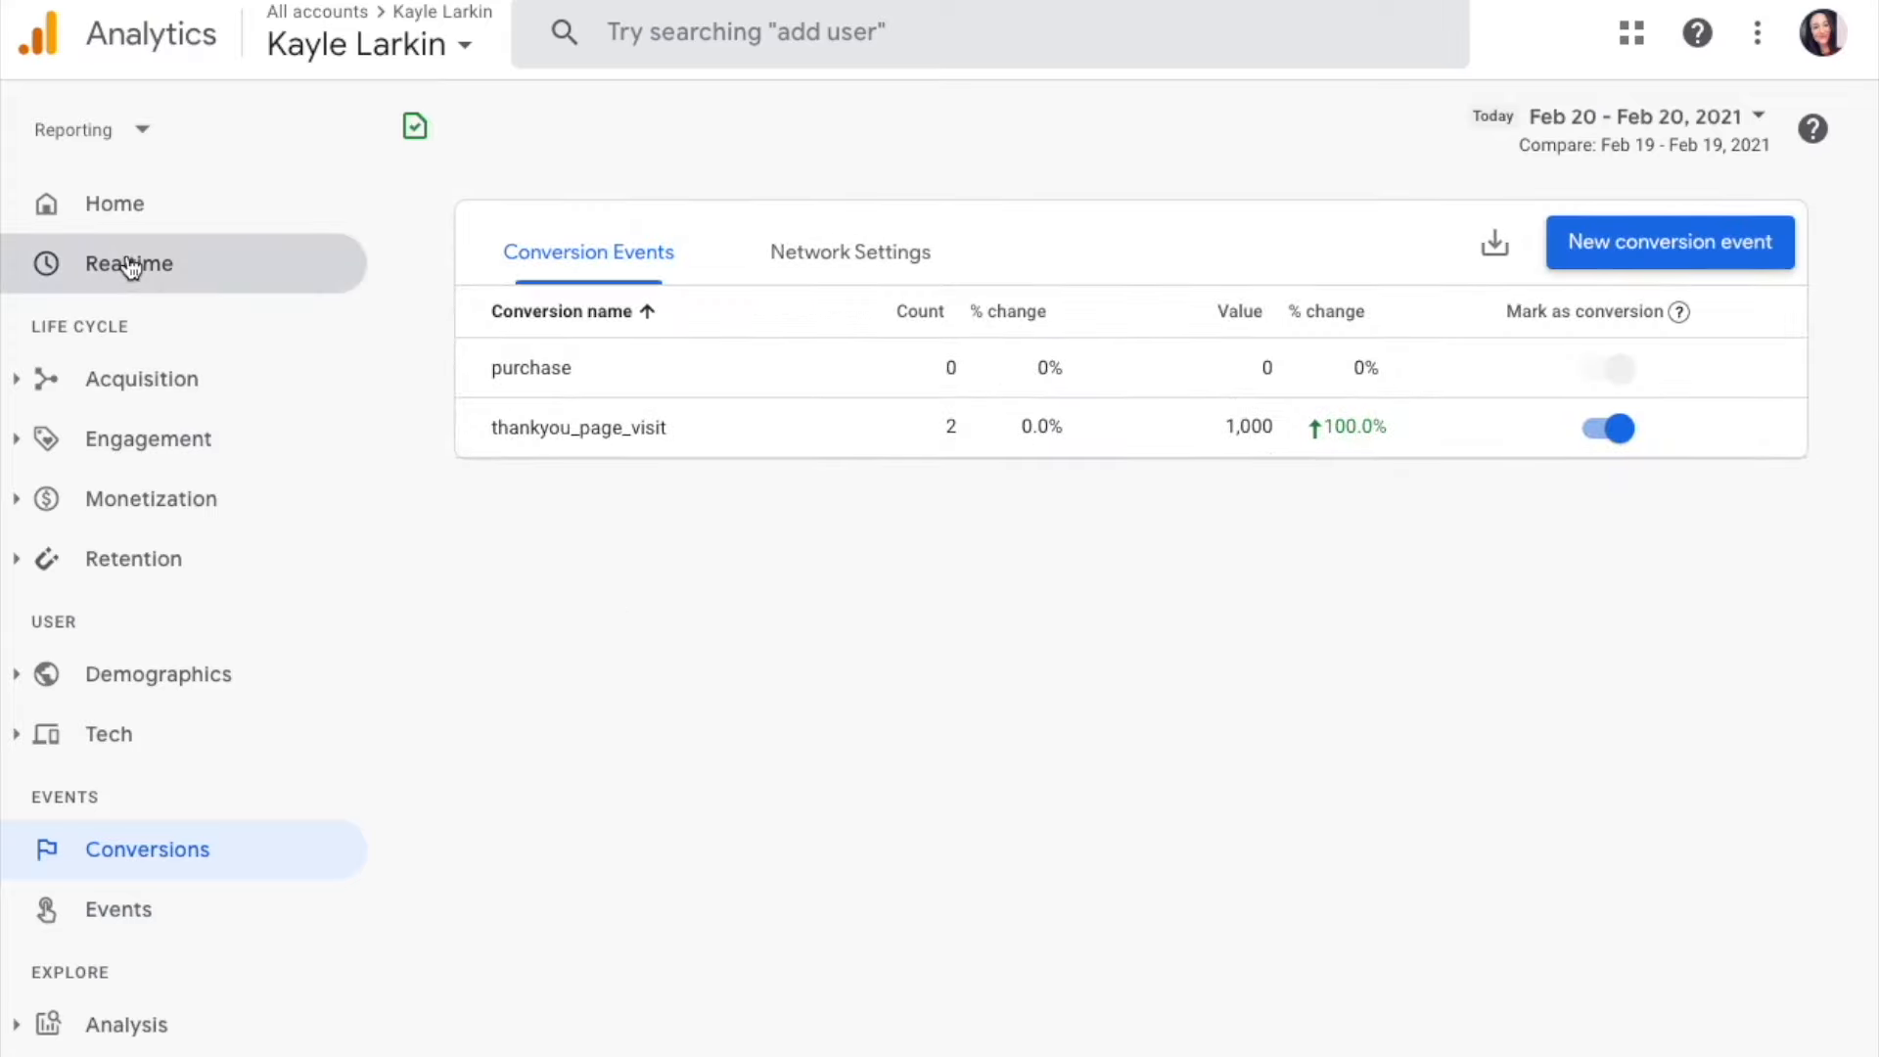
Step: Review Realtime user sources and event counts again, then go back to Events
left_click(127, 263)
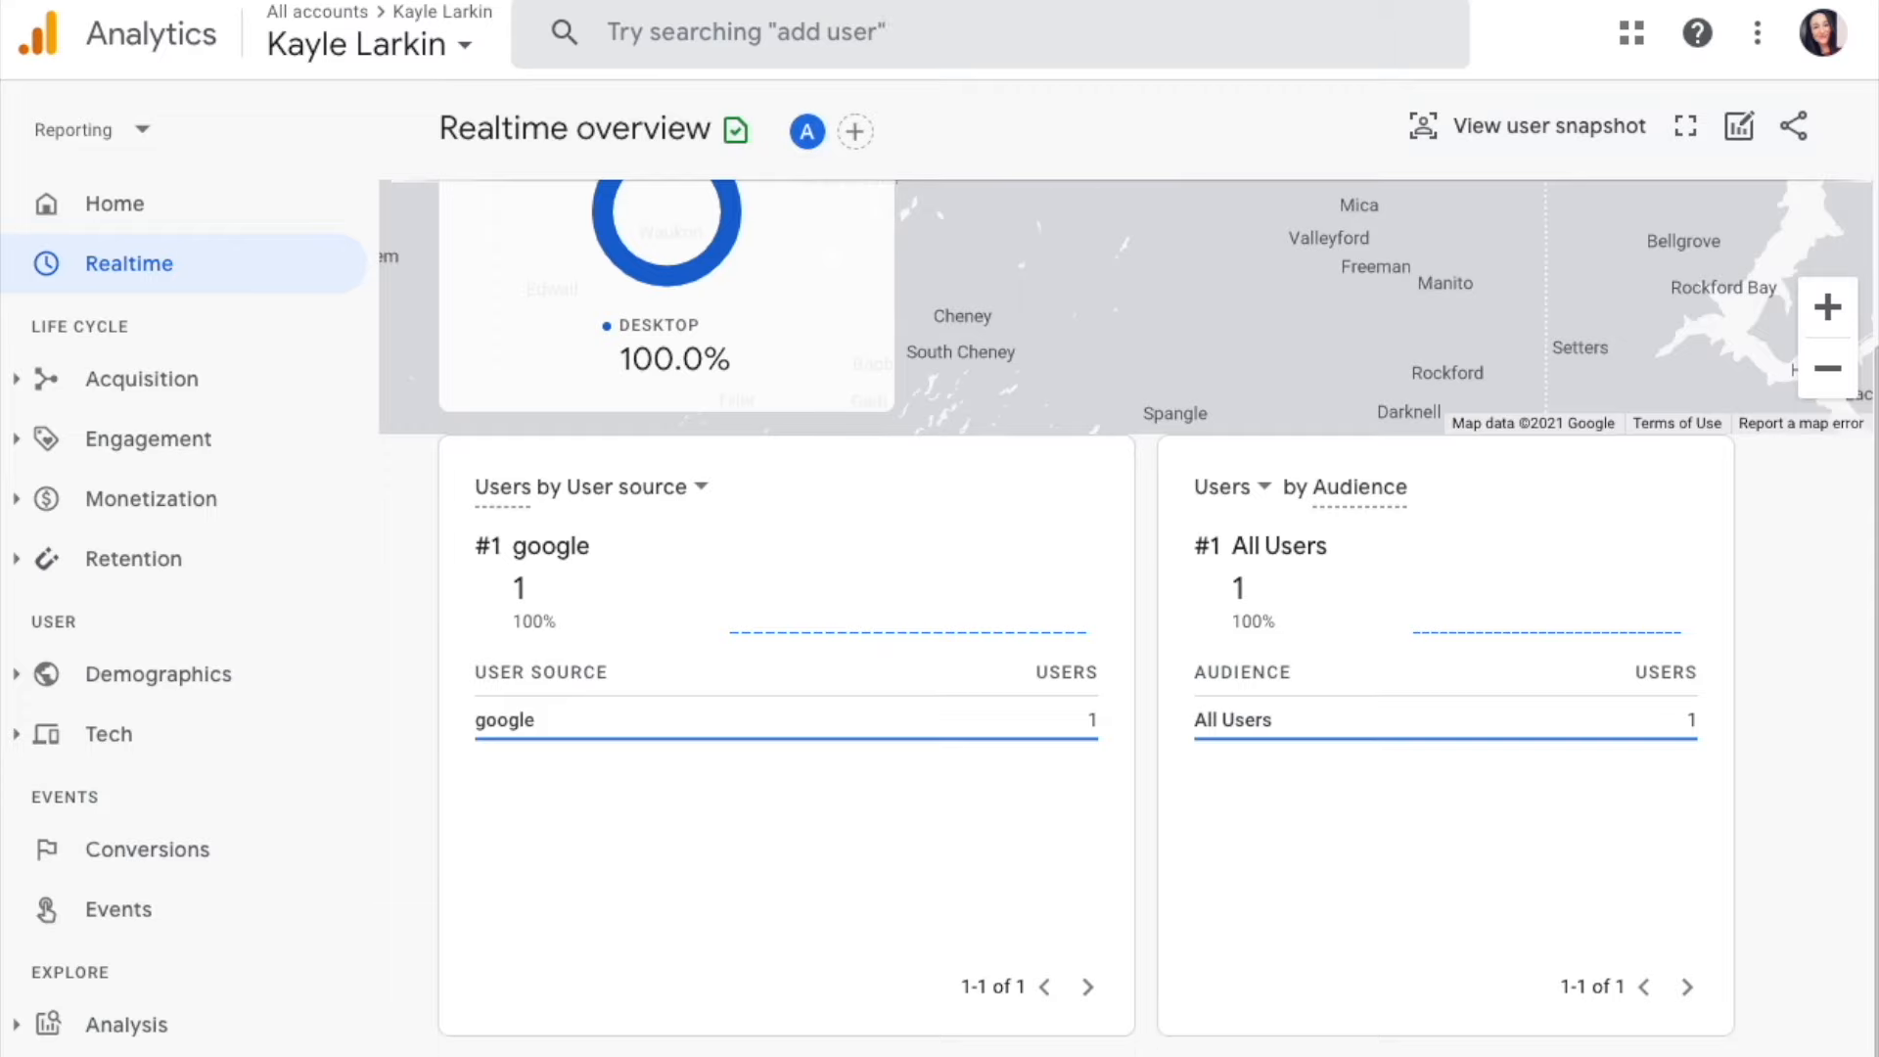
scroll("down", 3)
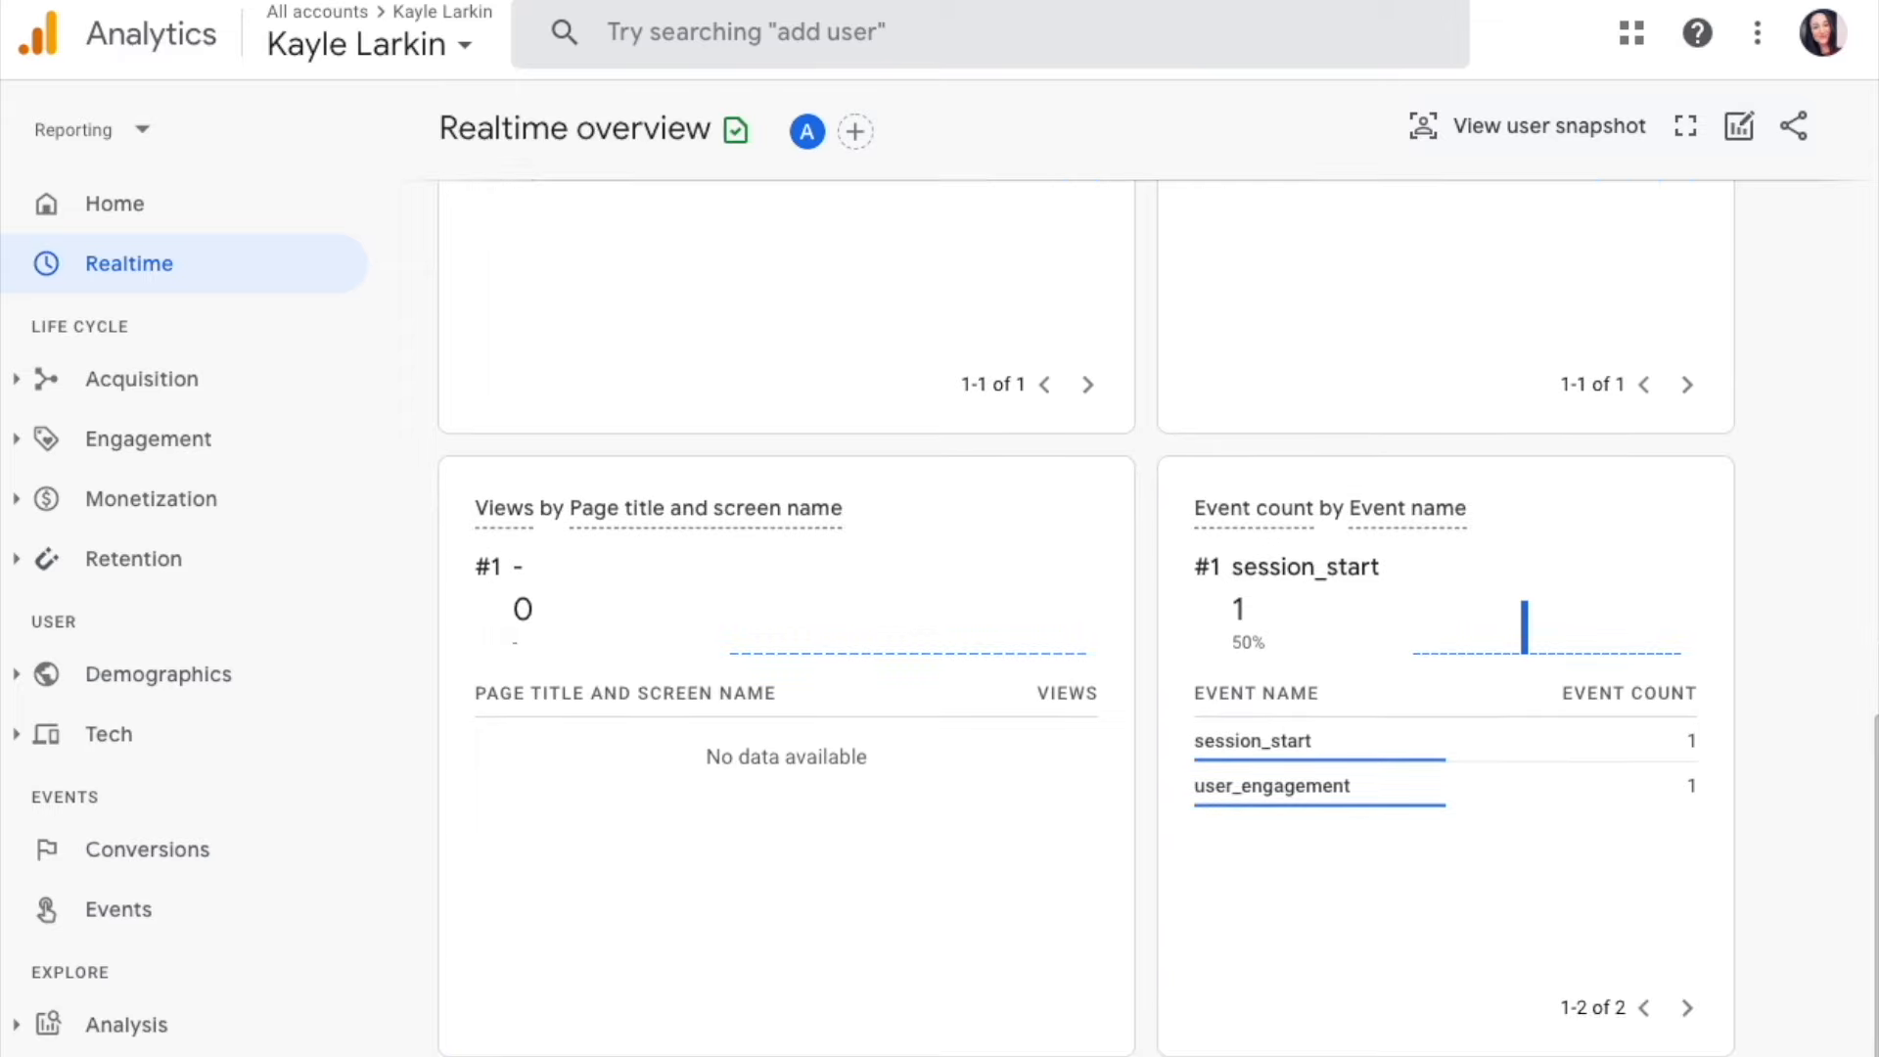
left_click(118, 908)
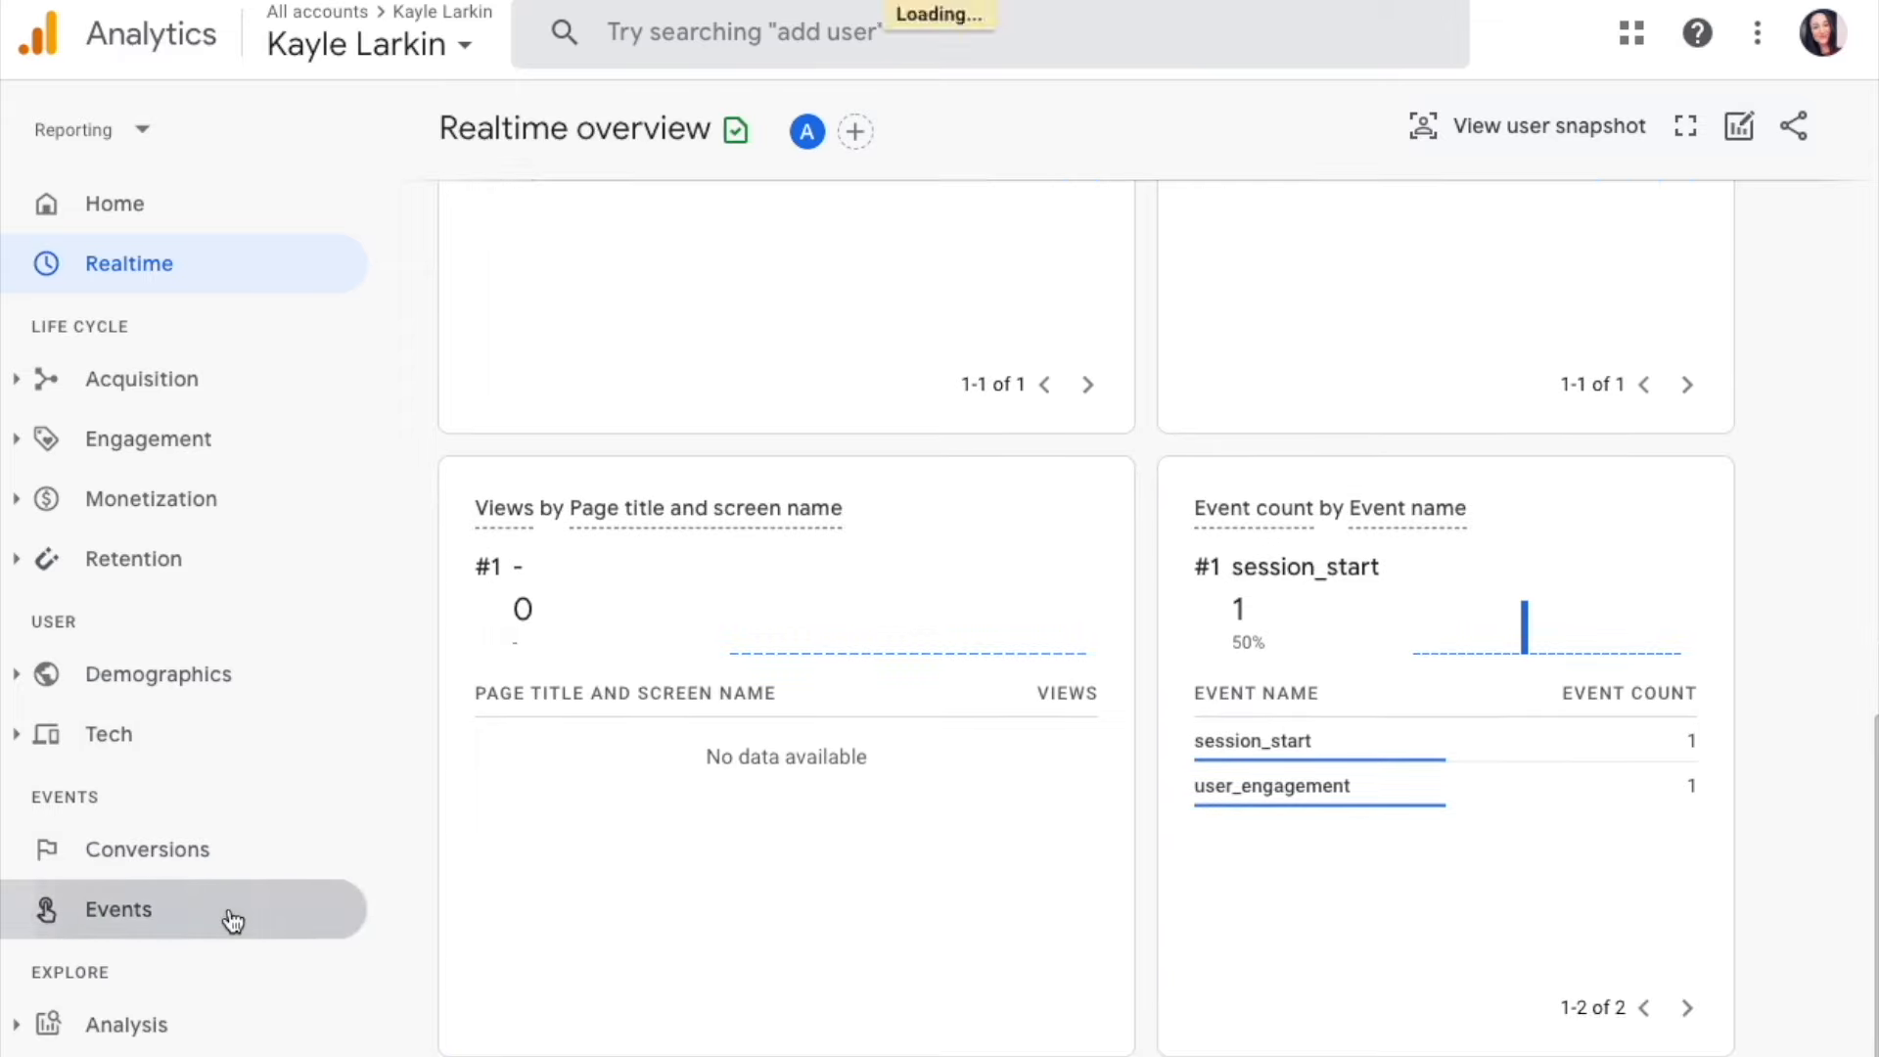
Step: Go to Conversions and open the thankyou_page_visit detail report by event source
left_click(118, 909)
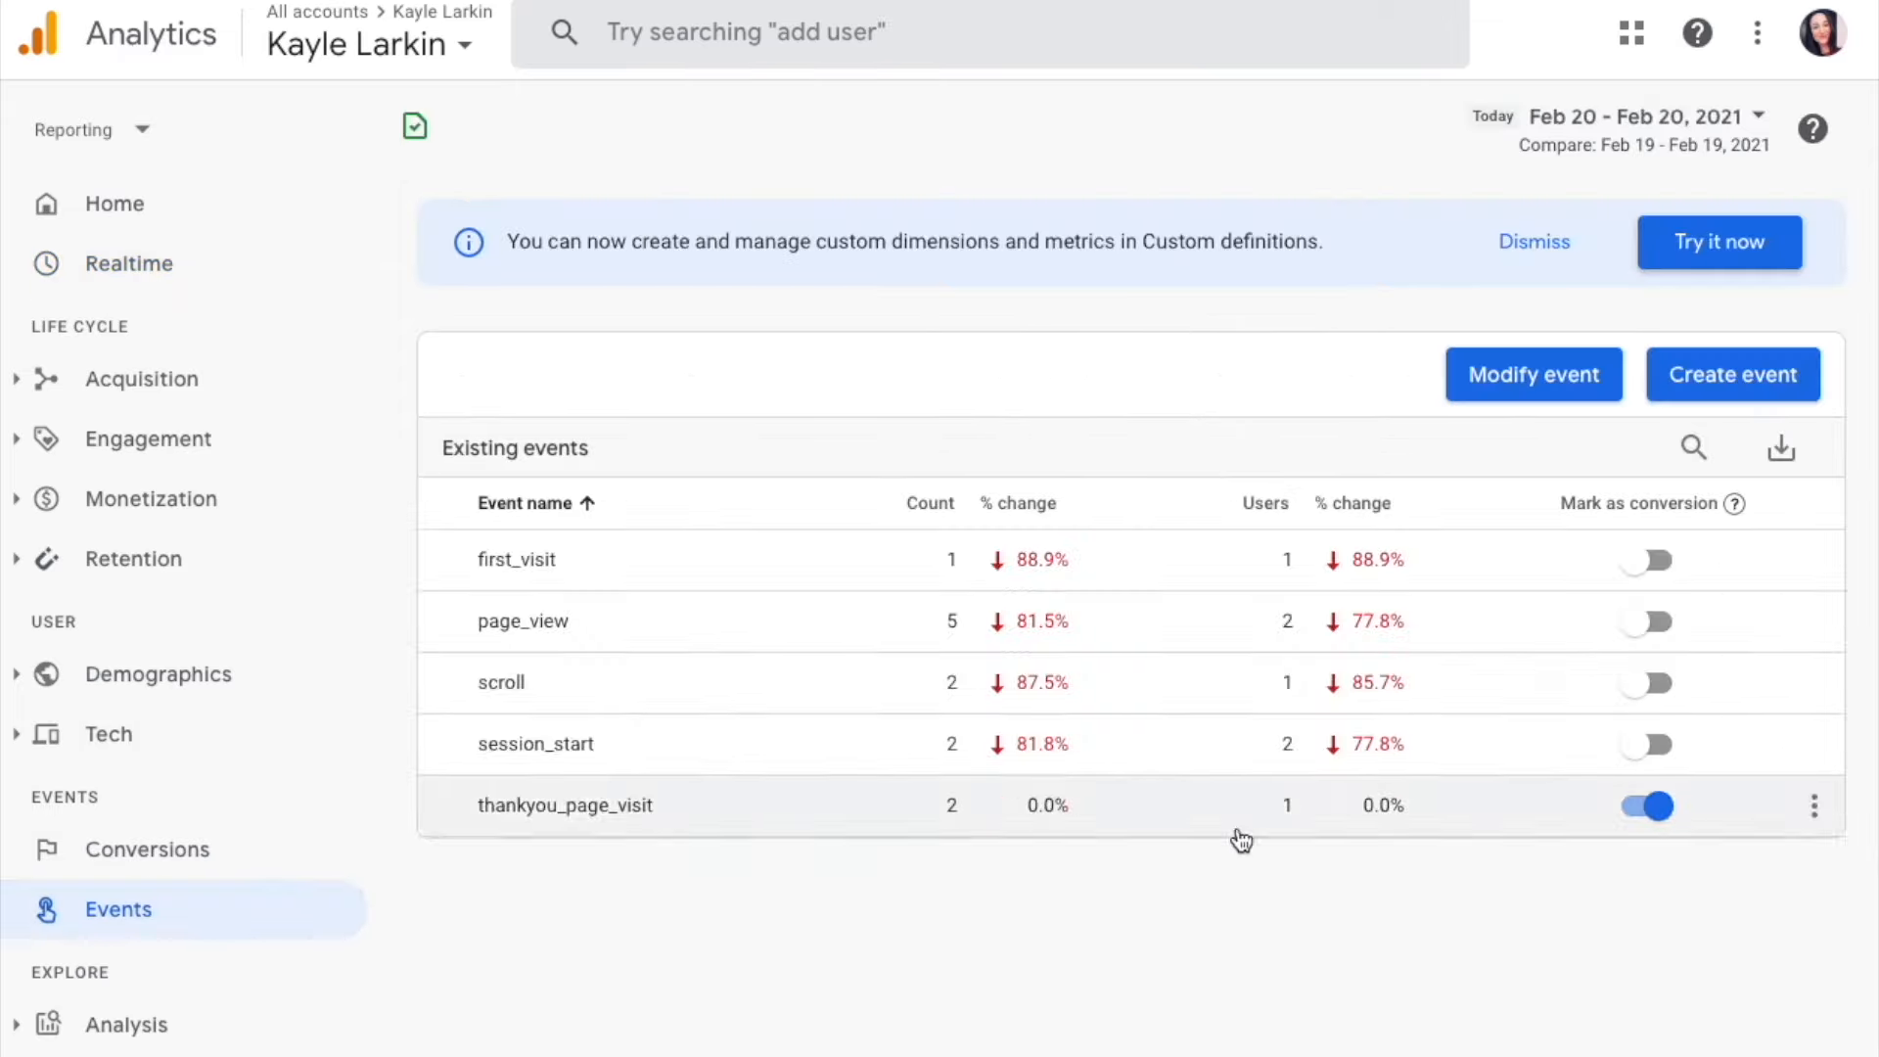
left_click(148, 849)
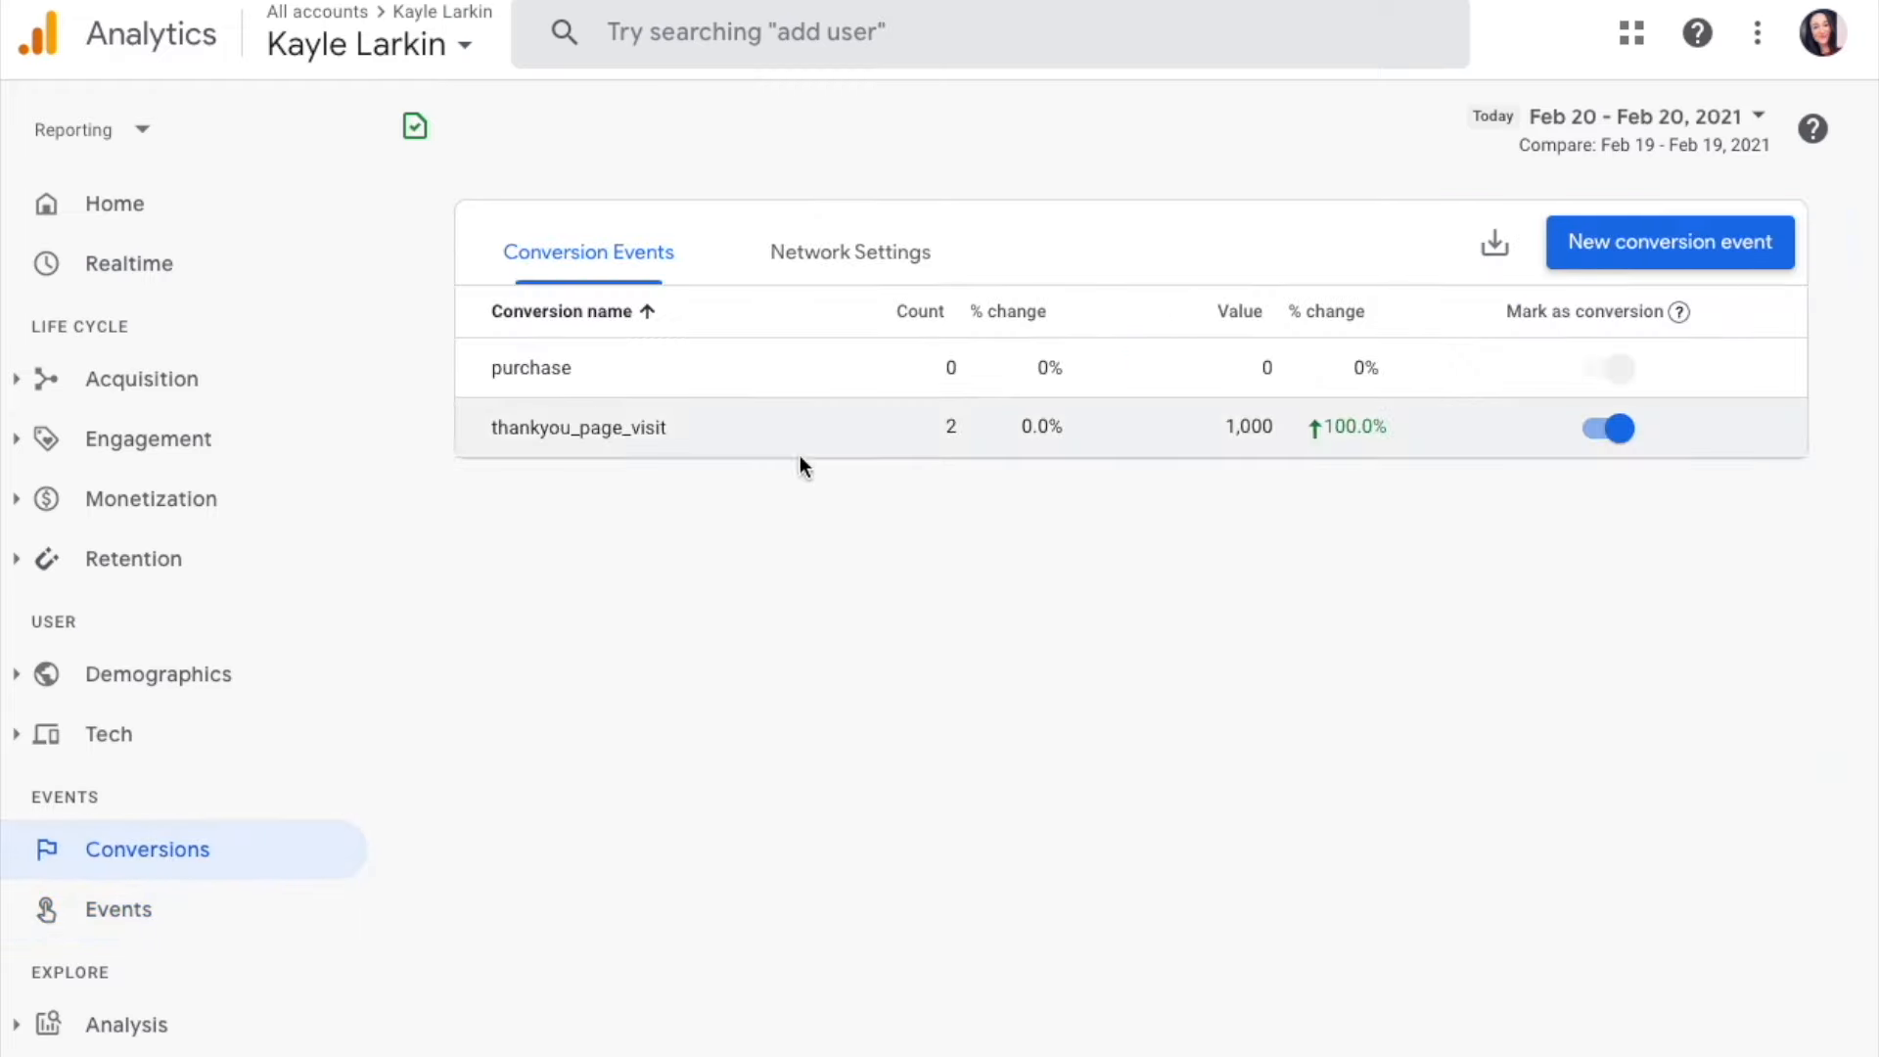
mouse_move(1180, 442)
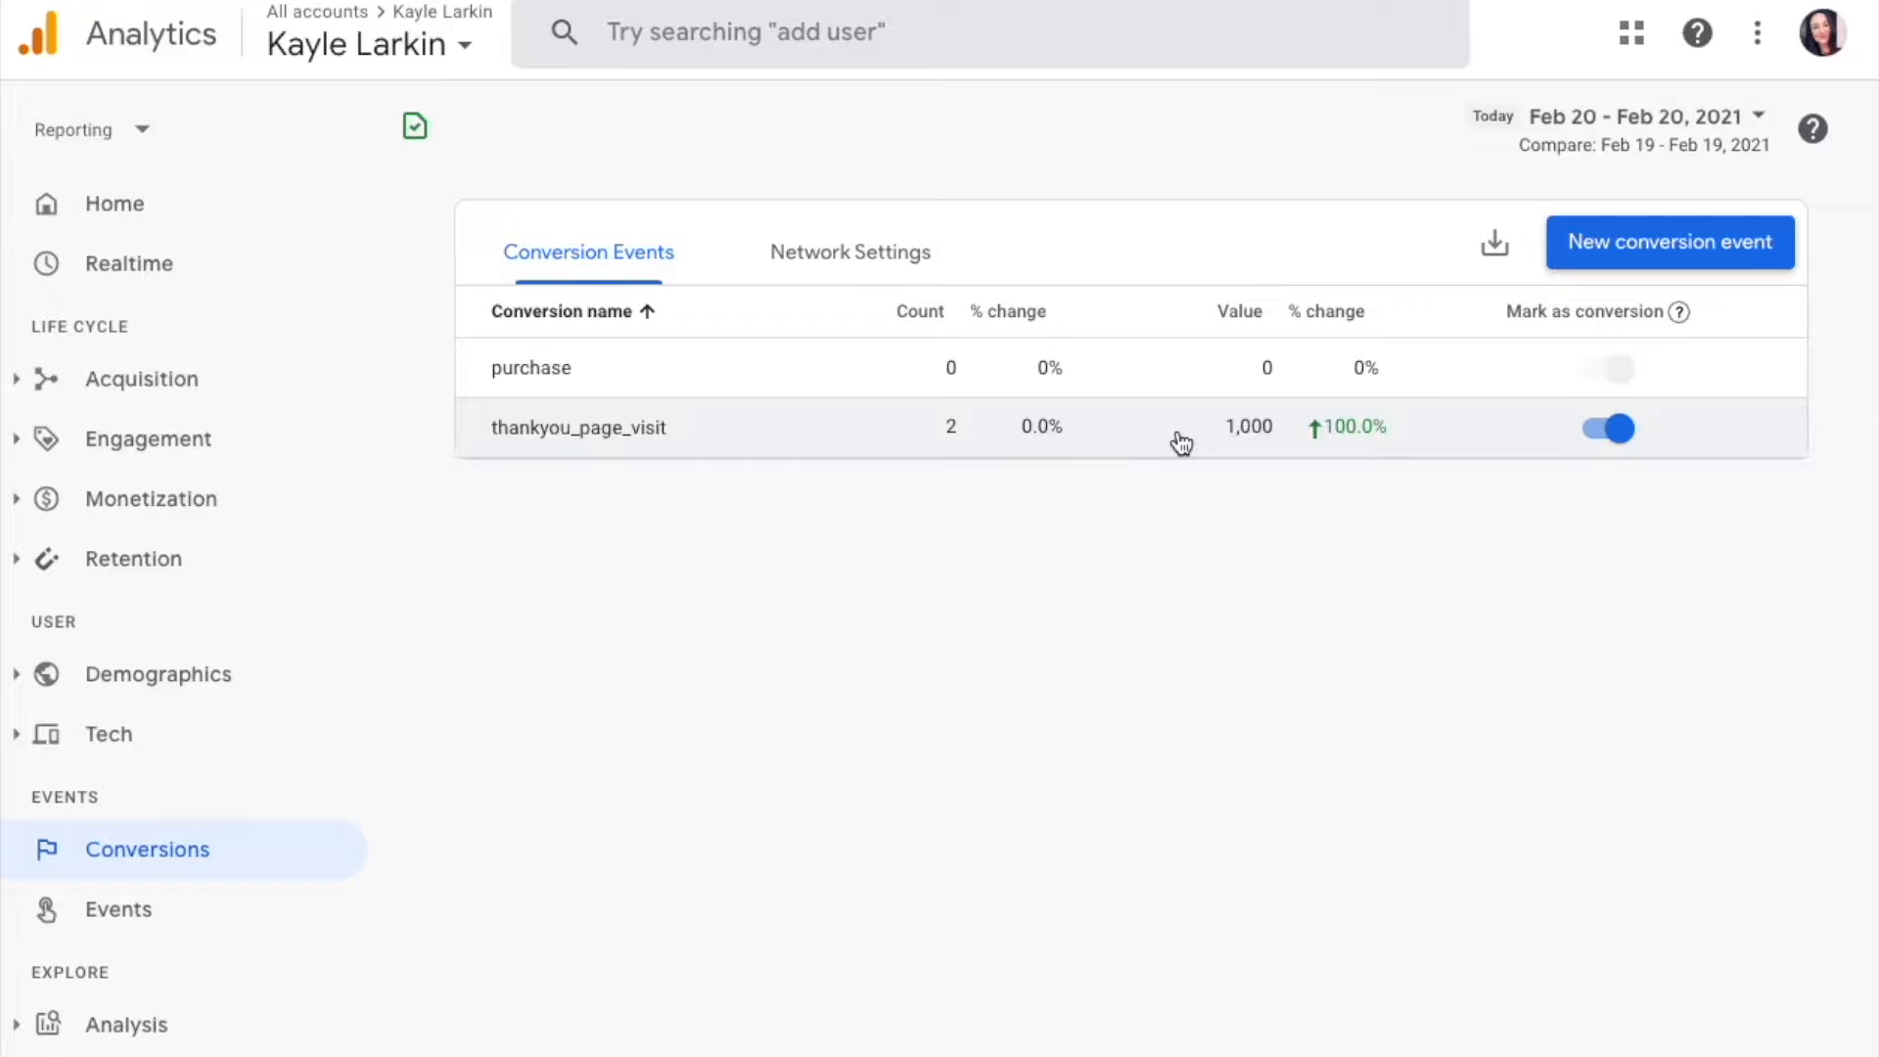
left_click(577, 428)
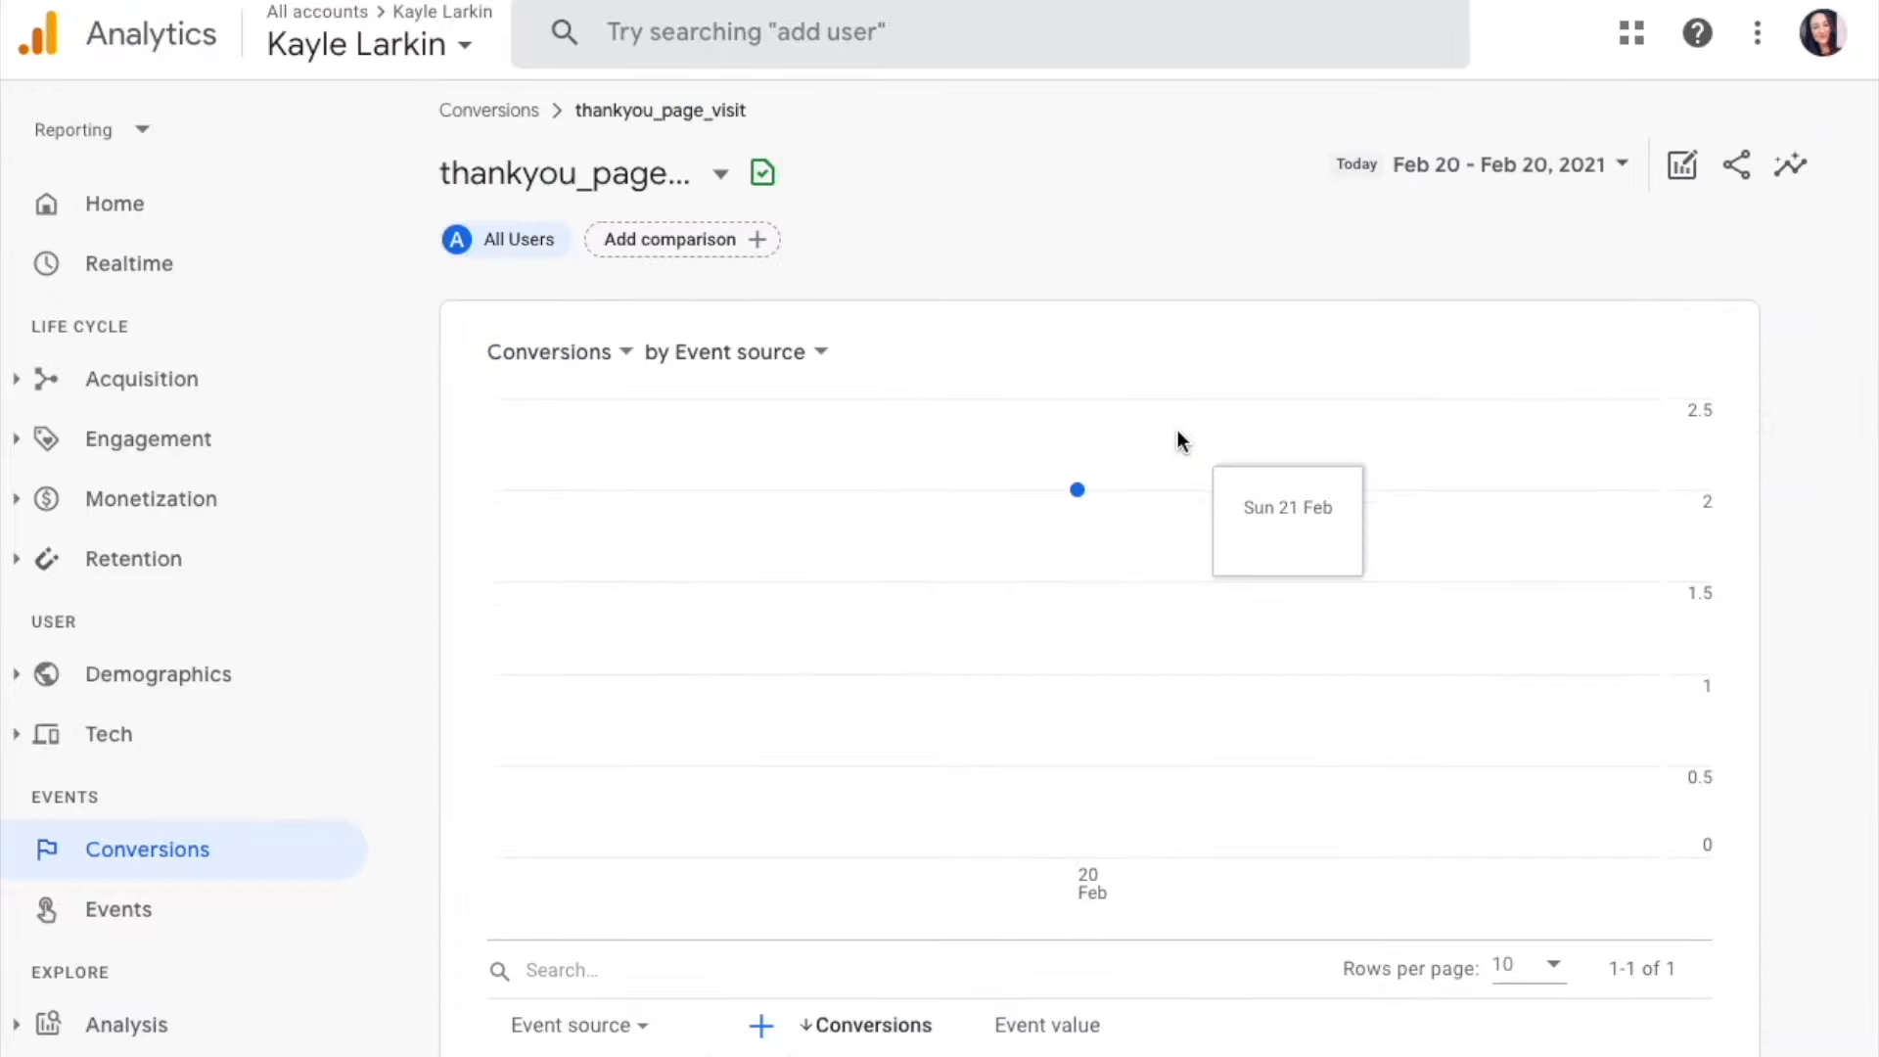